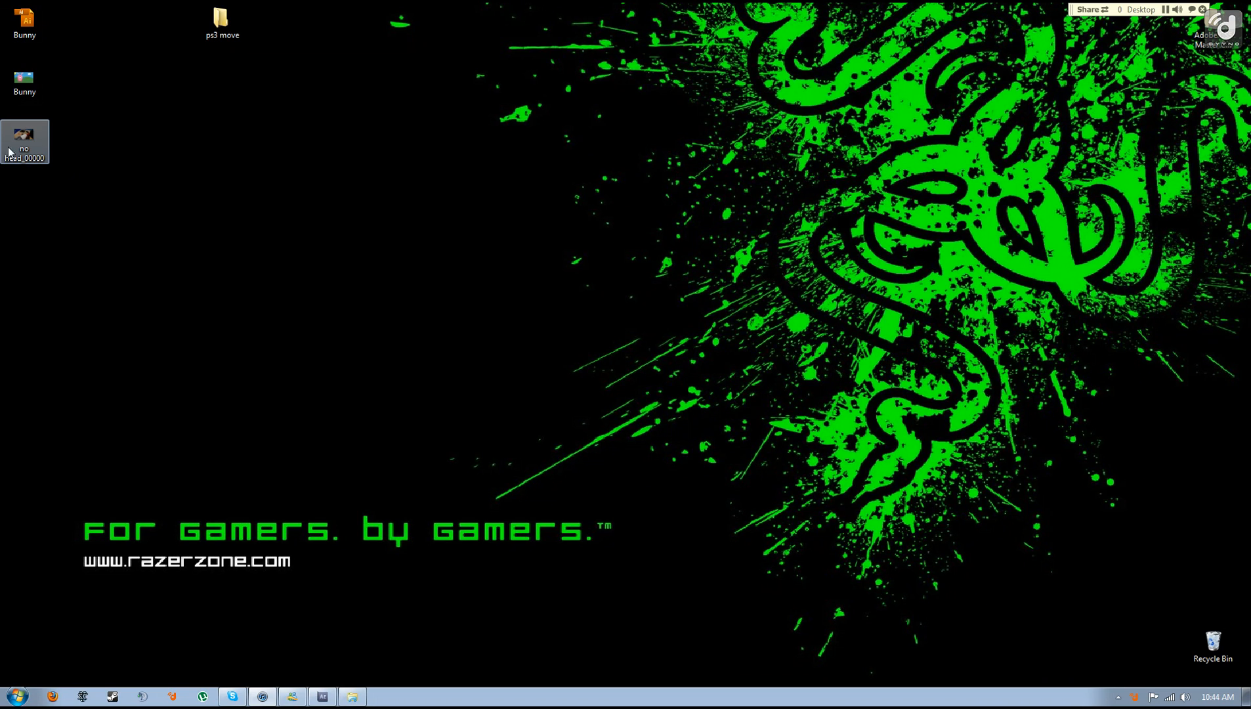
View the finished 'no head_00000' still, zooming in on the neck and fitting it back to the window.
{"action": "double_click", "coordinate": [24, 139]}
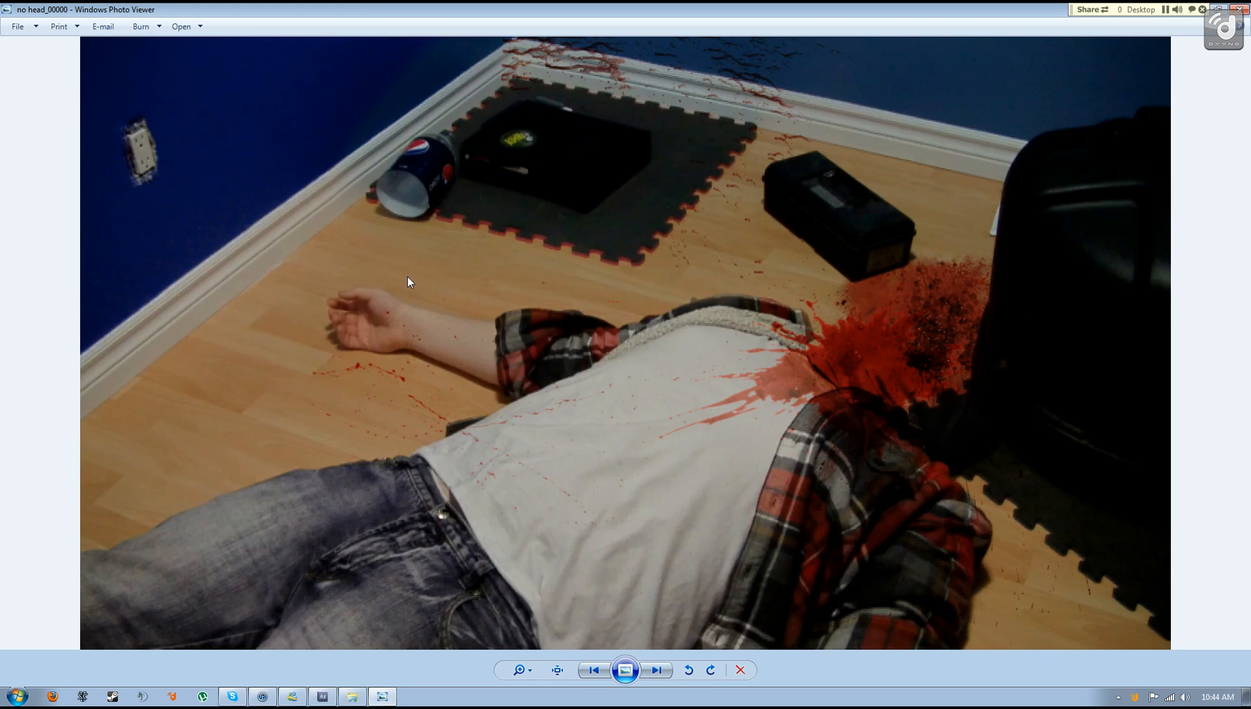
{"action": "mouse_move", "coordinate": [201, 215]}
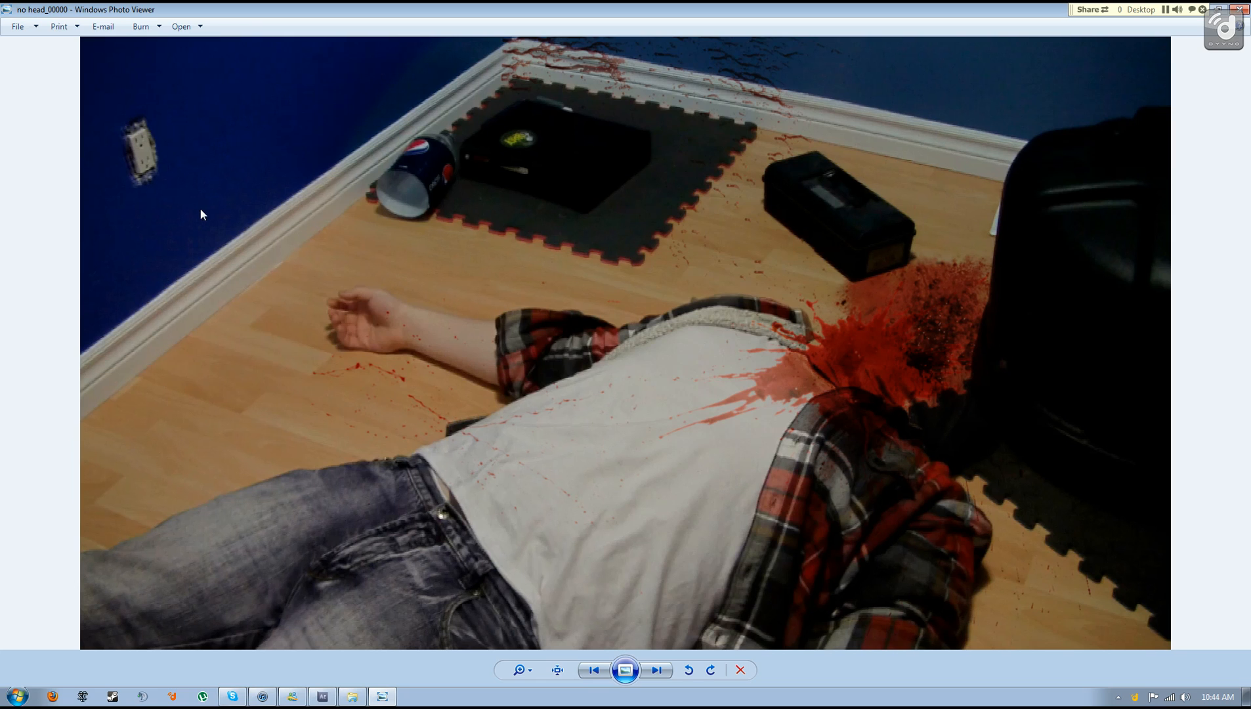
{"action": "mouse_move", "coordinate": [1081, 13]}
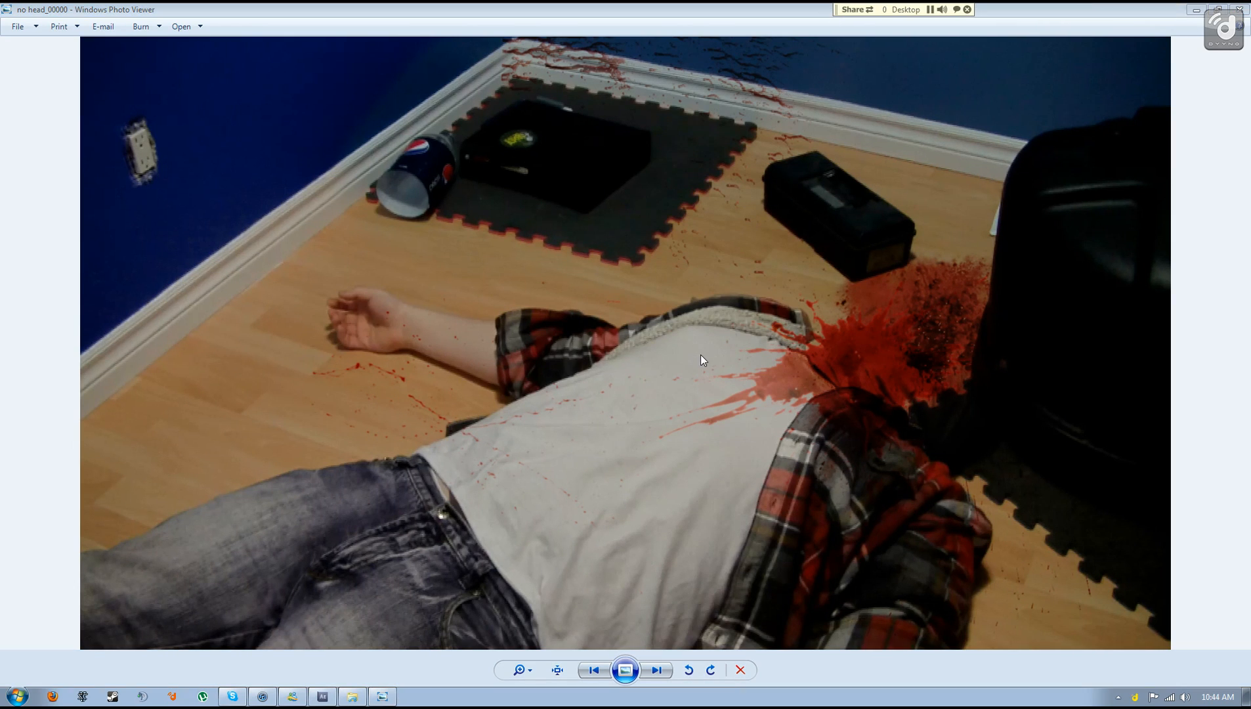
{"action": "mouse_move", "coordinate": [739, 357]}
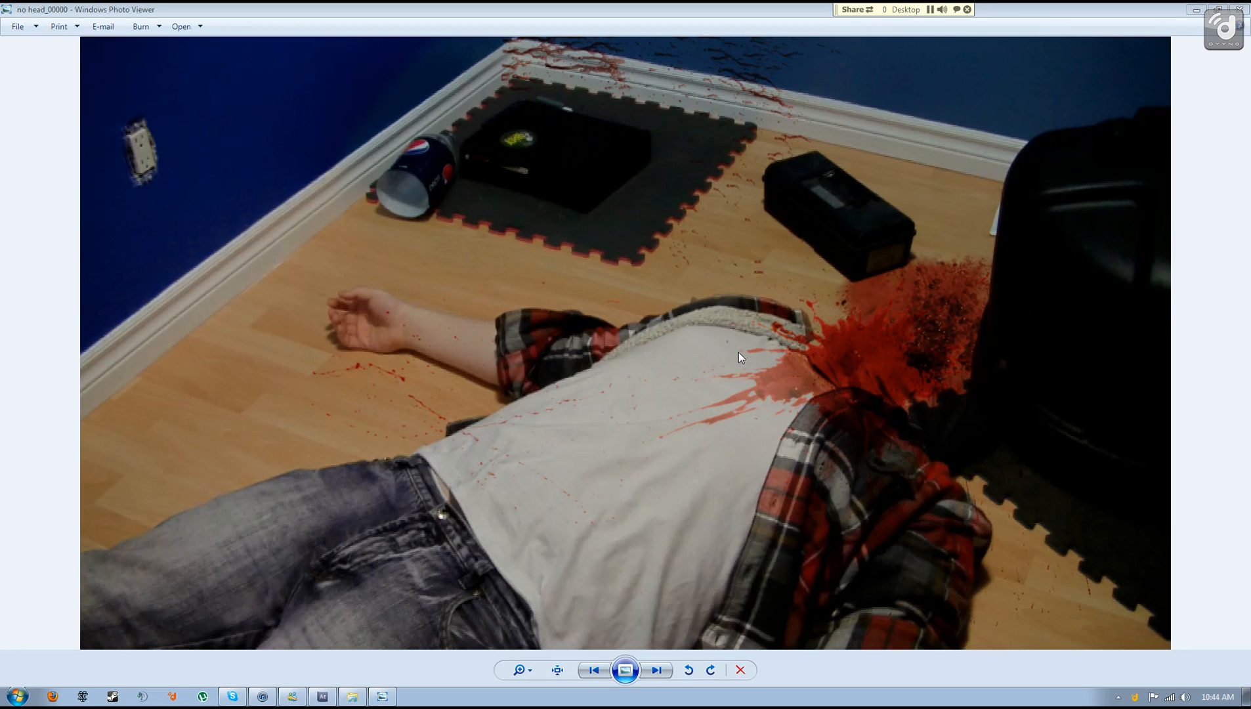
{"action": "mouse_move", "coordinate": [833, 339]}
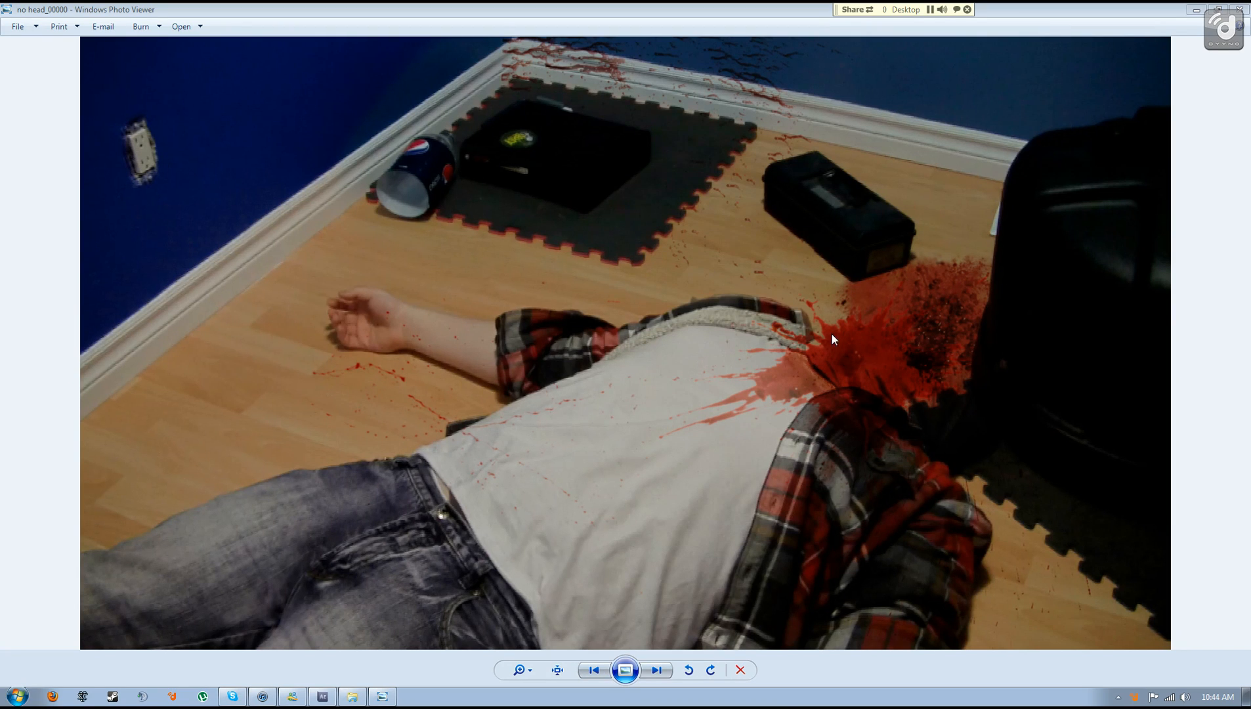
{"action": "mouse_move", "coordinate": [635, 393]}
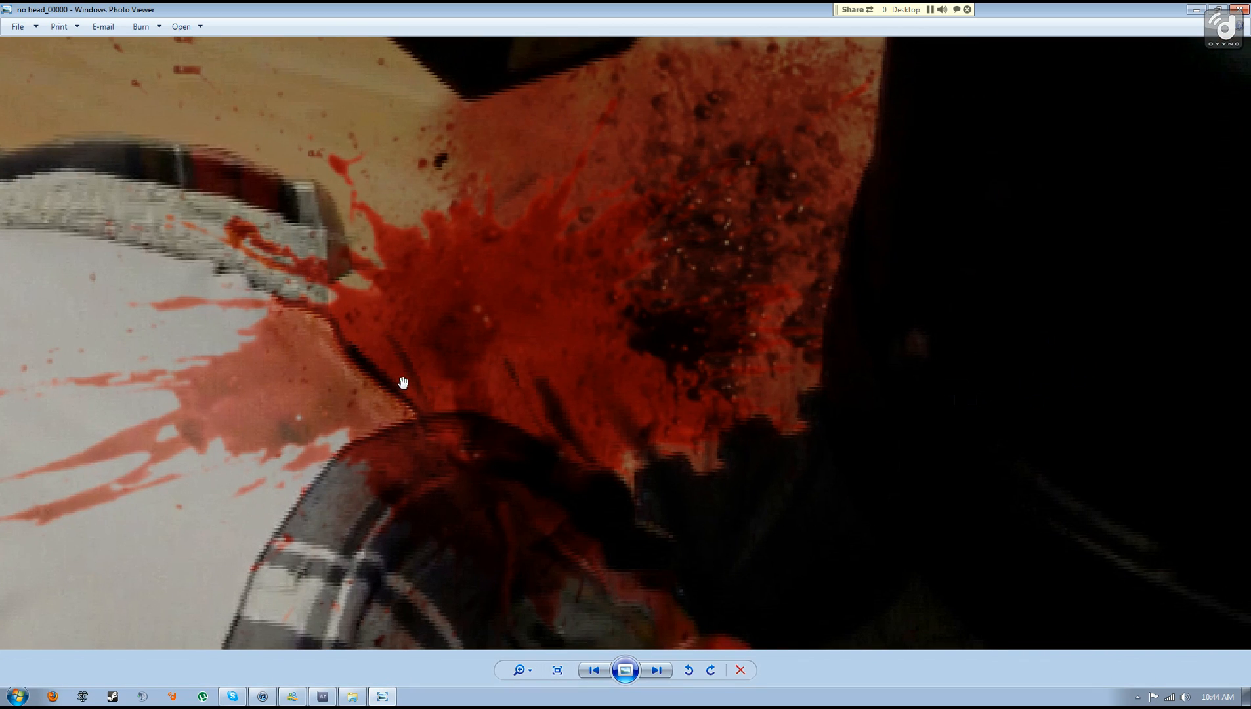
{"action": "mouse_move", "coordinate": [494, 221]}
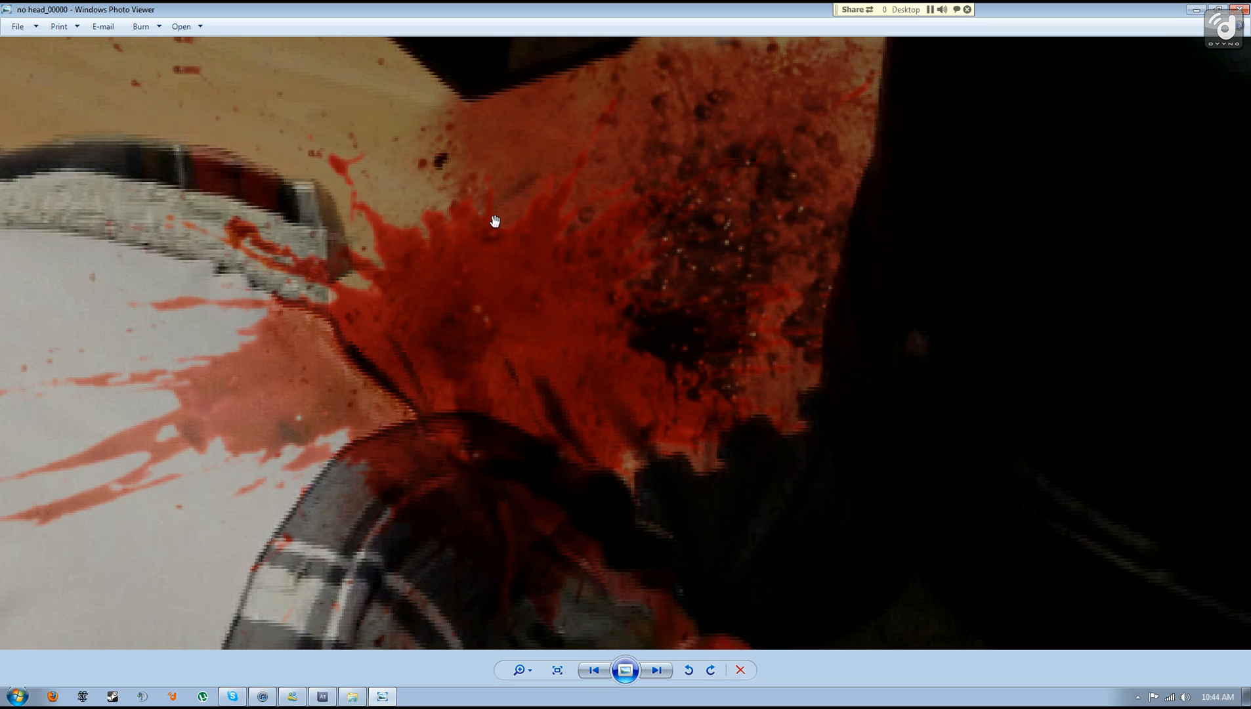
{"action": "left_click", "coordinate": [657, 670]}
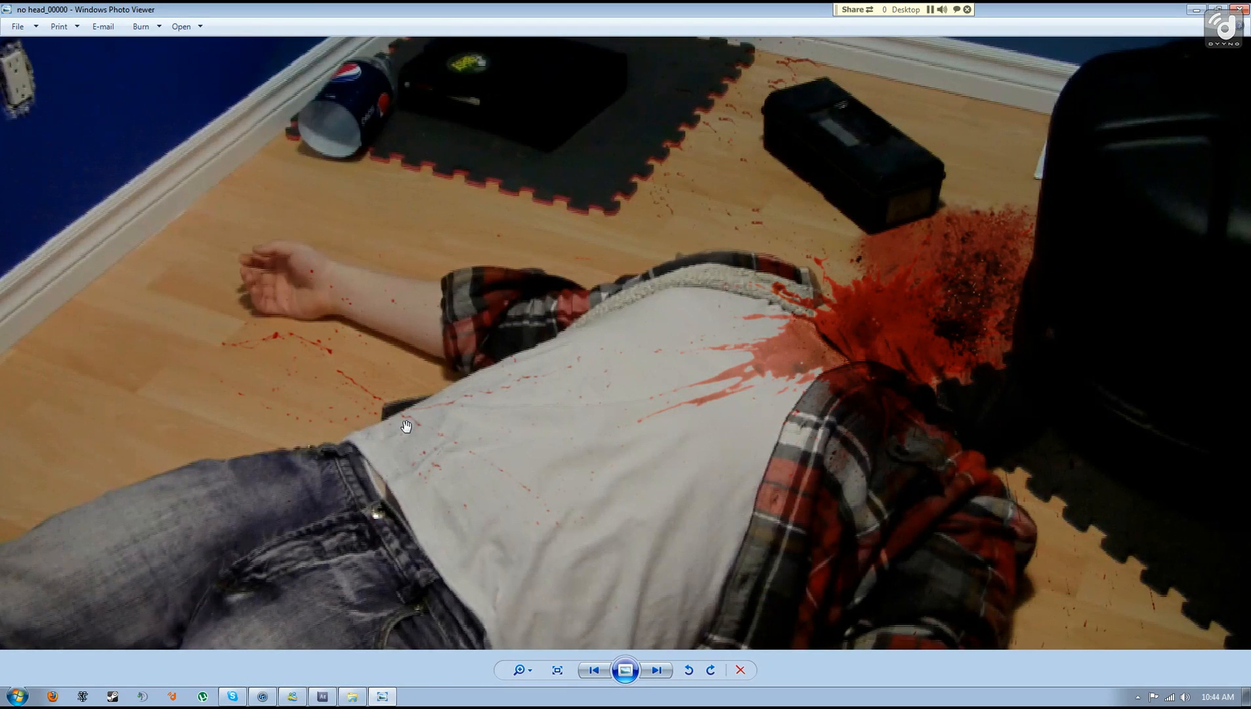
{"action": "mouse_move", "coordinate": [801, 372]}
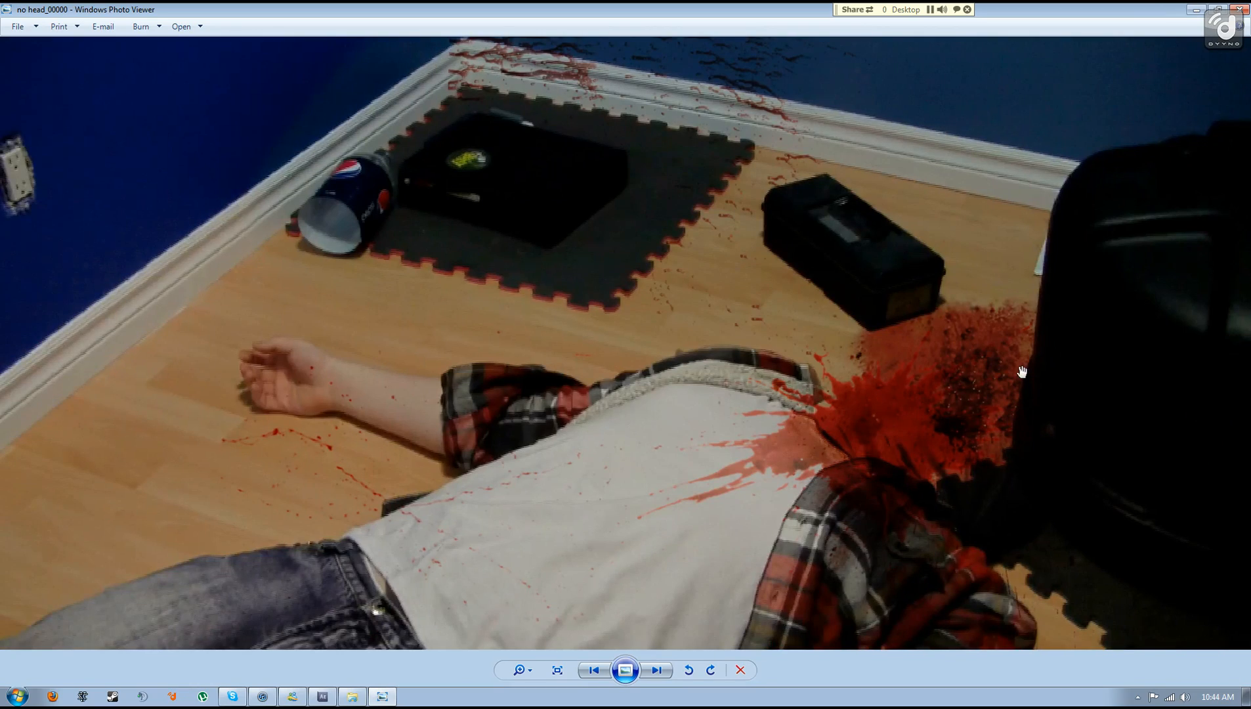
{"action": "left_click", "coordinate": [557, 670]}
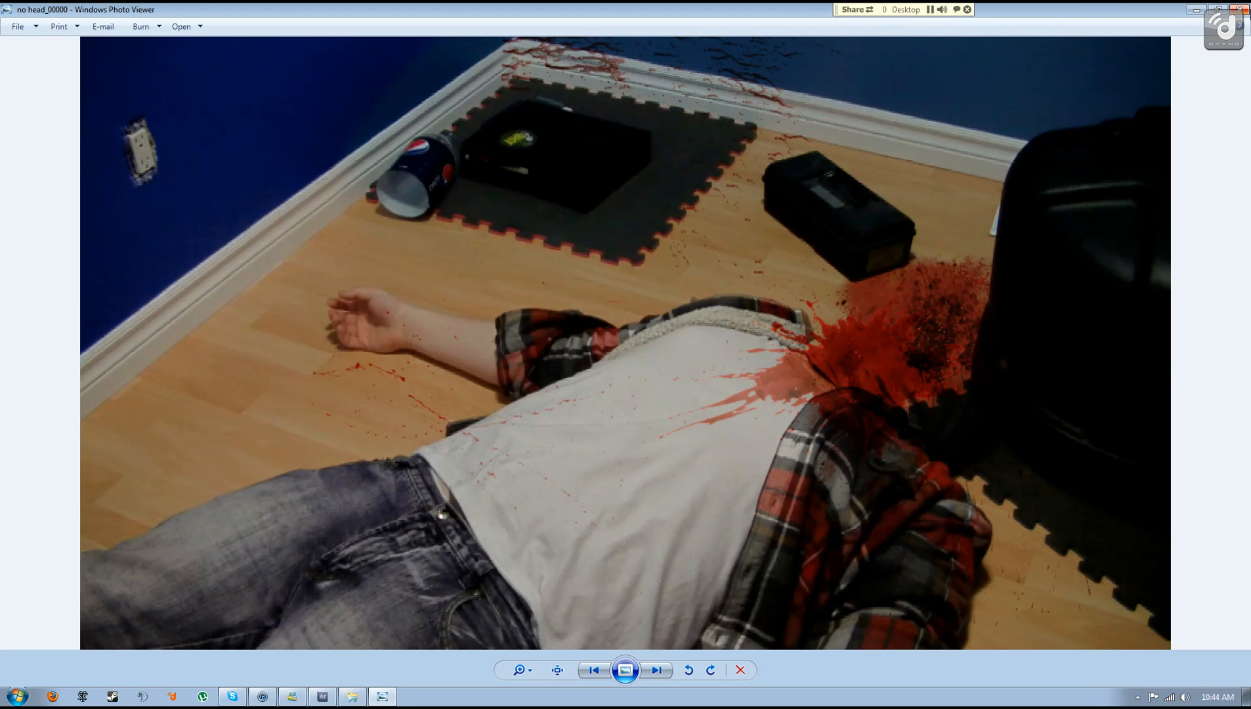
Bring up the After Effects project showing CLIP0007 with the actor on the floor.
{"action": "left_click", "coordinate": [738, 670]}
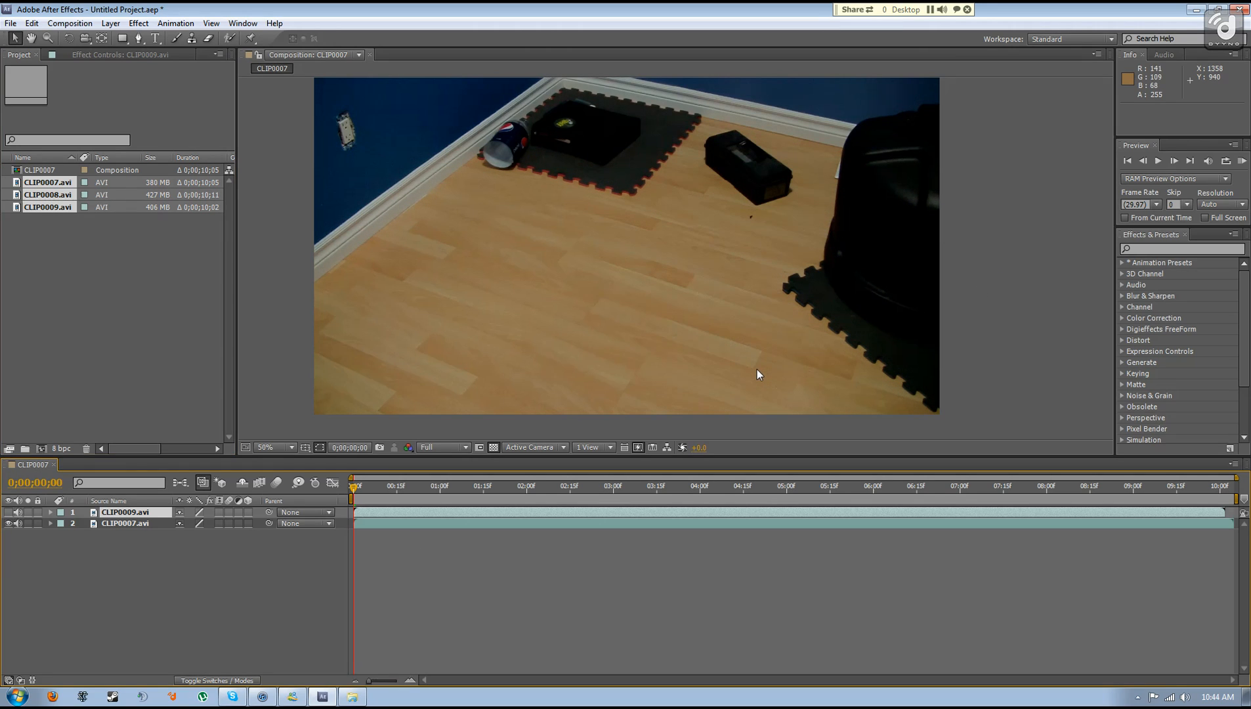
{"action": "mouse_move", "coordinate": [774, 330]}
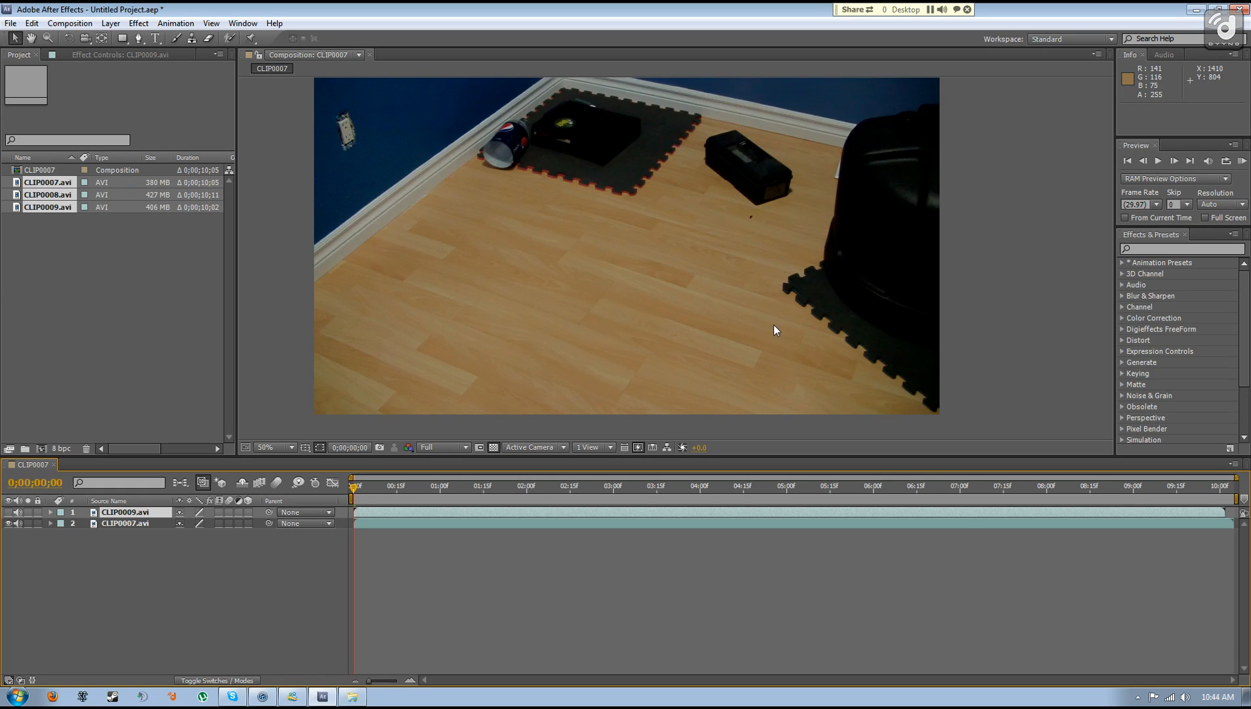
{"action": "mouse_move", "coordinate": [727, 279]}
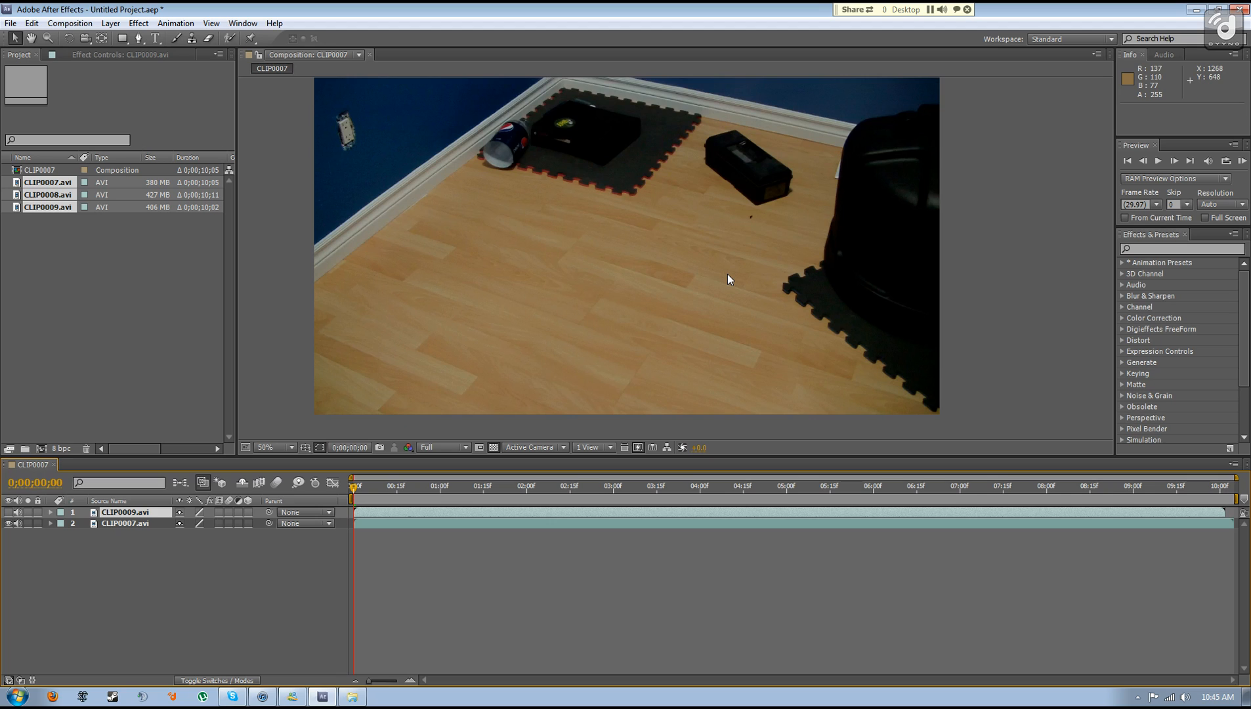
{"action": "mouse_move", "coordinate": [924, 334]}
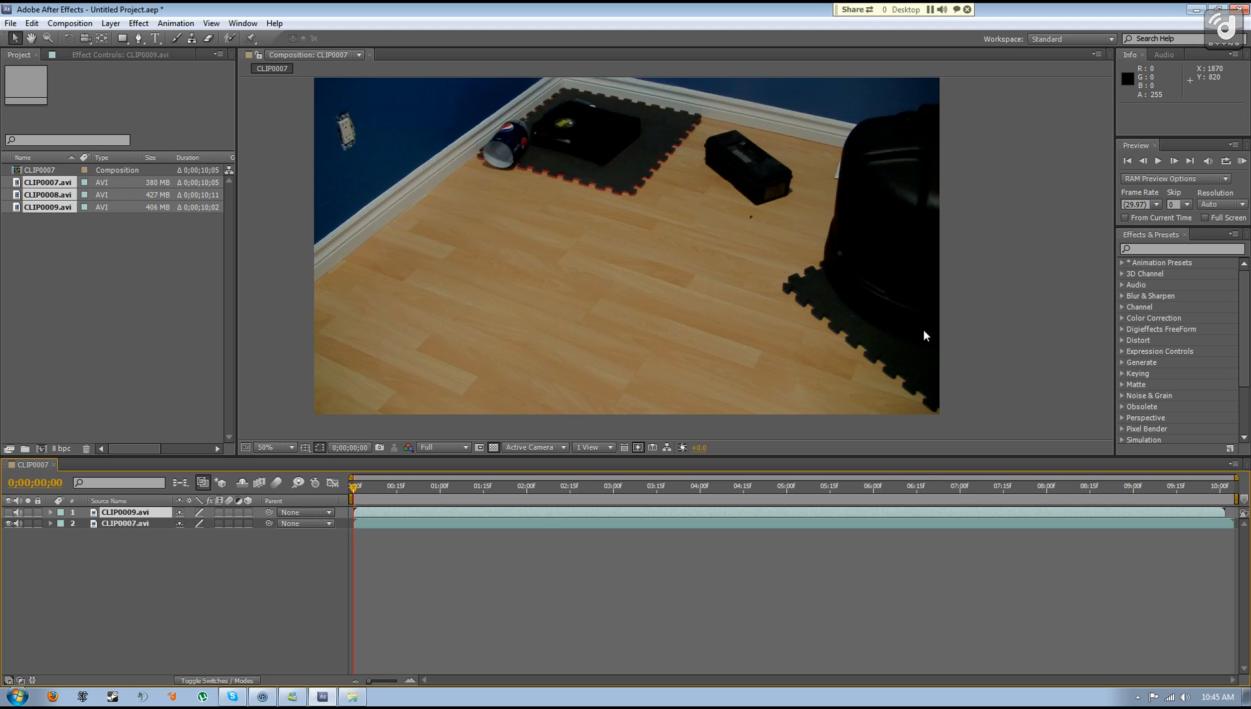
{"action": "mouse_move", "coordinate": [205, 345]}
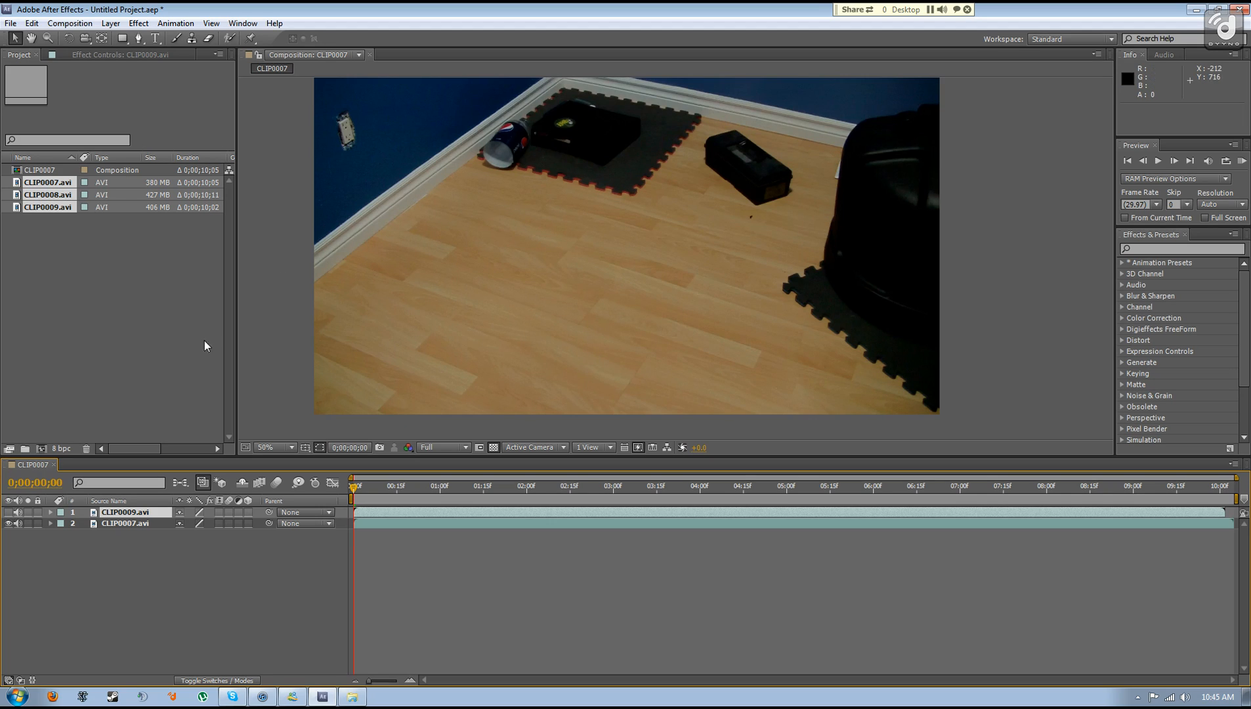
{"action": "mouse_move", "coordinate": [738, 271]}
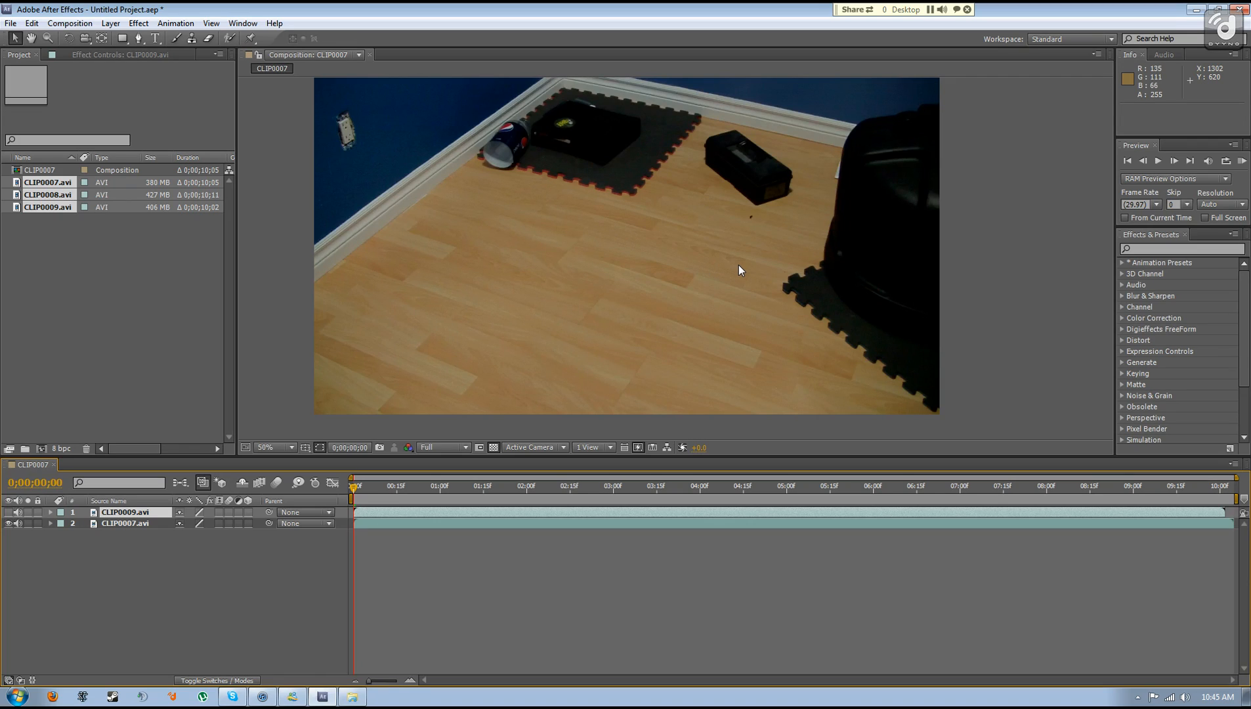
{"action": "mouse_move", "coordinate": [1229, 513]}
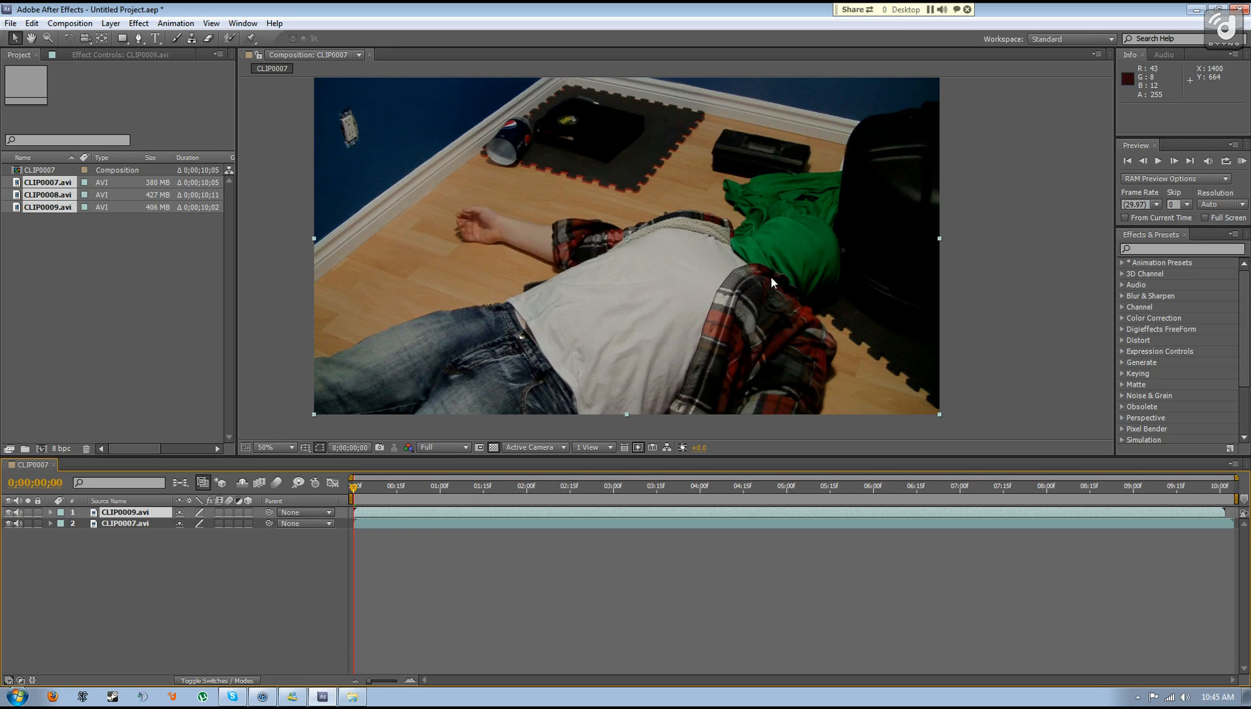
{"action": "mouse_move", "coordinate": [823, 287]}
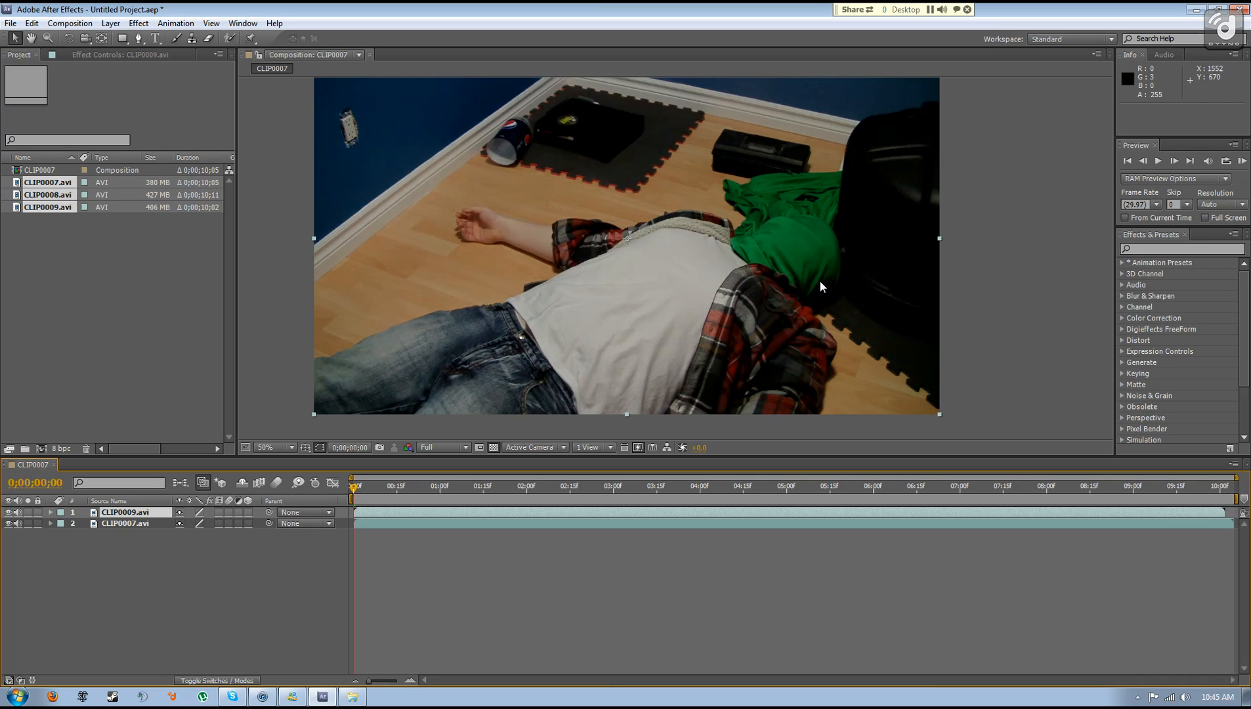
{"action": "mouse_move", "coordinate": [837, 231]}
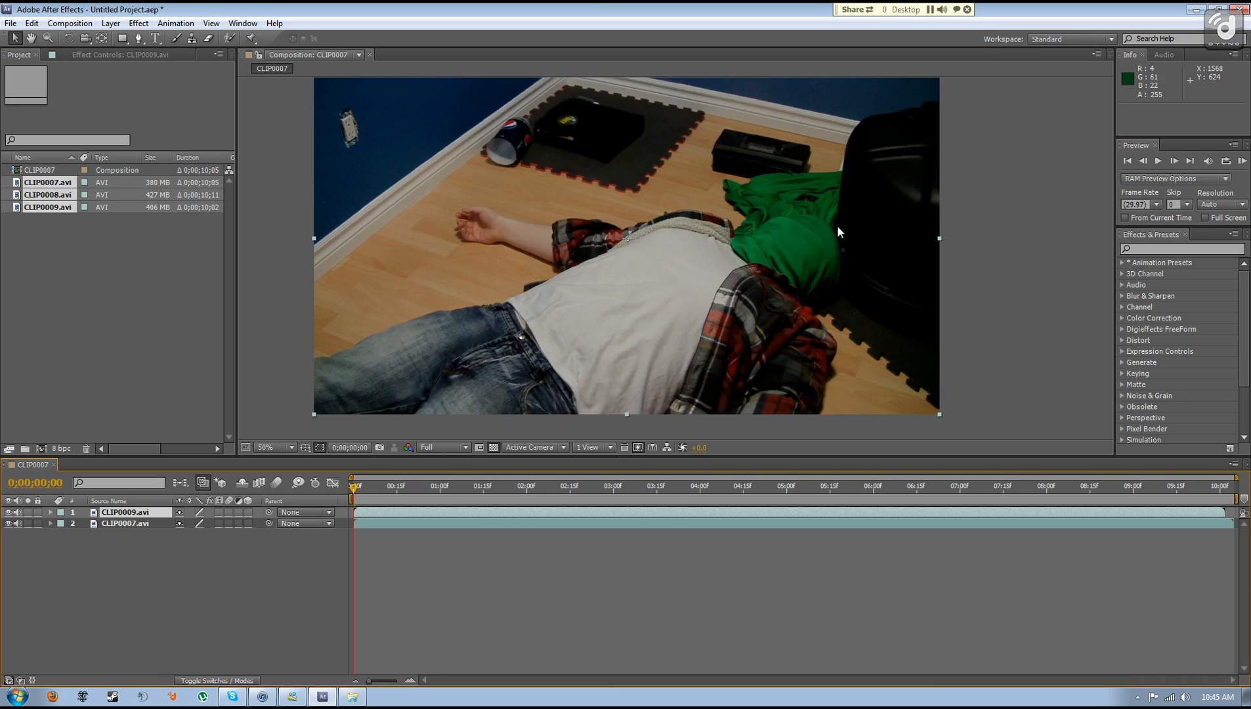
{"action": "mouse_move", "coordinate": [773, 205]}
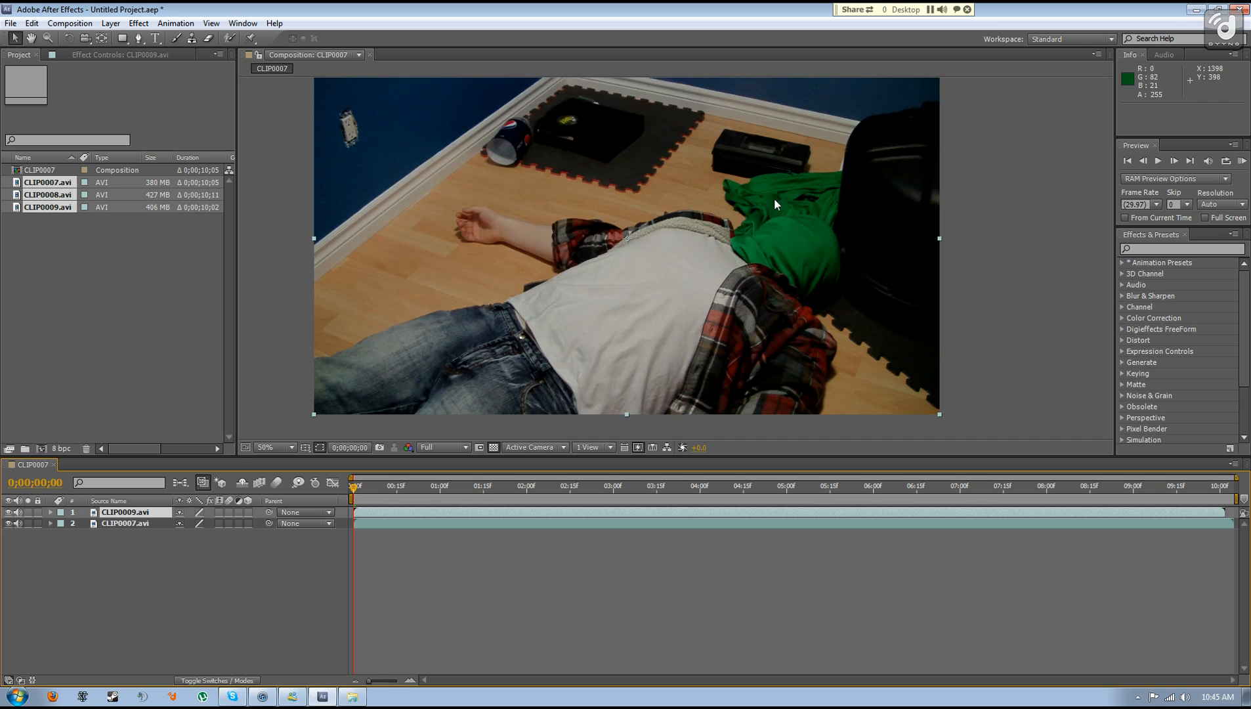
{"action": "mouse_move", "coordinate": [832, 294]}
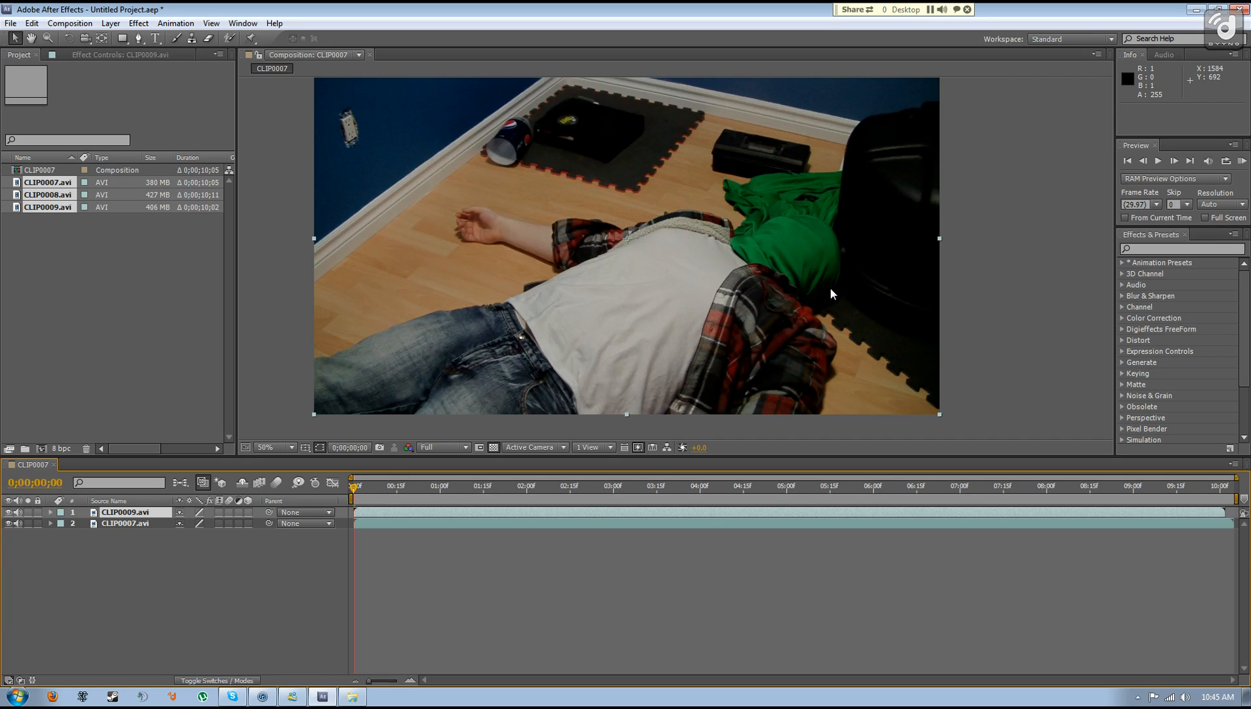
{"action": "mouse_move", "coordinate": [603, 270]}
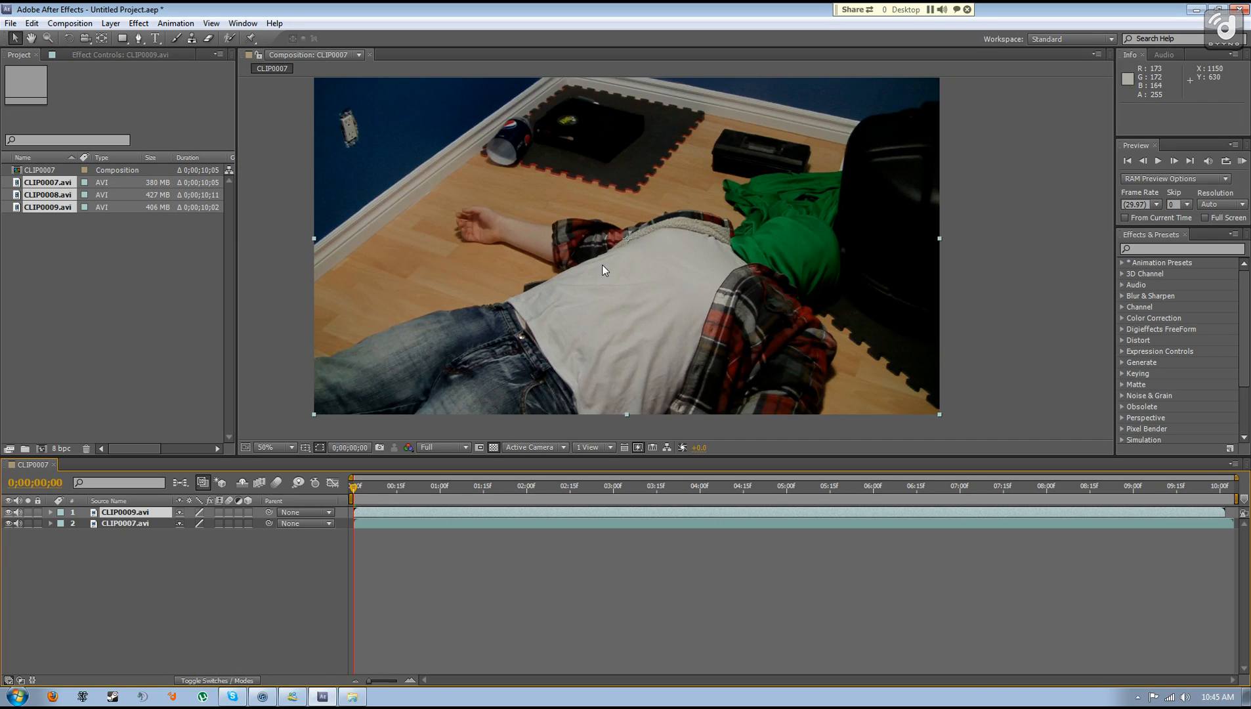
Magnify the covered head area and switch to the Pen tool for masking.
{"action": "left_click", "coordinate": [288, 447]}
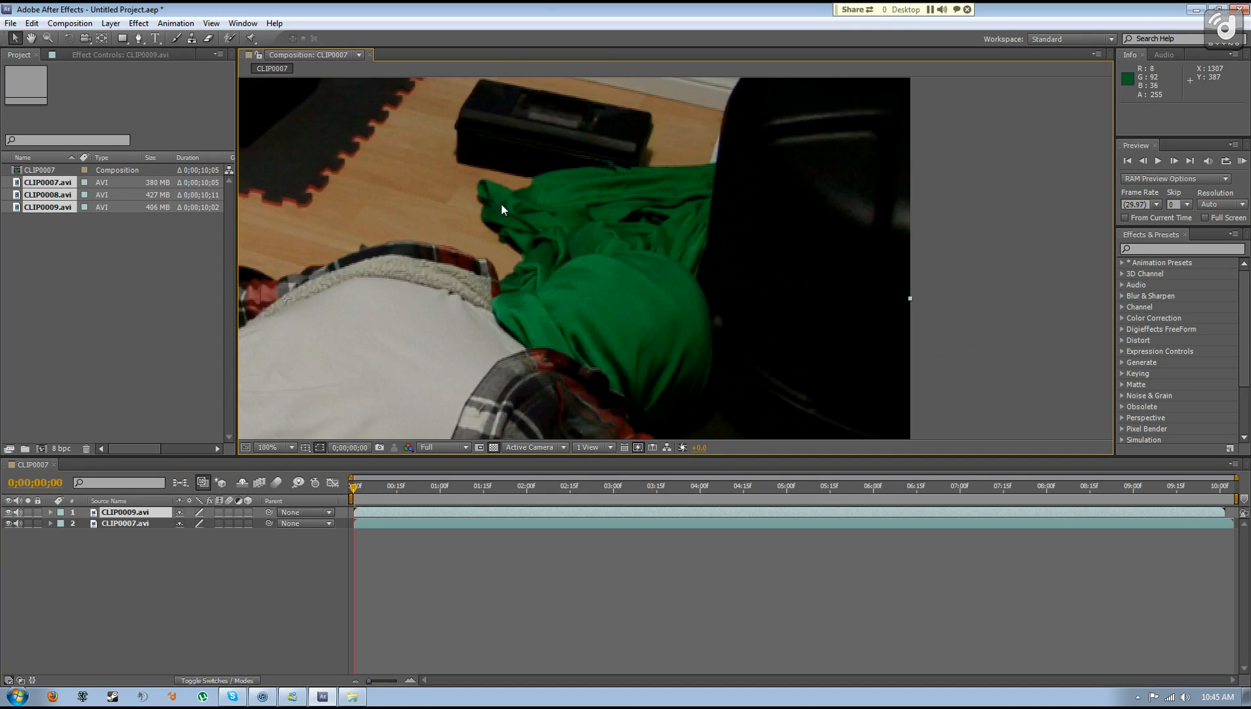
{"action": "mouse_move", "coordinate": [726, 234]}
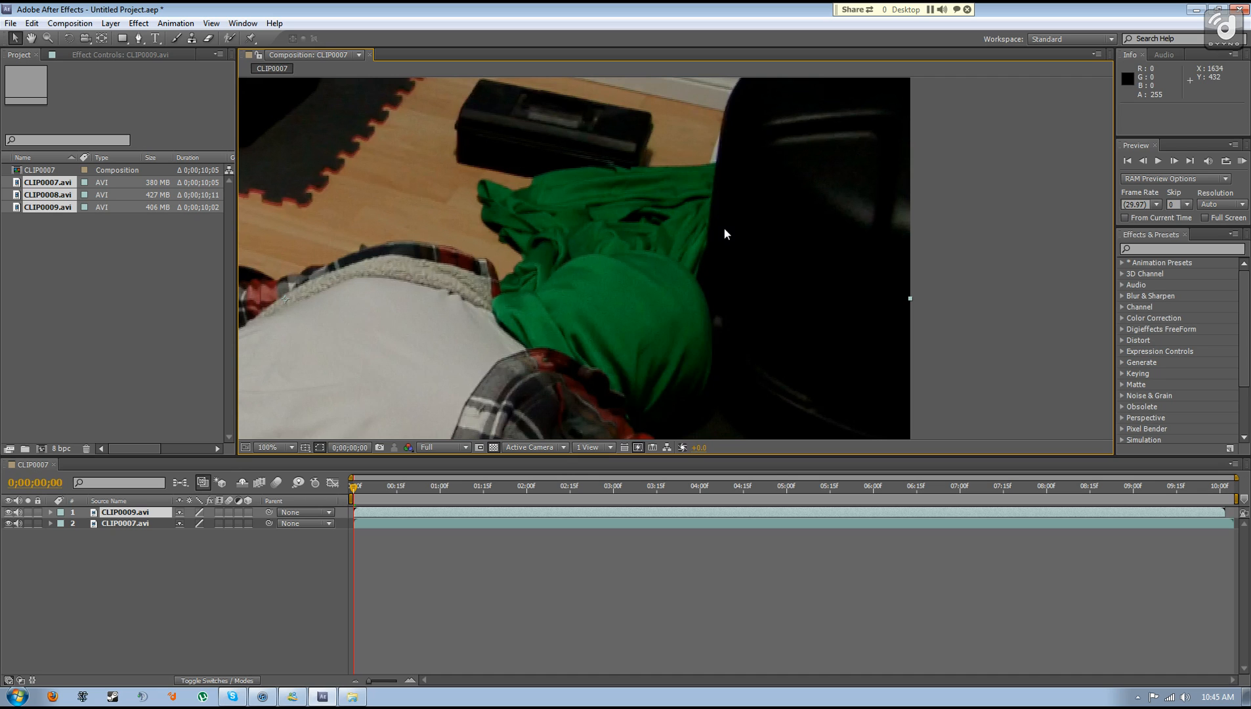
{"action": "left_click", "coordinate": [273, 447]}
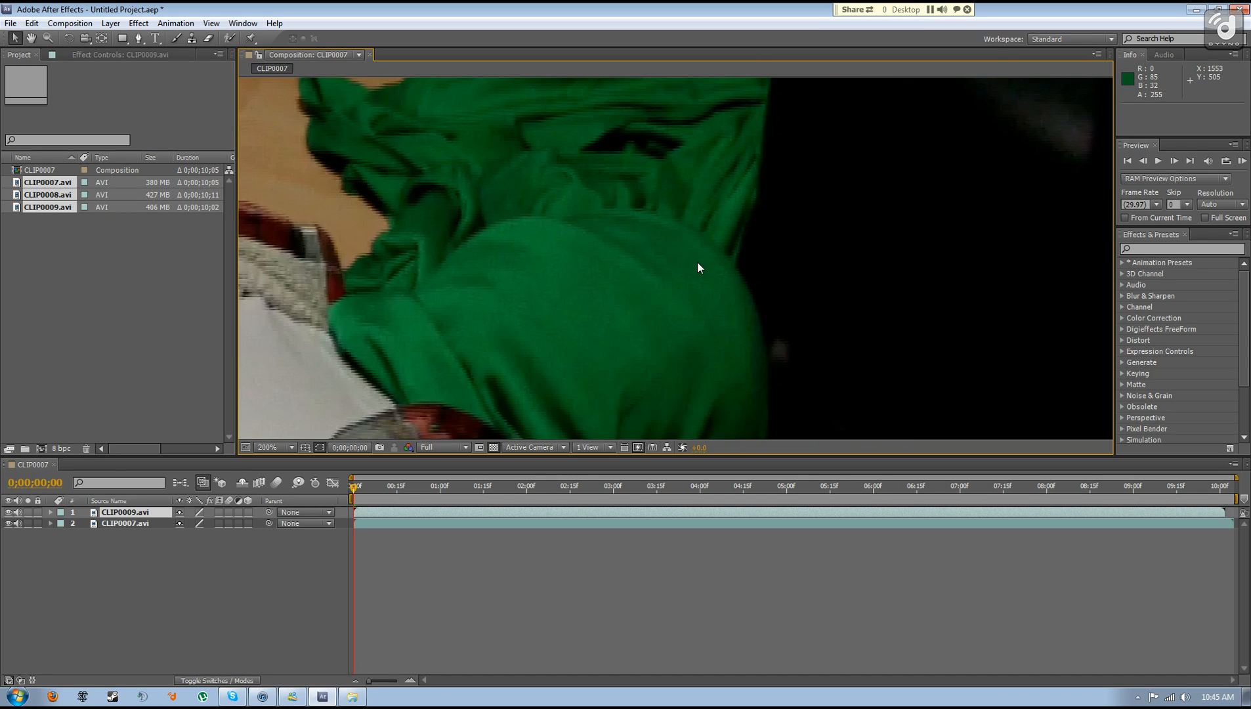
{"action": "left_click", "coordinate": [139, 38]}
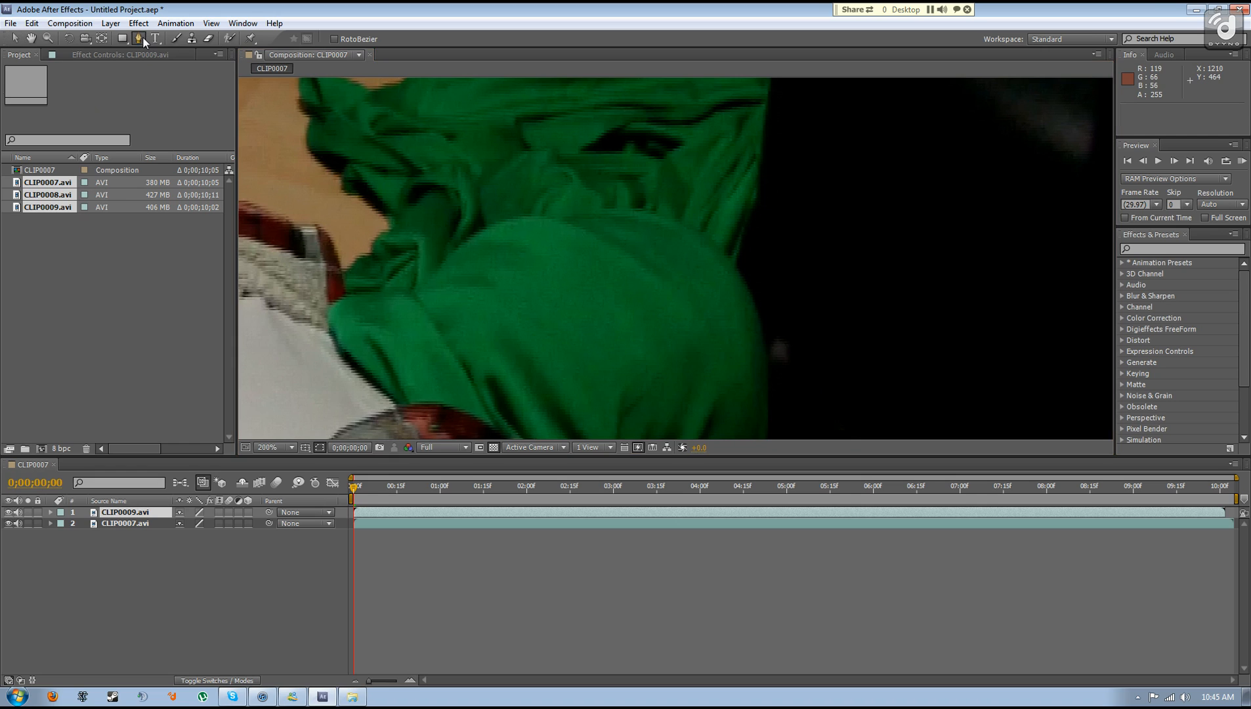
{"action": "mouse_move", "coordinate": [750, 283]}
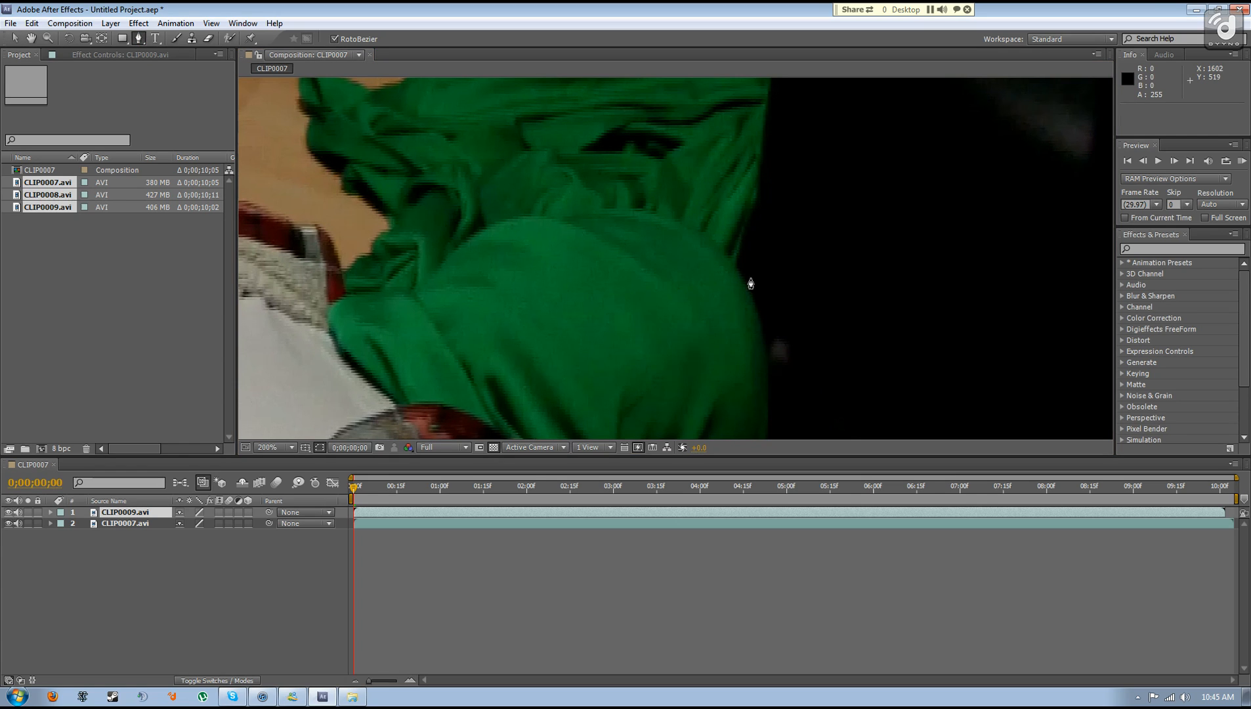
Trace a closed mask around the green hood, collar, floor and wall on CLIP0009.
{"action": "left_click", "coordinate": [748, 291]}
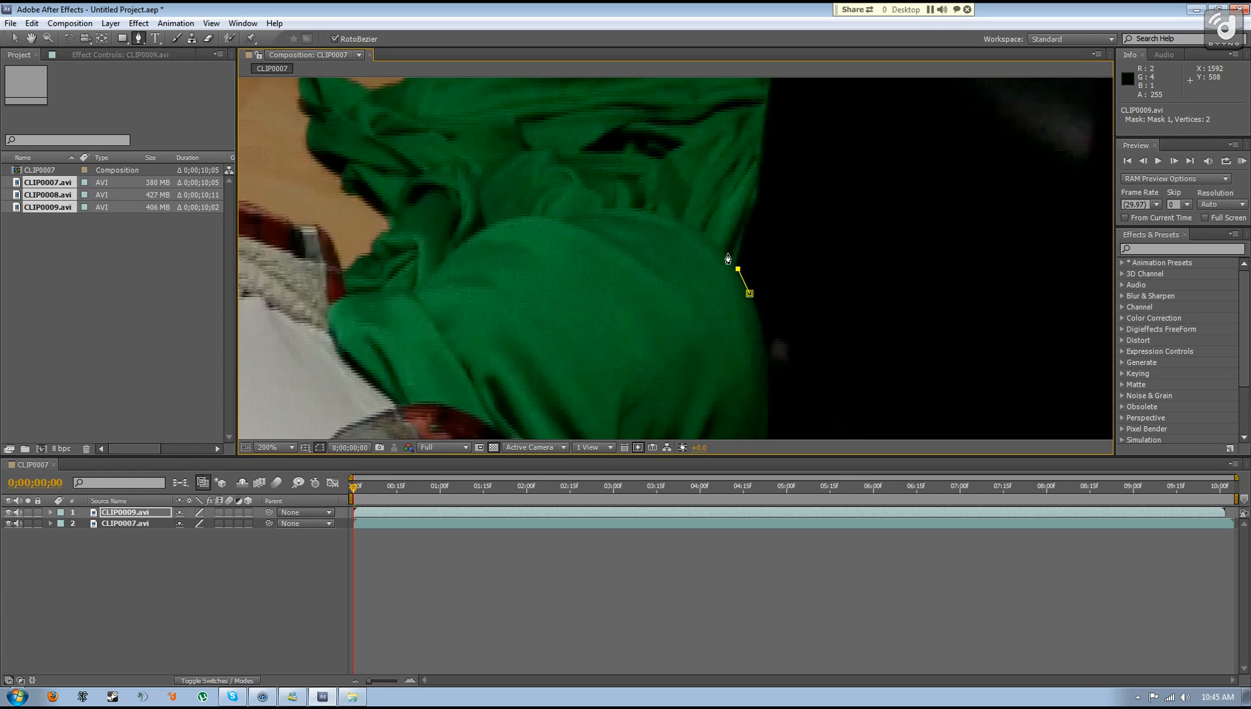
{"action": "left_click", "coordinate": [642, 208]}
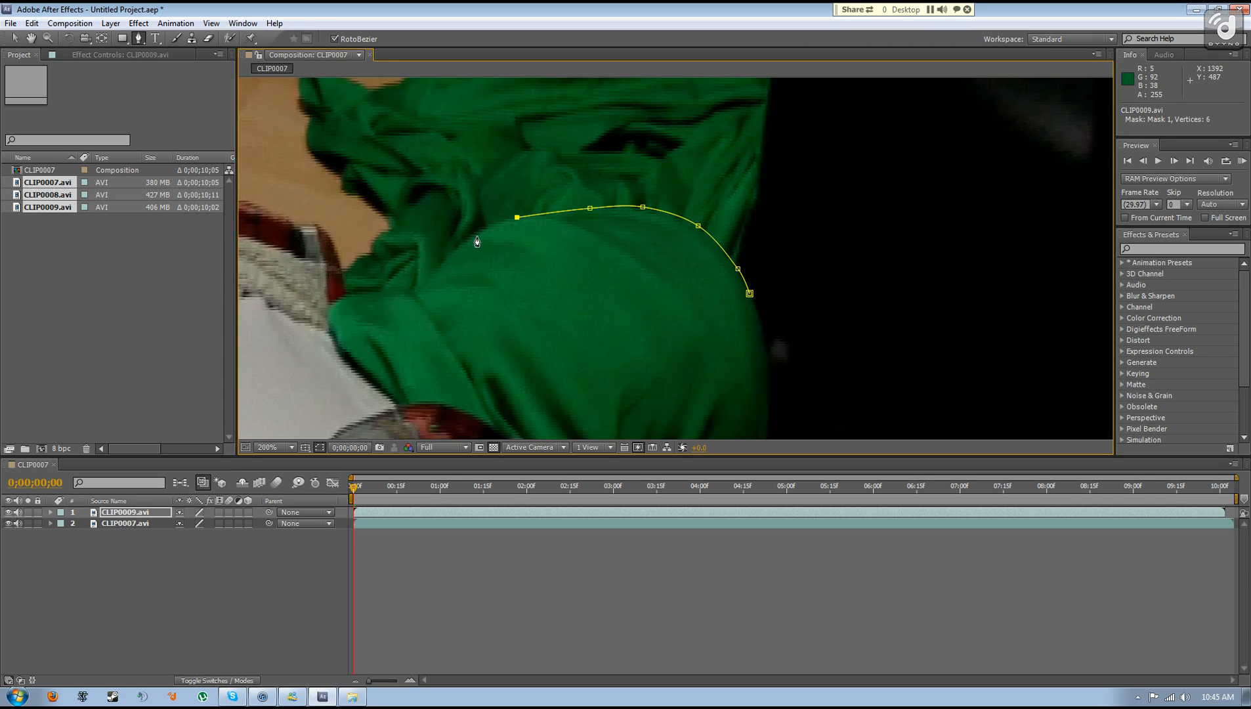
{"action": "left_click", "coordinate": [430, 272]}
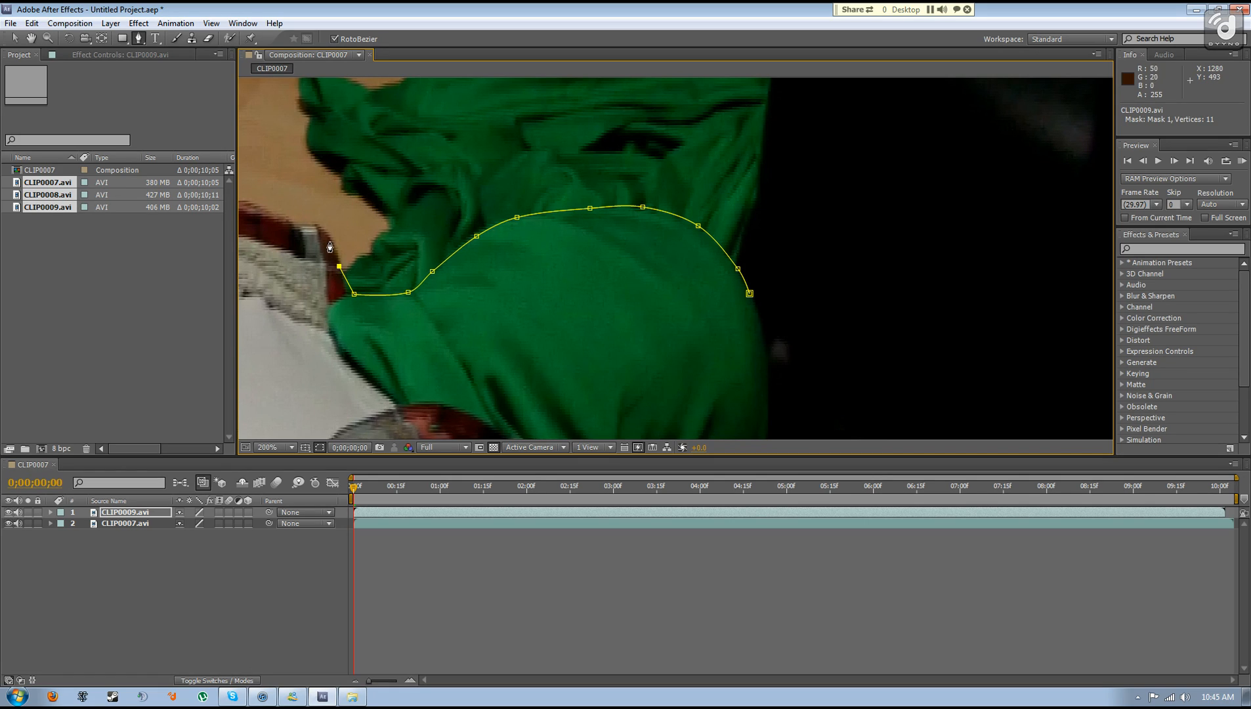
{"action": "left_click", "coordinate": [331, 235]}
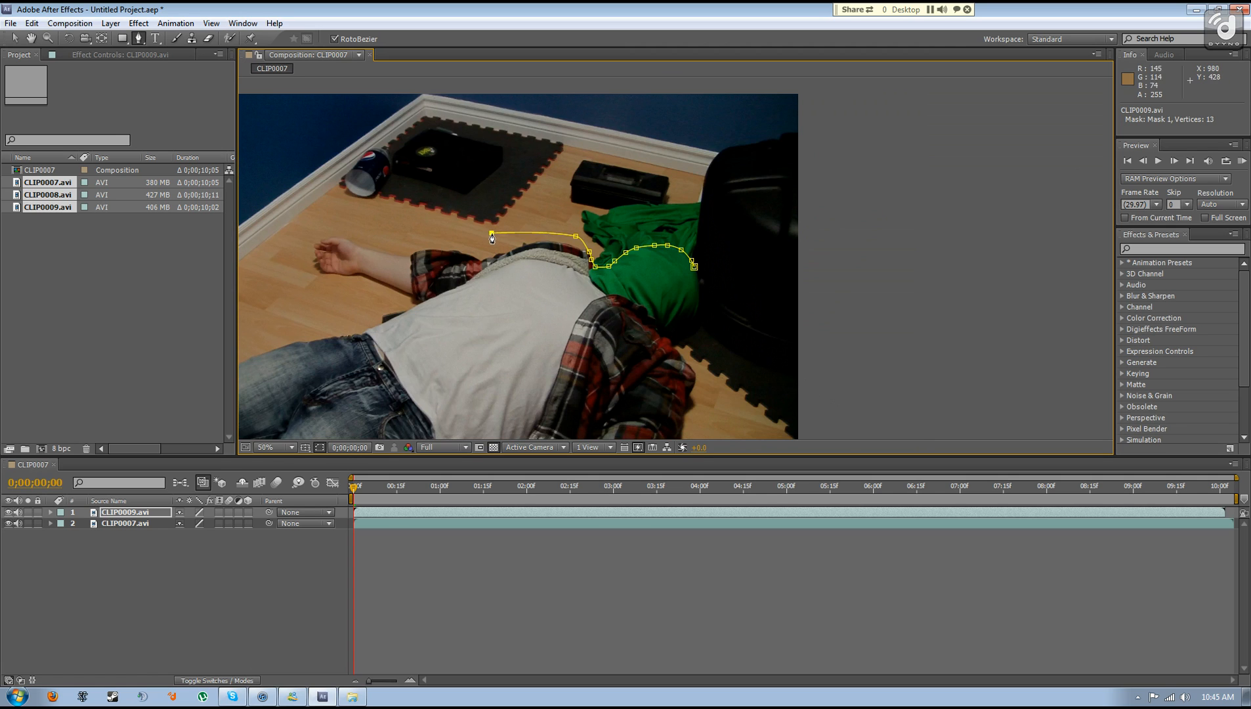
{"action": "left_click", "coordinate": [272, 448]}
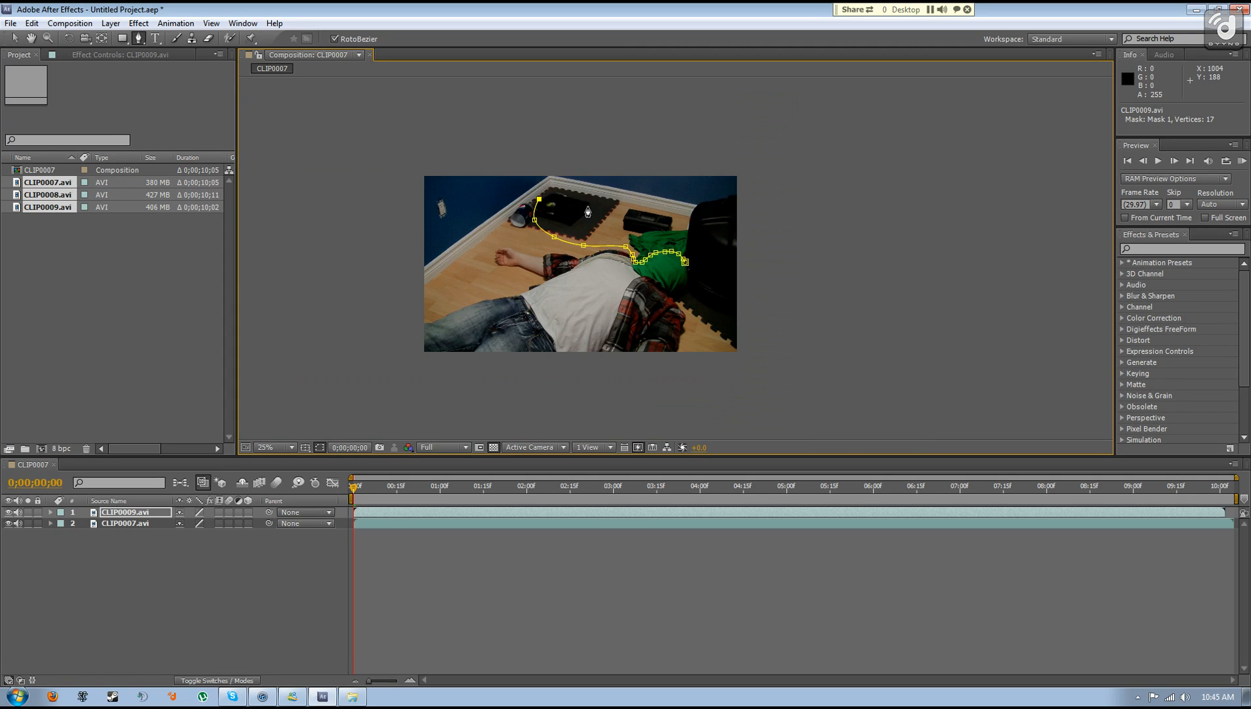
{"action": "left_click", "coordinate": [759, 280]}
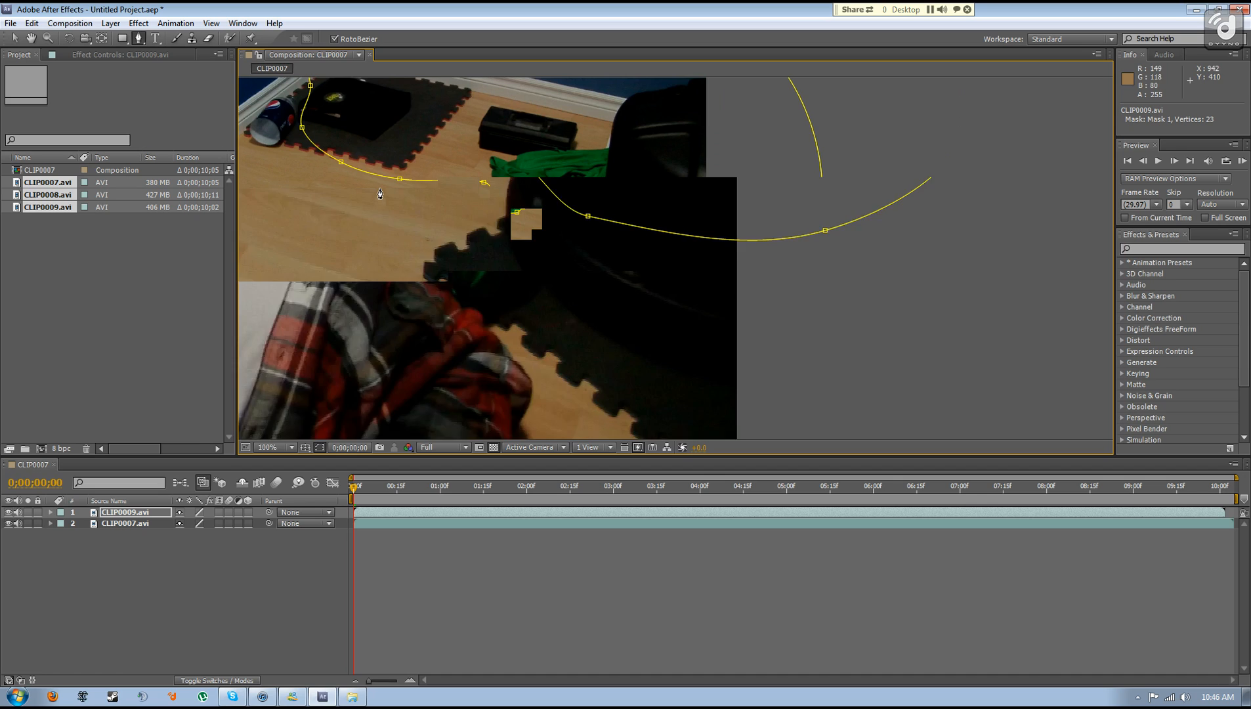
{"action": "left_click", "coordinate": [276, 448]}
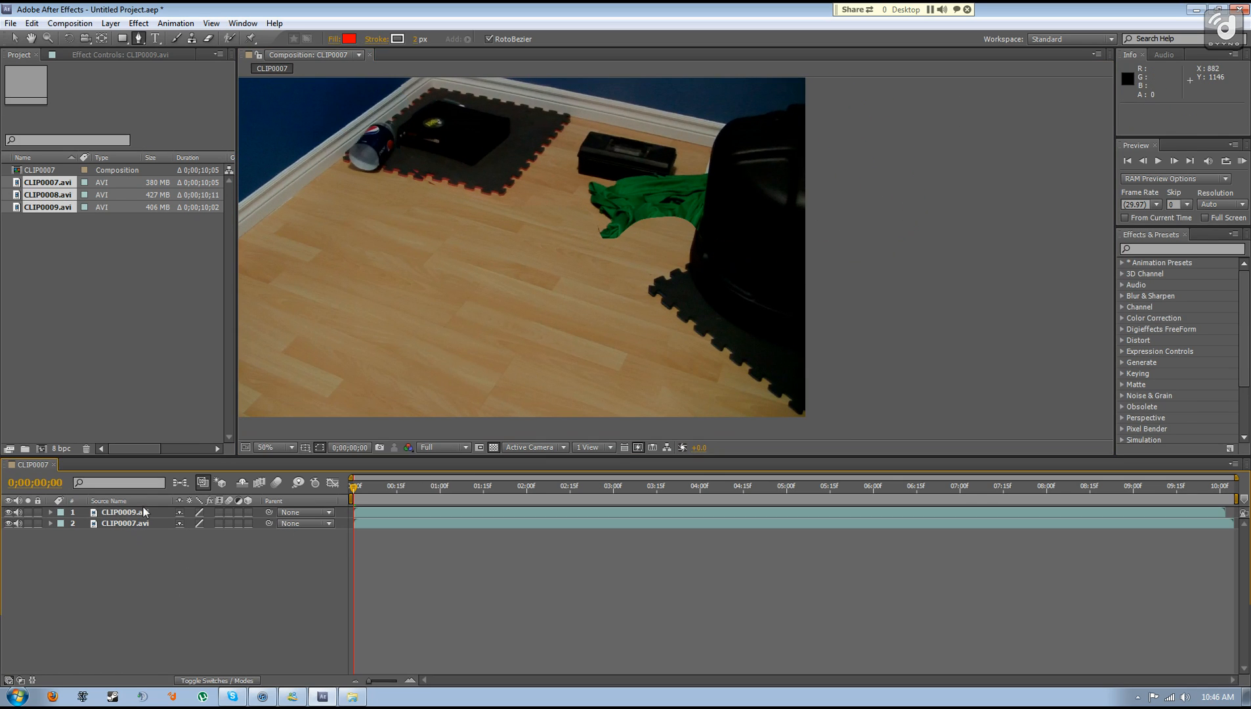
Set Mask 1 to Subtract with 27-pixel feather and 7-pixel expansion so the body shows again.
{"action": "left_click", "coordinate": [189, 523]}
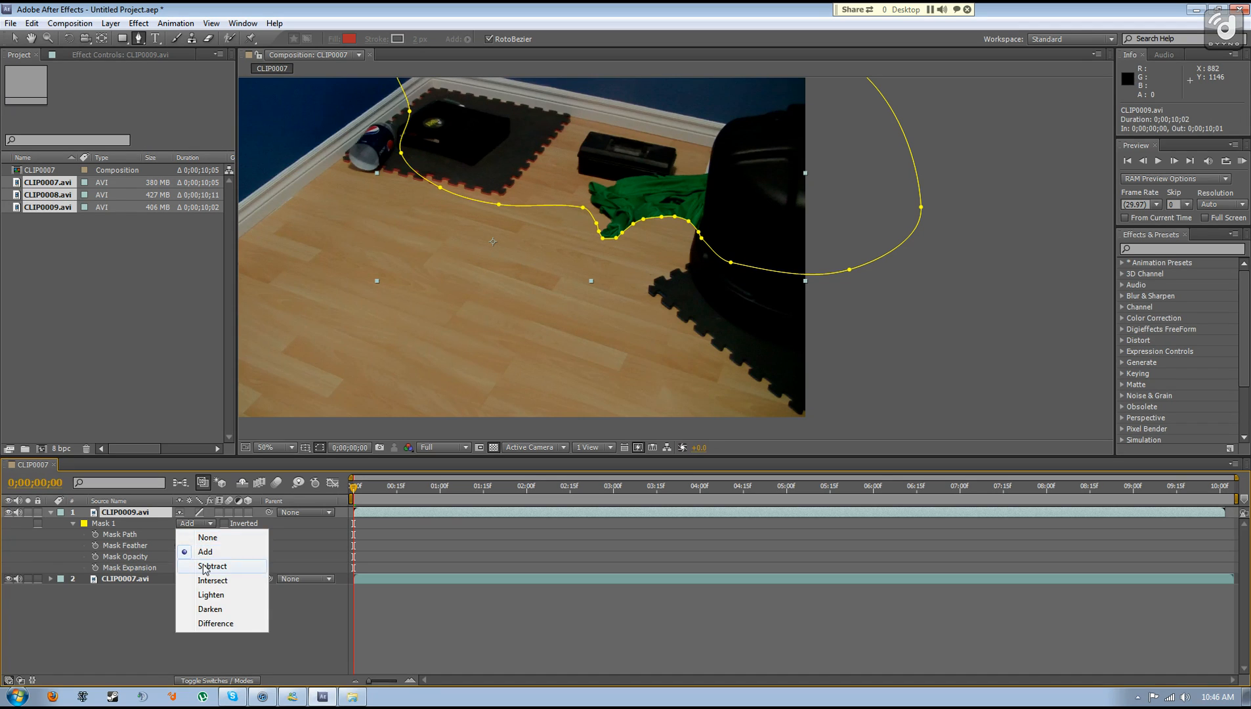
{"action": "left_click", "coordinate": [213, 565]}
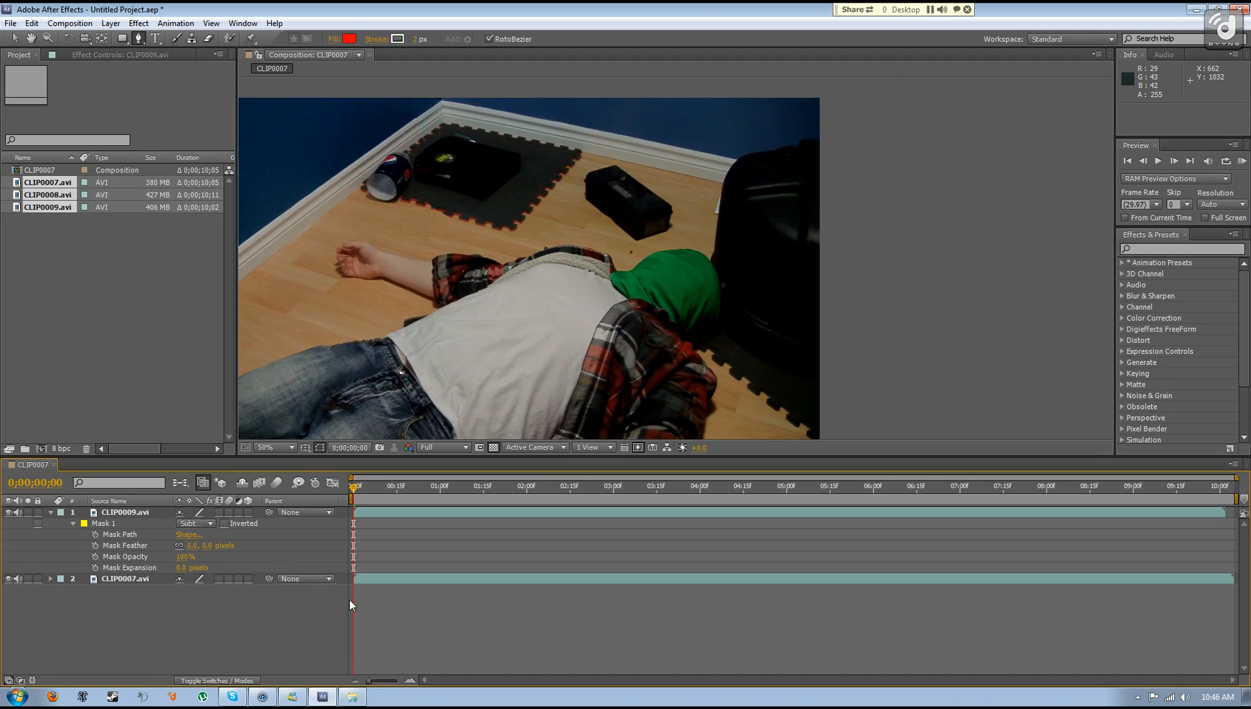
{"action": "left_click", "coordinate": [272, 448]}
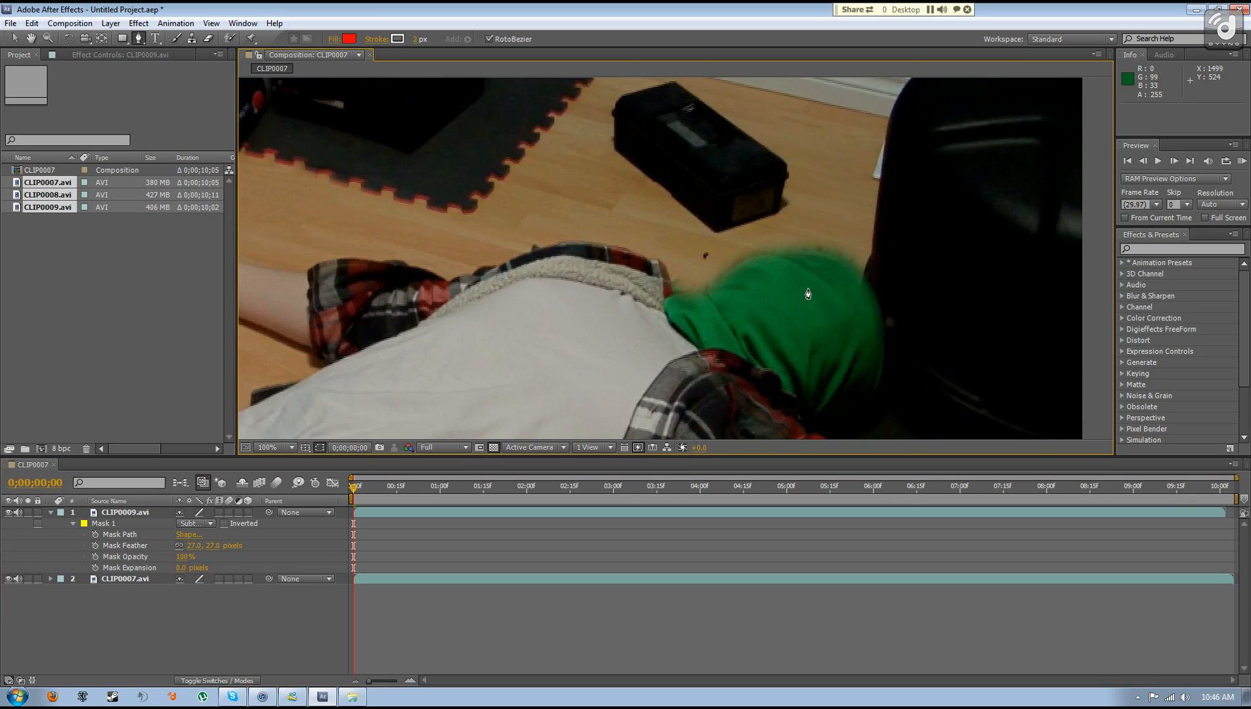
{"action": "left_click", "coordinate": [191, 568]}
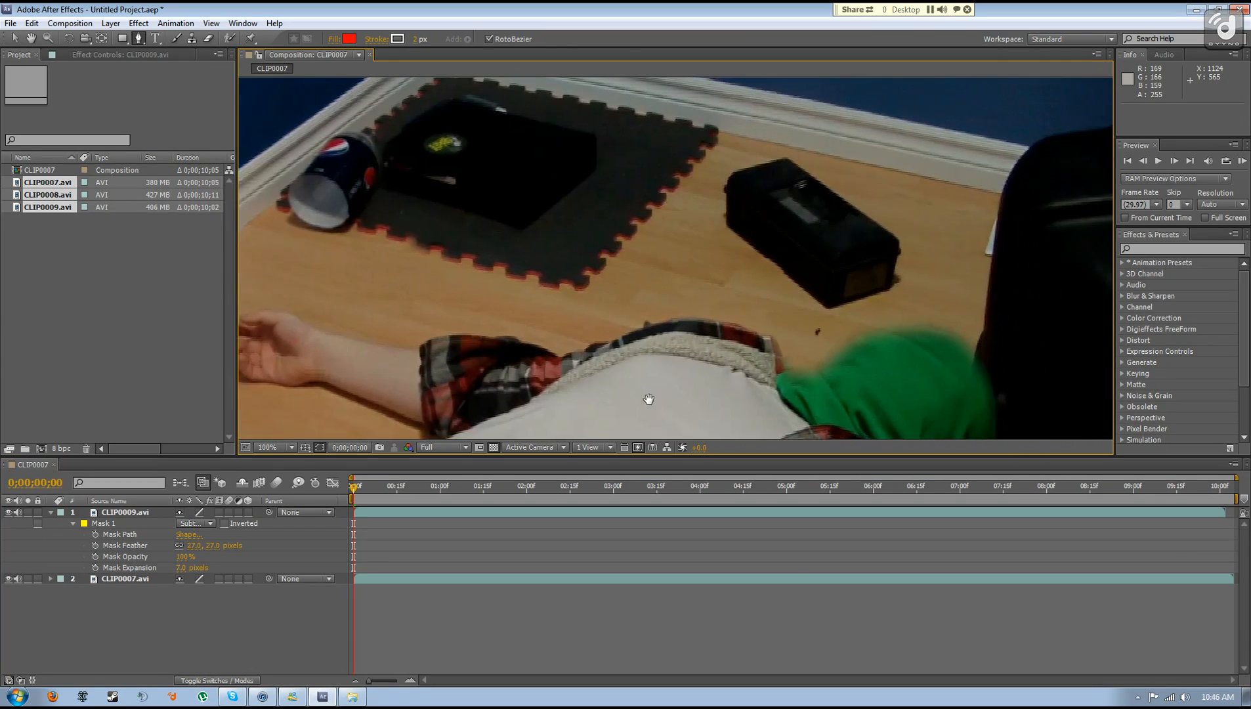
{"action": "left_click", "coordinate": [272, 447]}
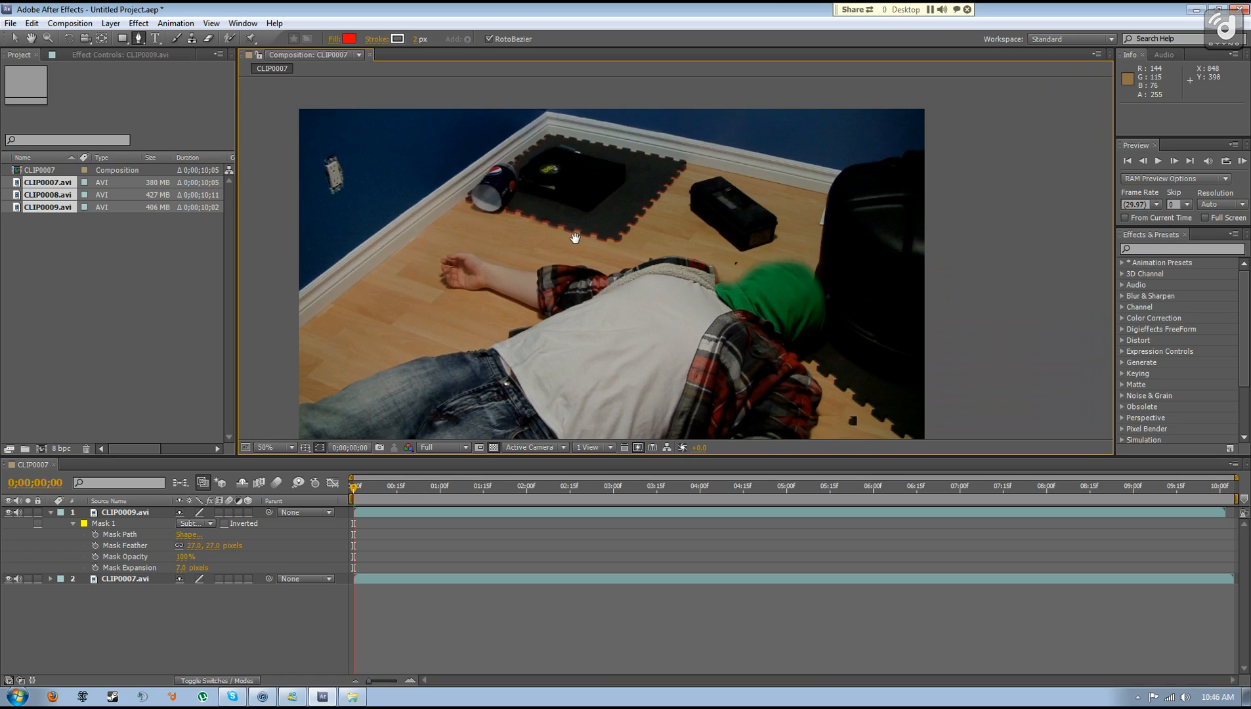
{"action": "mouse_move", "coordinate": [422, 147]}
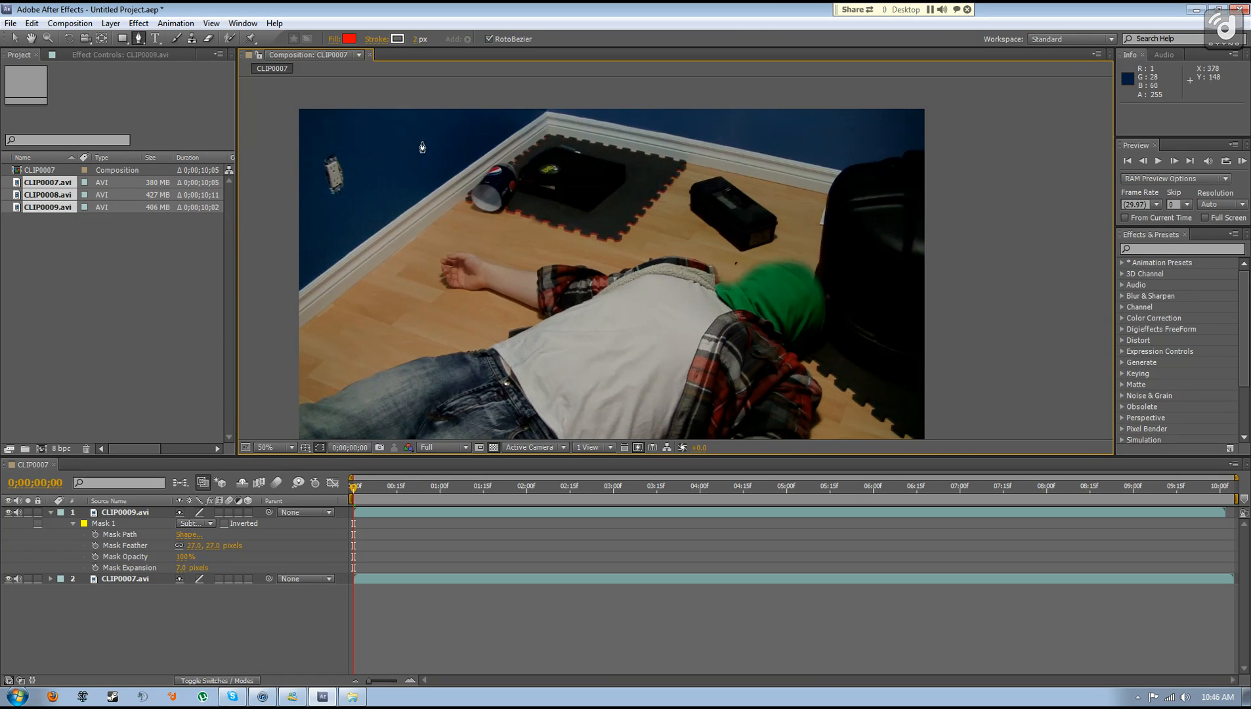
{"action": "mouse_move", "coordinate": [557, 230]}
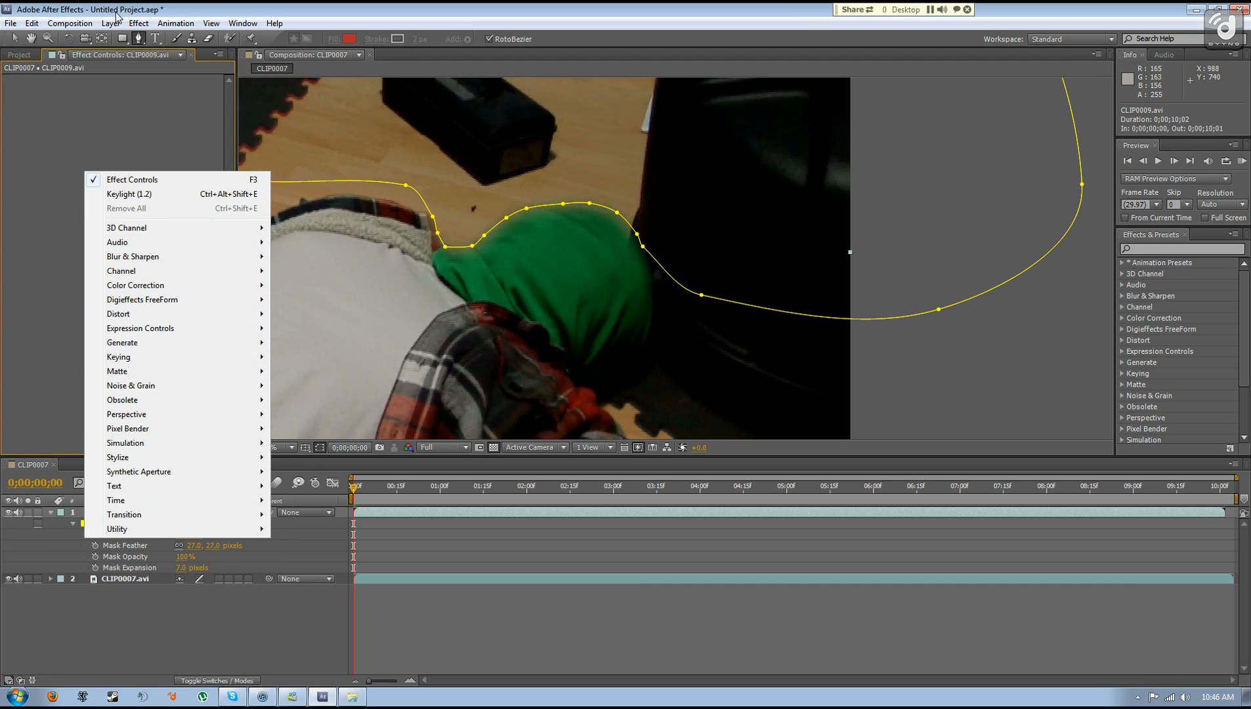
Apply Keylight (1.2) to CLIP0009 and sample the hood's green as the screen colour.
{"action": "left_click", "coordinate": [138, 22]}
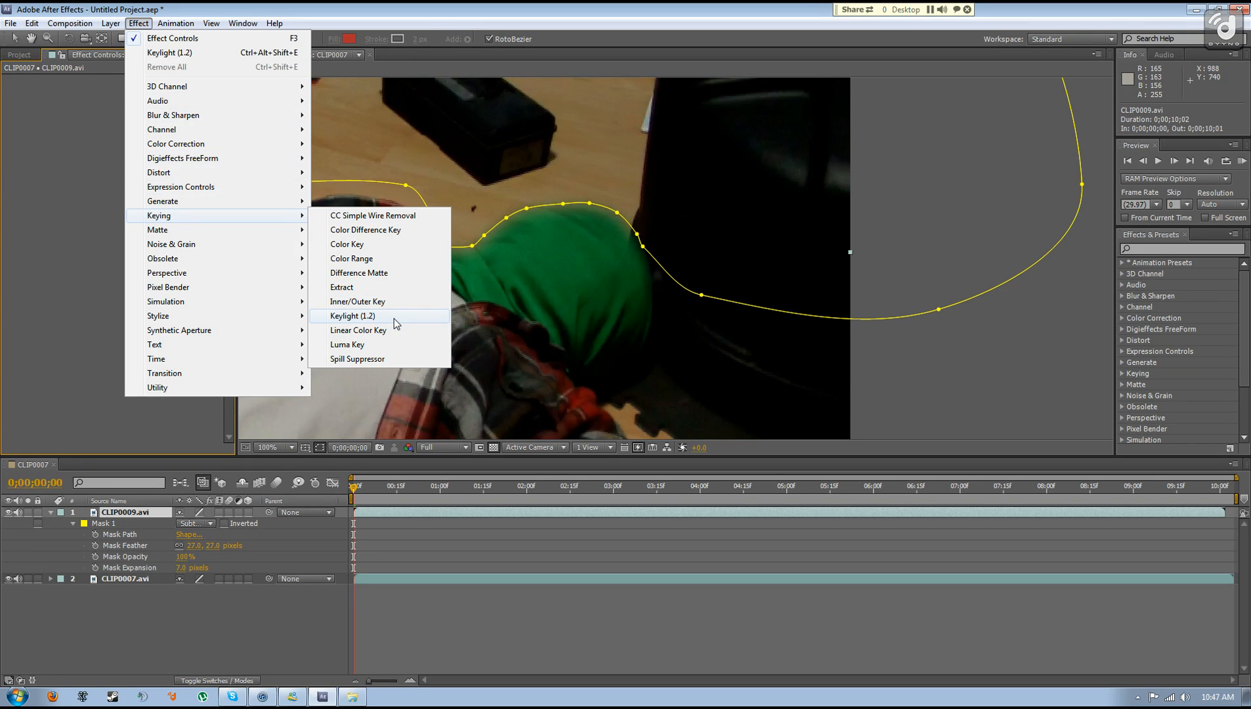
{"action": "left_click", "coordinate": [349, 315]}
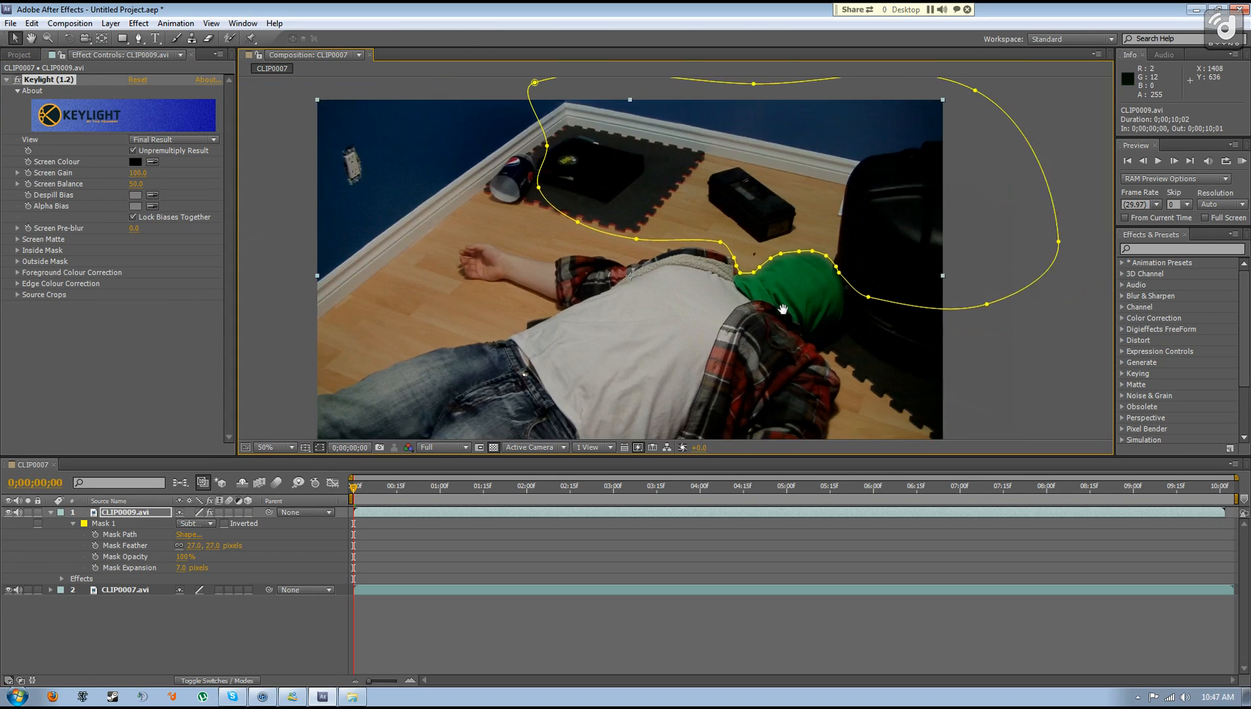
{"action": "left_click", "coordinate": [266, 447]}
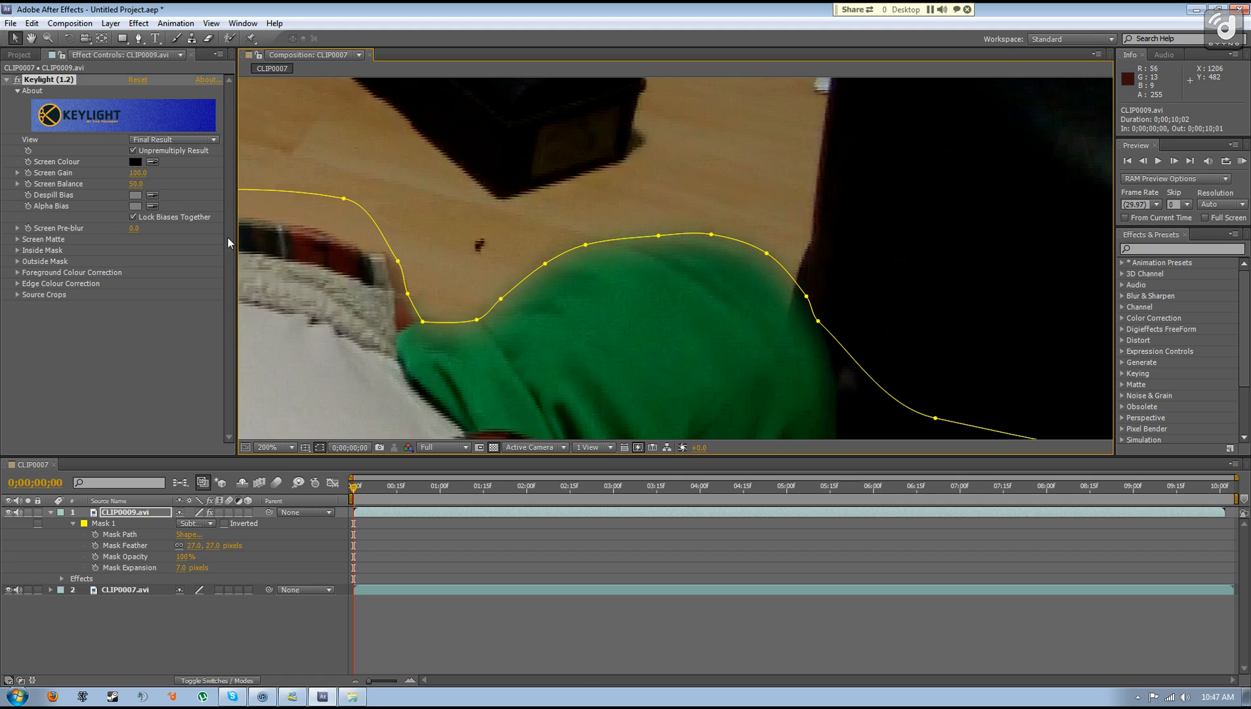
{"action": "mouse_move", "coordinate": [678, 329]}
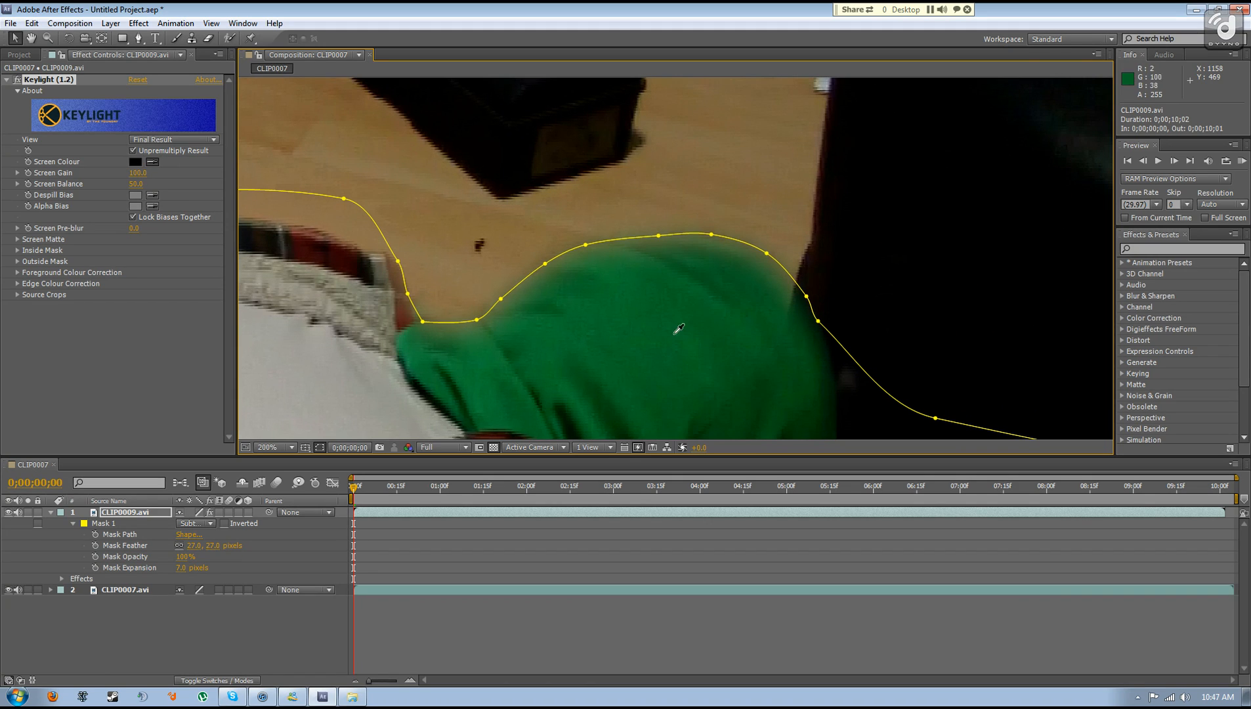
{"action": "mouse_move", "coordinate": [492, 246]}
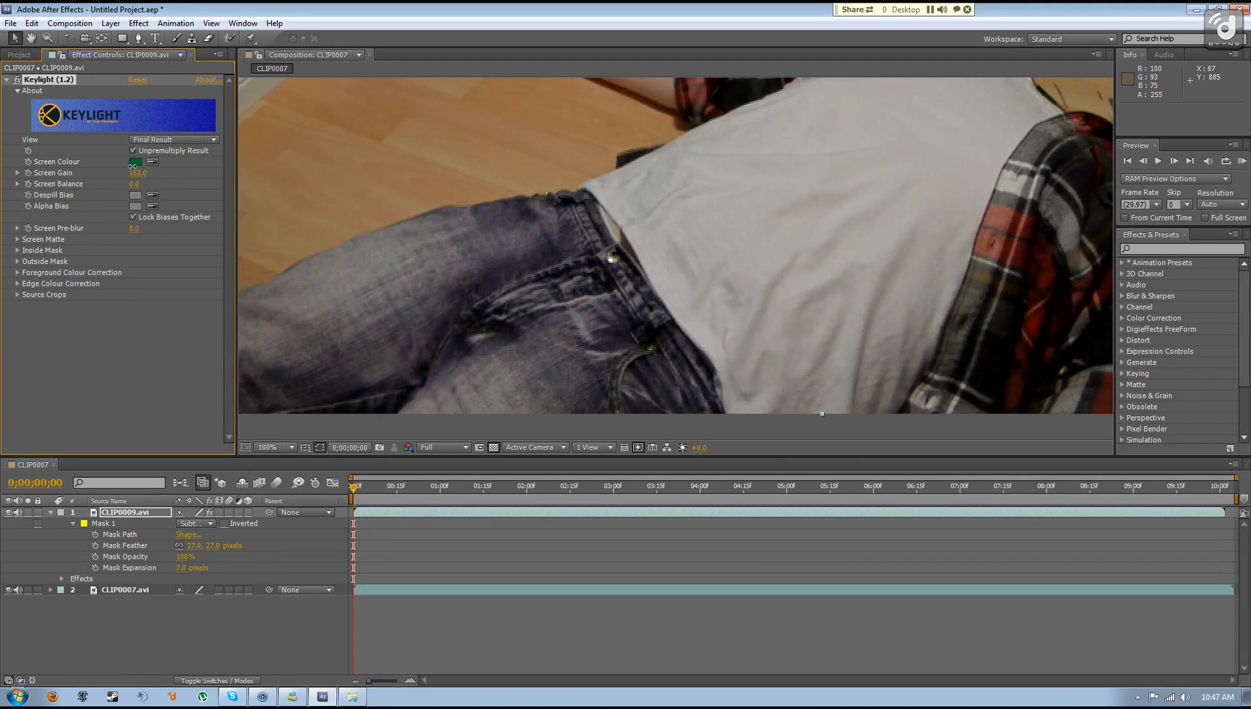
{"action": "right_click", "coordinate": [523, 272]}
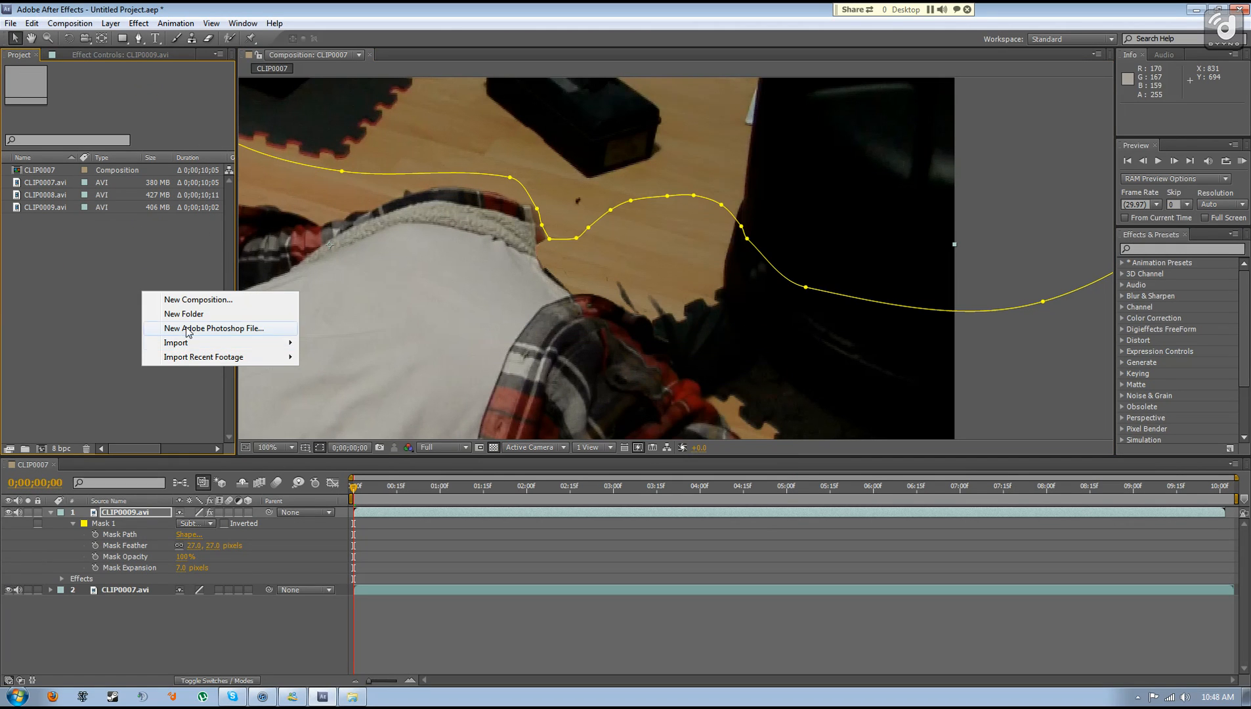
Create a project folder named 'blood' and head to the Start menu.
{"action": "left_click", "coordinate": [184, 313]}
{"action": "type", "text": "blood"}
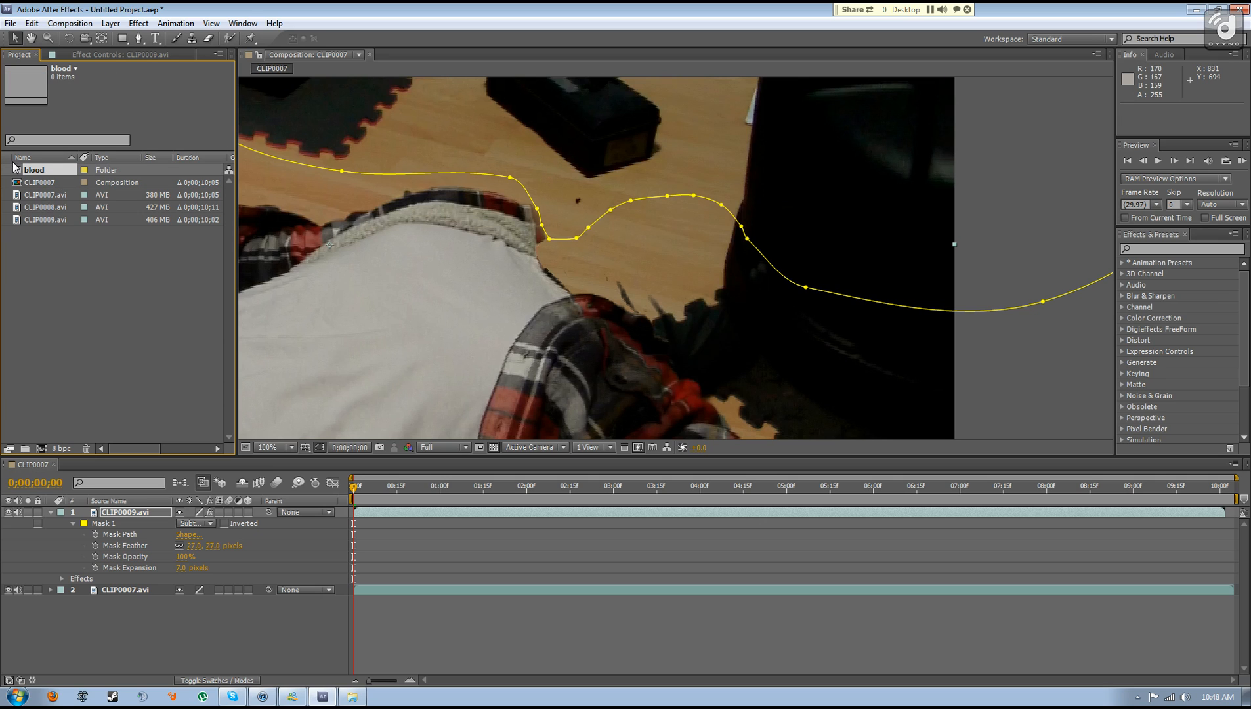
{"action": "left_click", "coordinate": [12, 696]}
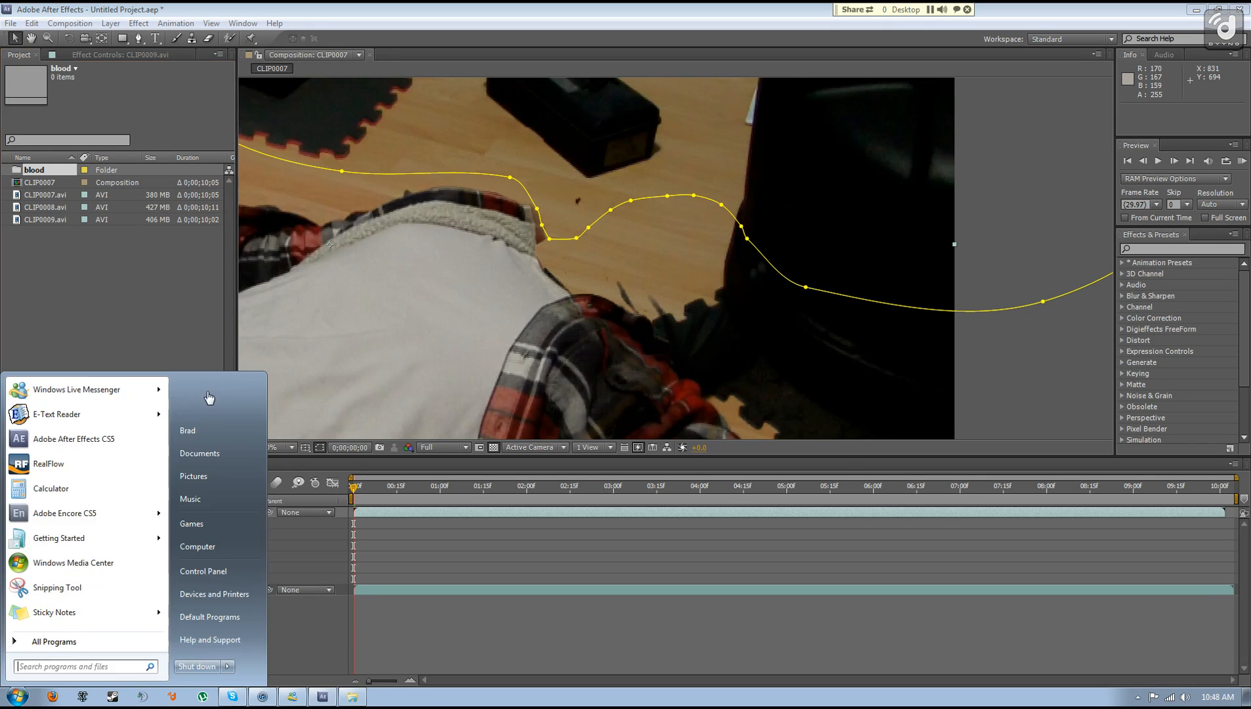
Browse DATA (D:) > Effects > Action Essentials 2 > 02. Blood and pick the first blood burst clip.
{"action": "left_click", "coordinate": [198, 453]}
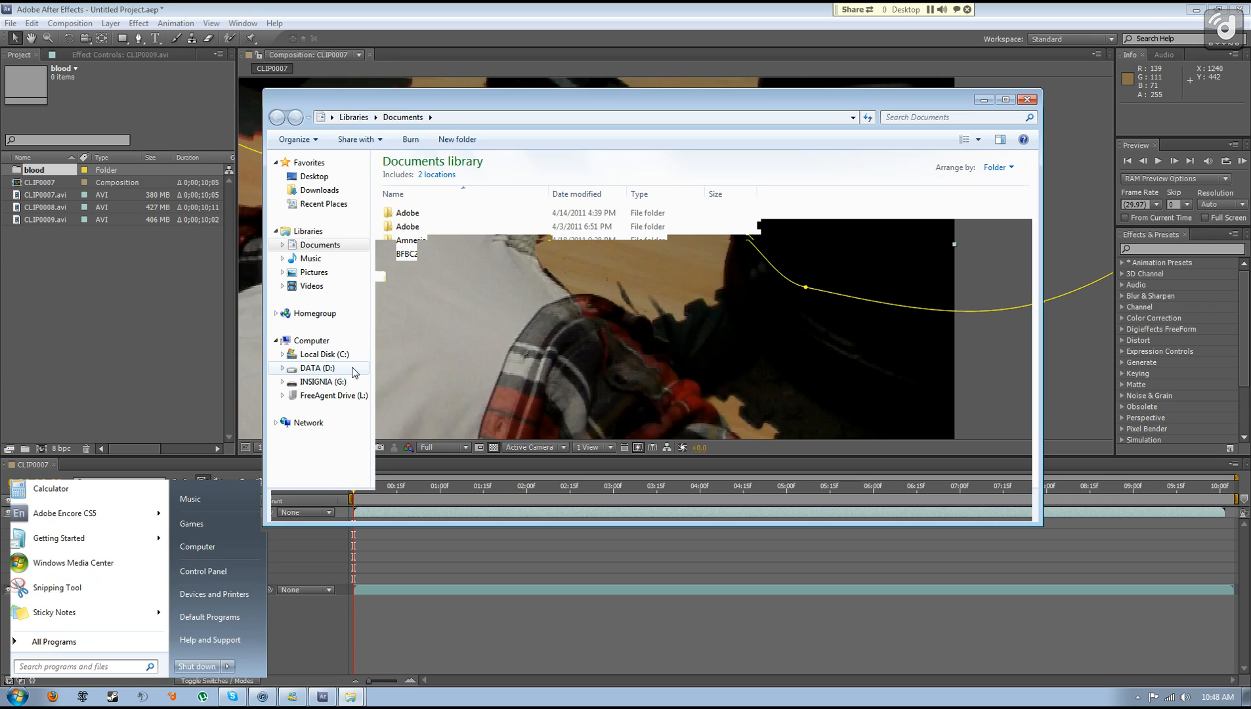
{"action": "left_click", "coordinate": [317, 367]}
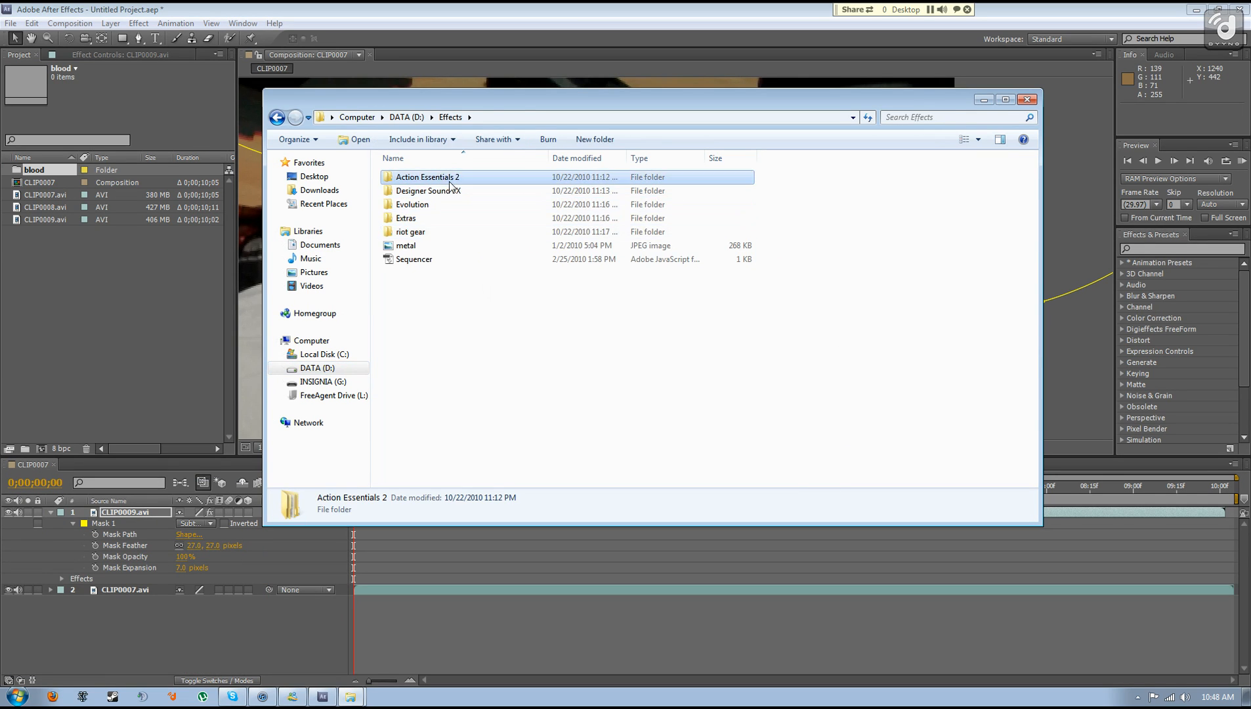
{"action": "double_click", "coordinate": [427, 176]}
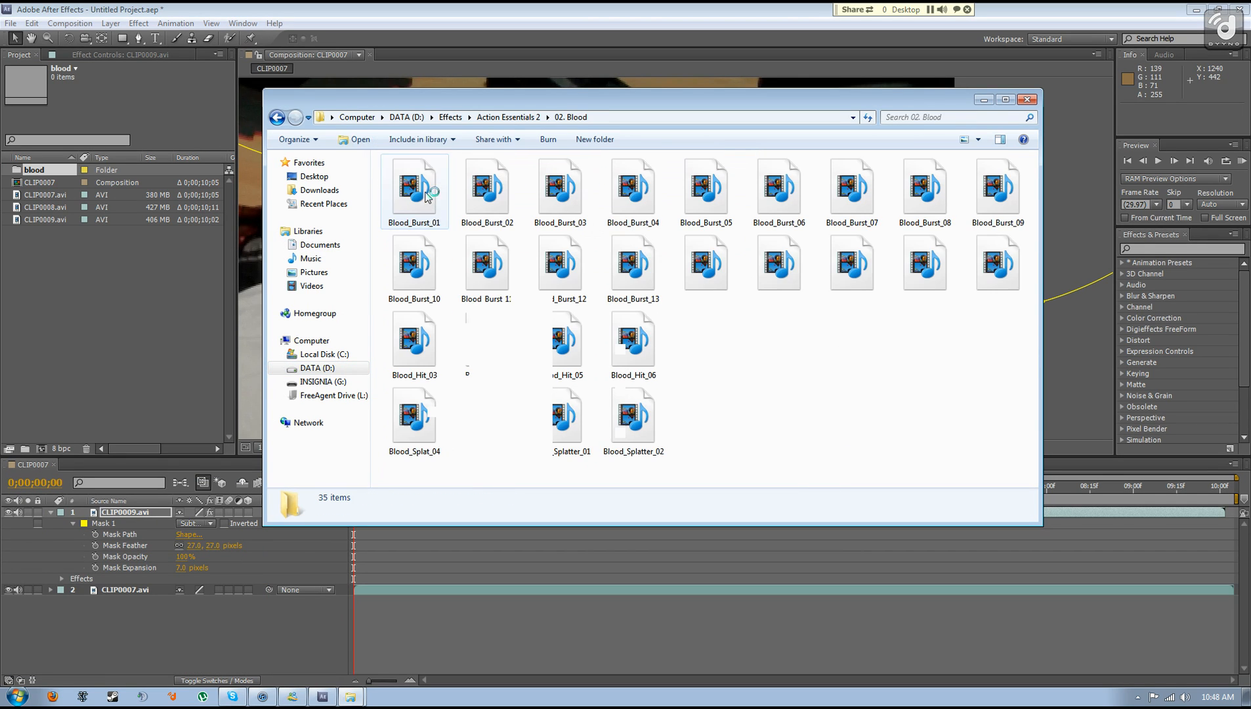
{"action": "left_click", "coordinate": [560, 263]}
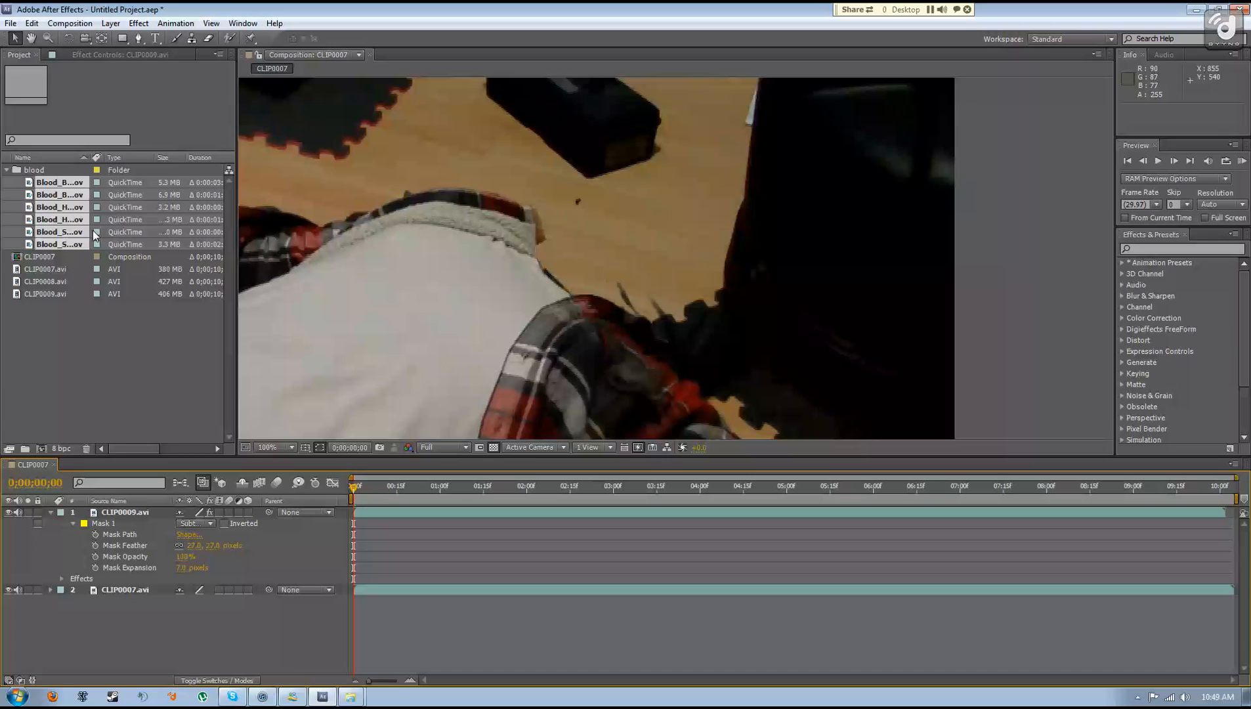
Freeze CLIP0007 and the Blood_Burst_04 layer on single frames so the splatter stays at the neck.
{"action": "left_click", "coordinate": [60, 182]}
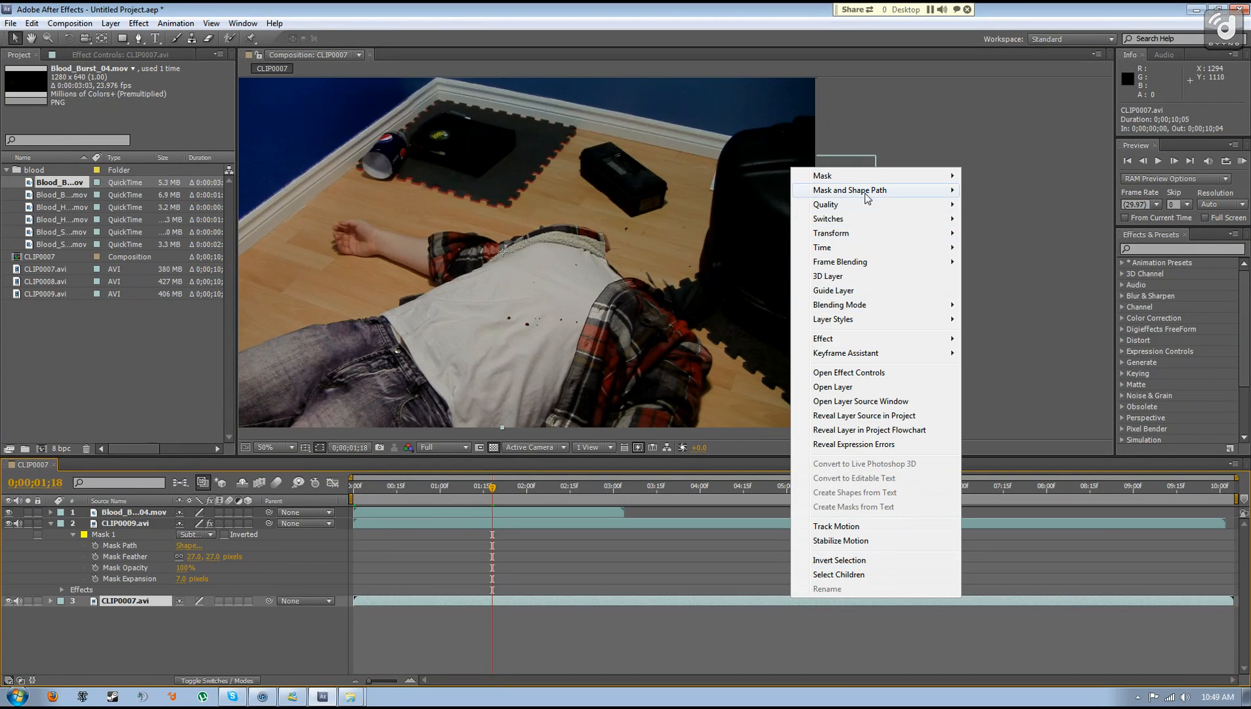
{"action": "mouse_move", "coordinate": [831, 232]}
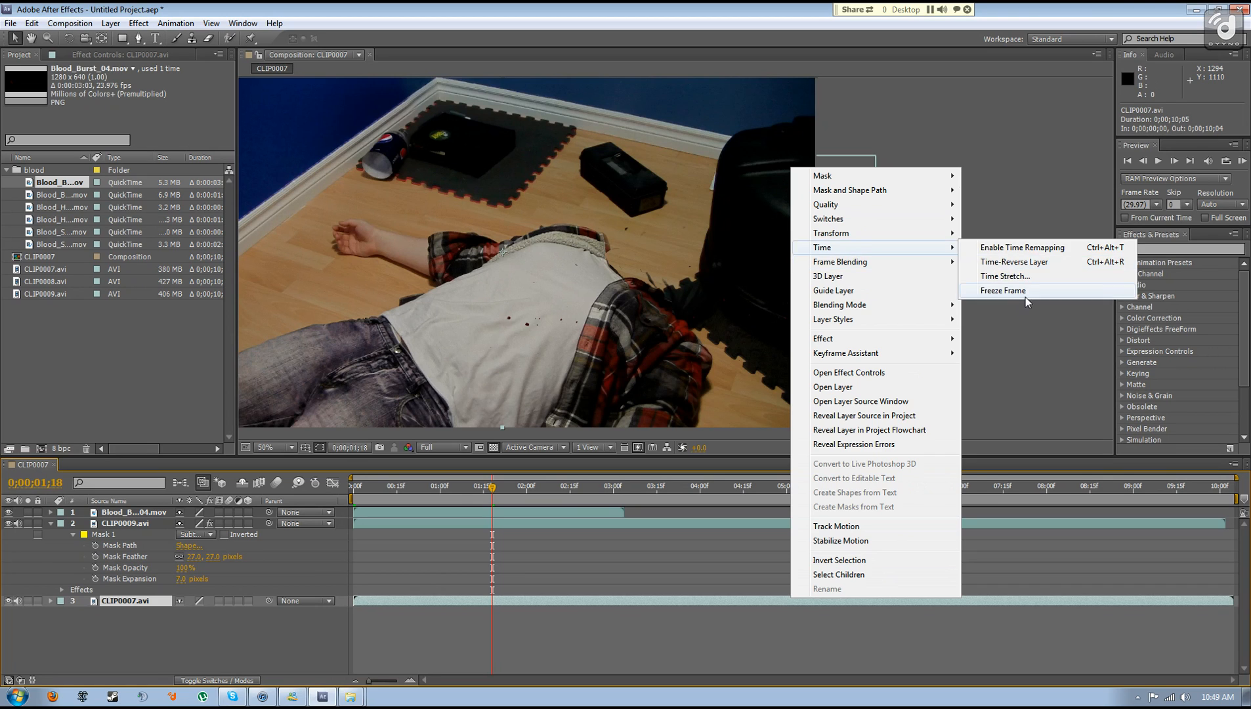
{"action": "left_click", "coordinate": [1021, 247]}
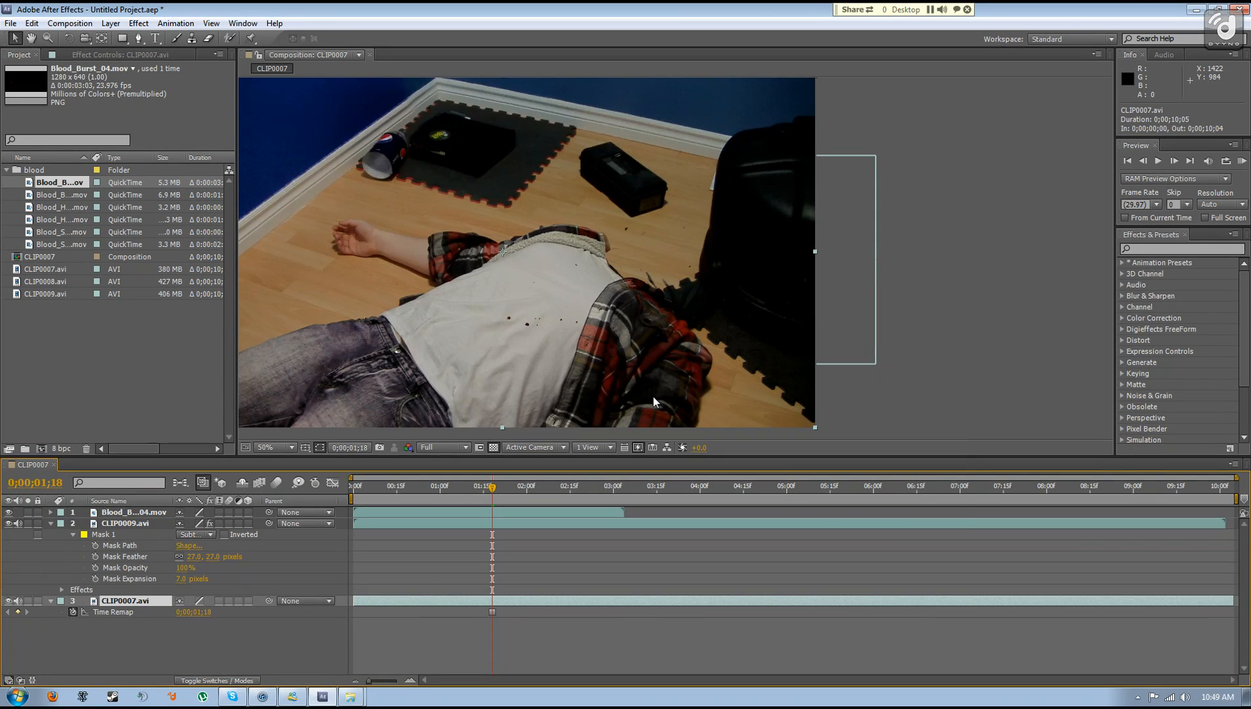
{"action": "mouse_move", "coordinate": [604, 326]}
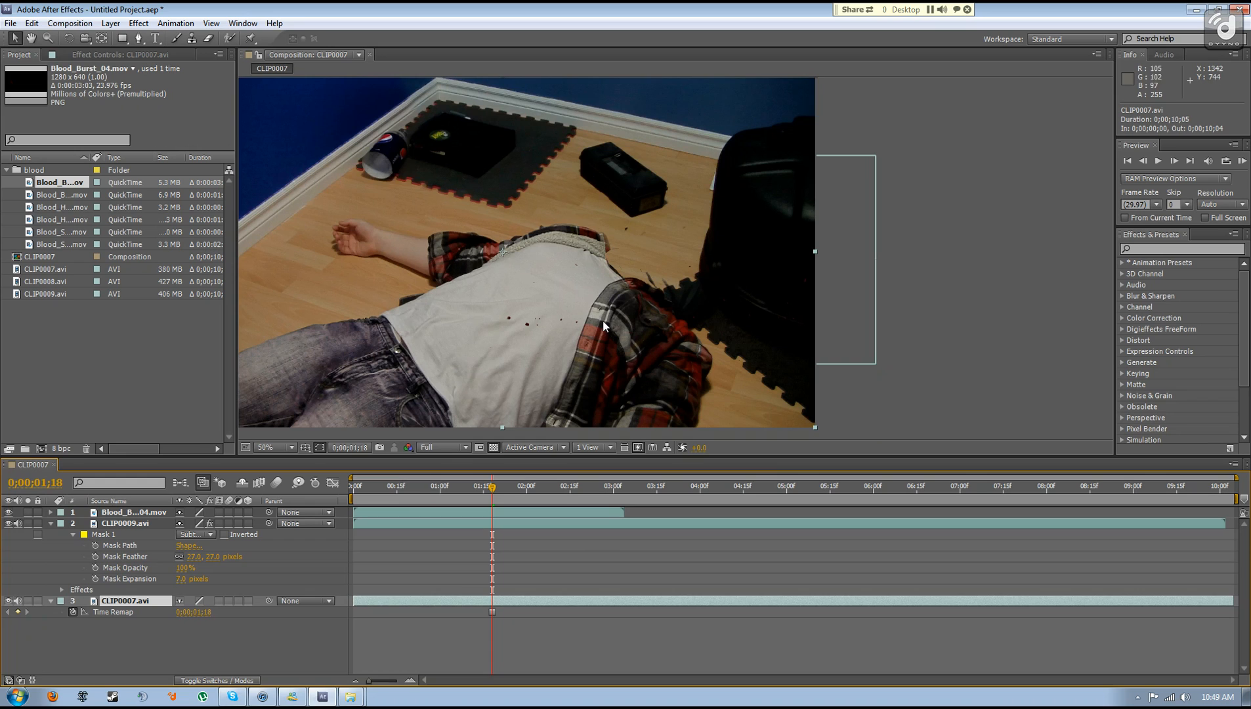
{"action": "left_click", "coordinate": [486, 486]}
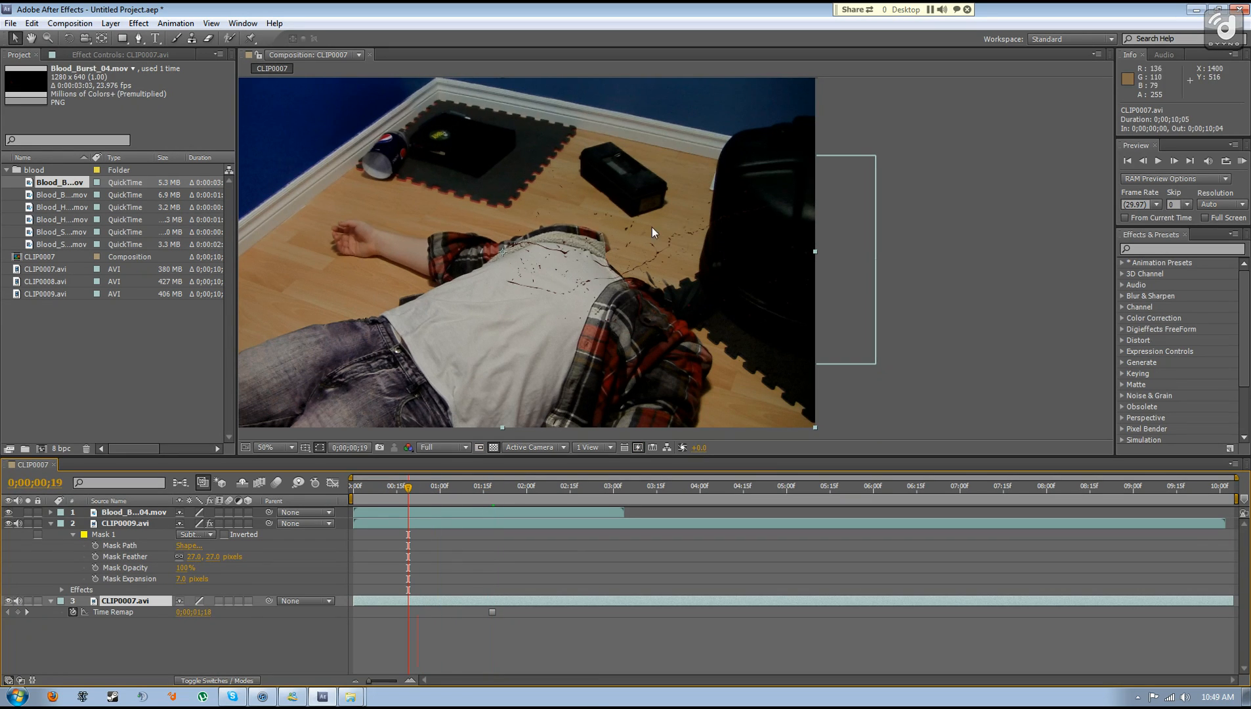
{"action": "right_click", "coordinate": [131, 512]}
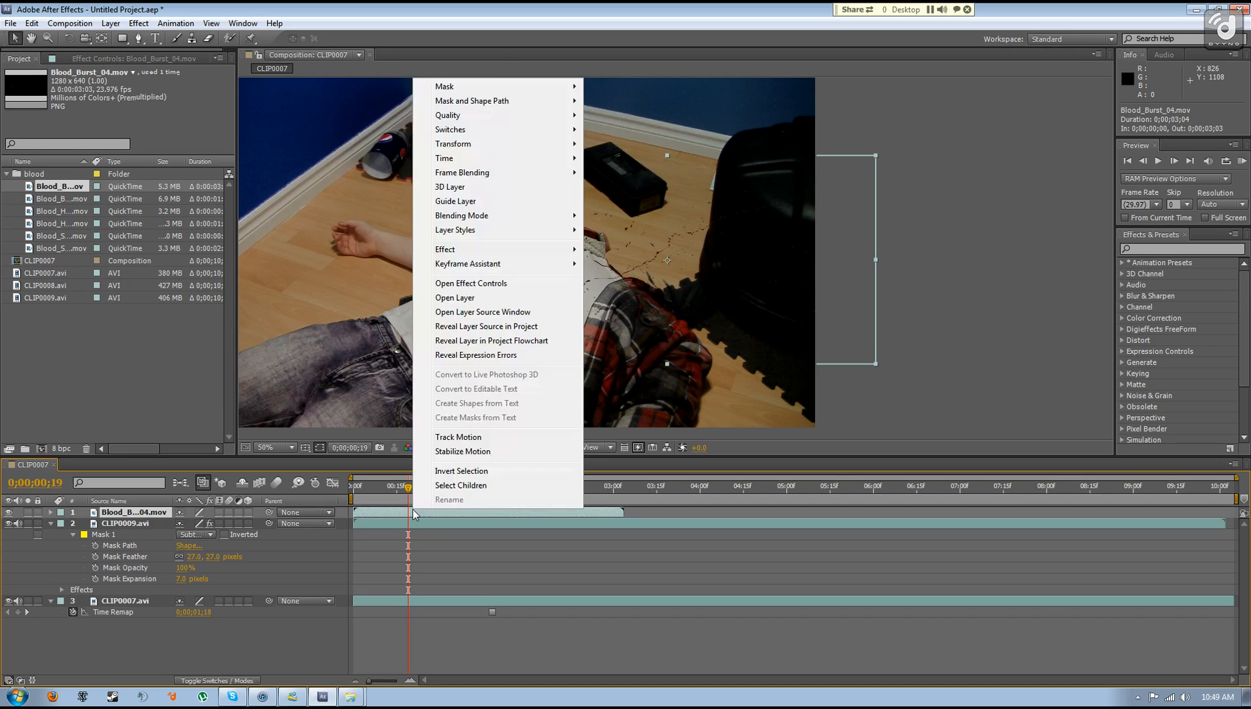
{"action": "mouse_move", "coordinate": [445, 157]}
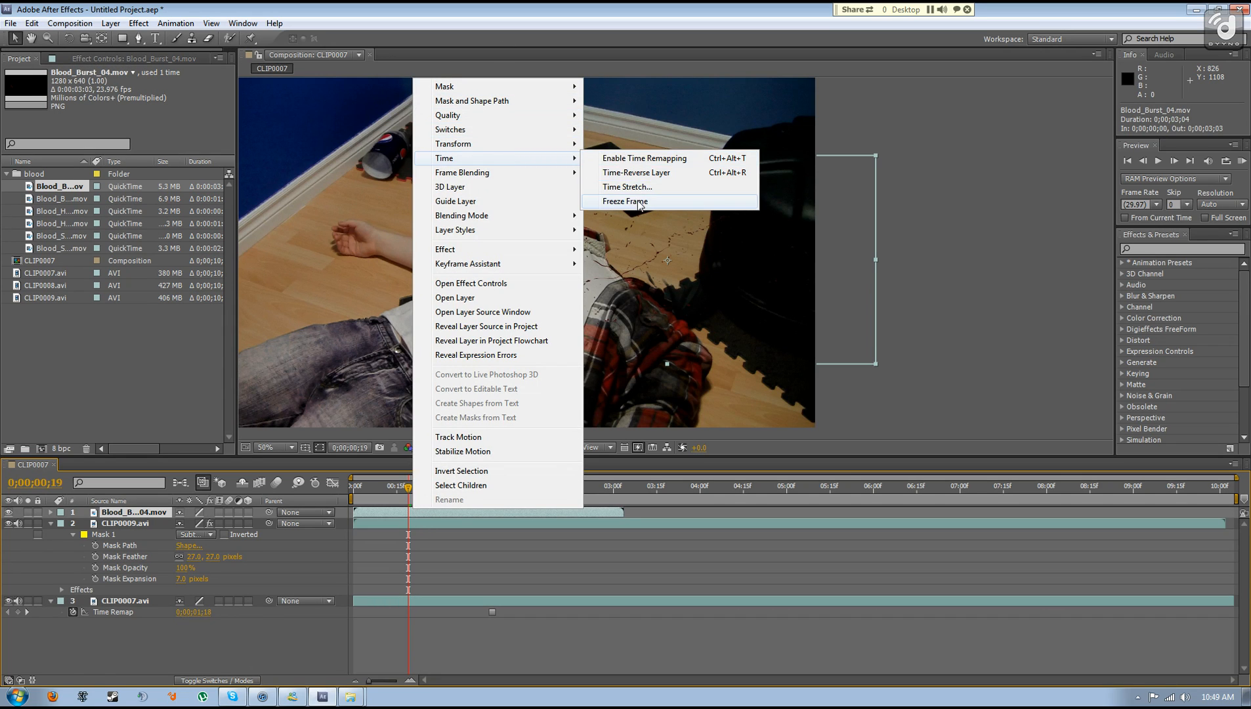
{"action": "left_click", "coordinate": [625, 201]}
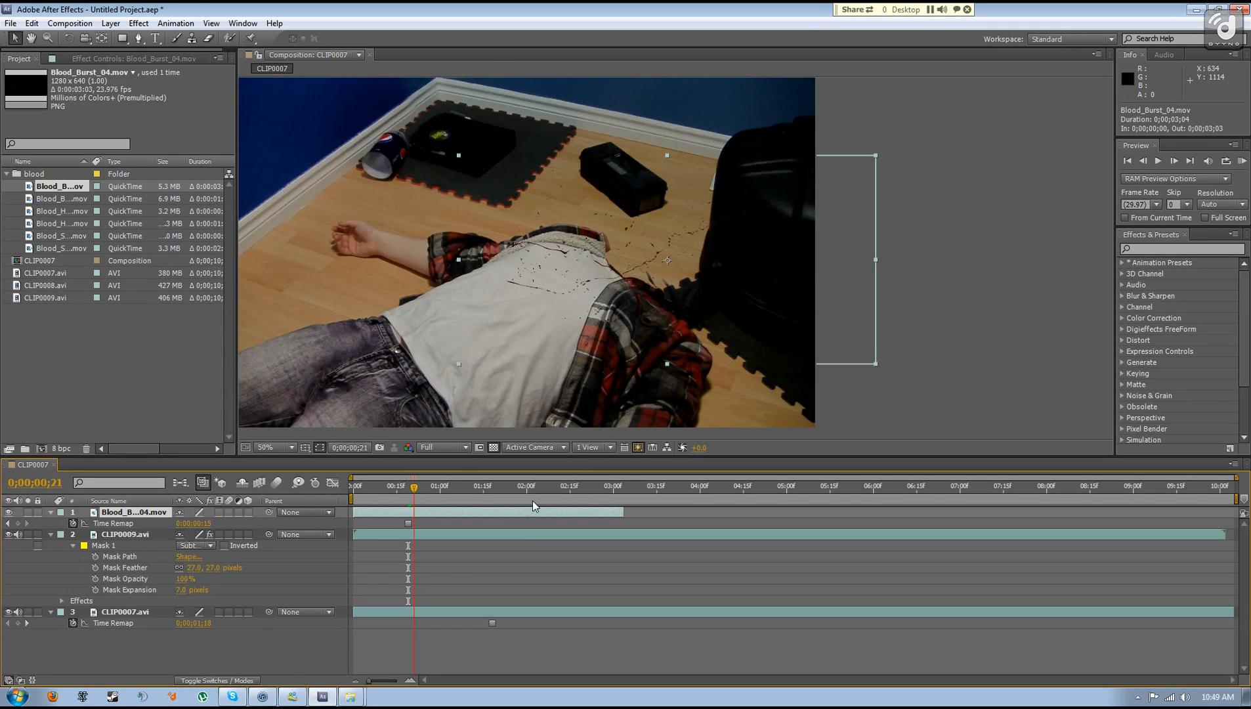
{"action": "left_click", "coordinate": [594, 486]}
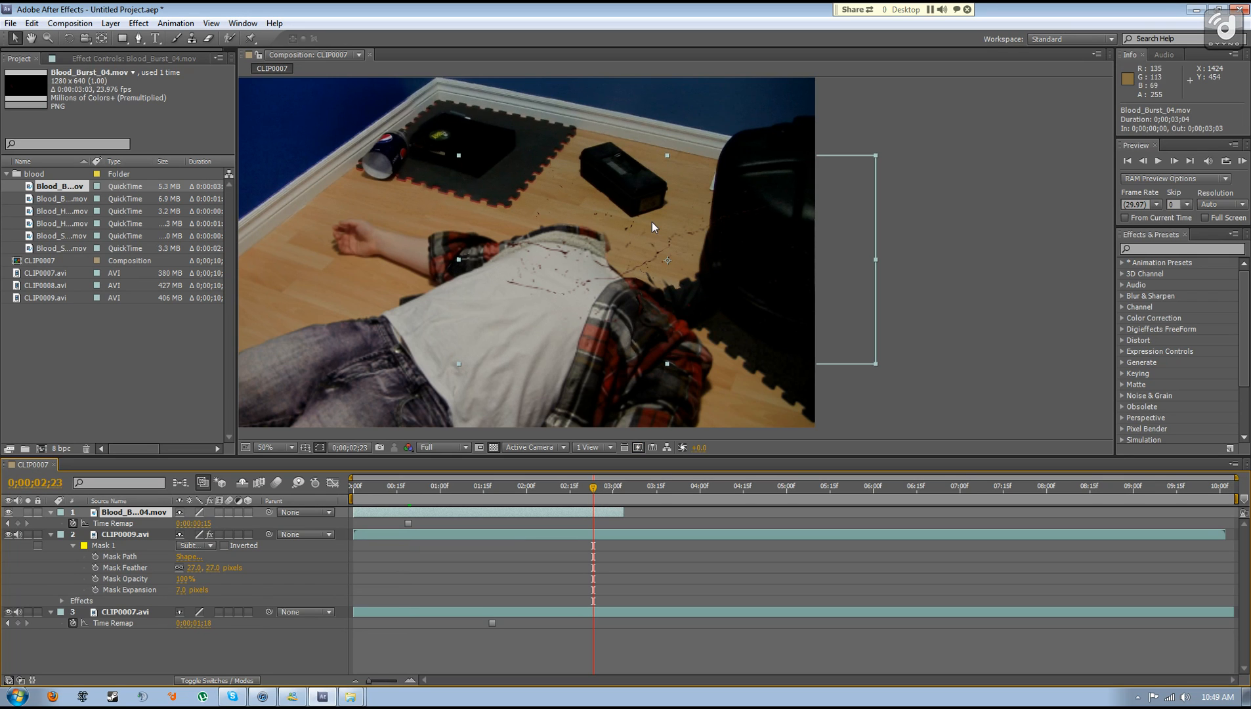
{"action": "left_click", "coordinate": [269, 448]}
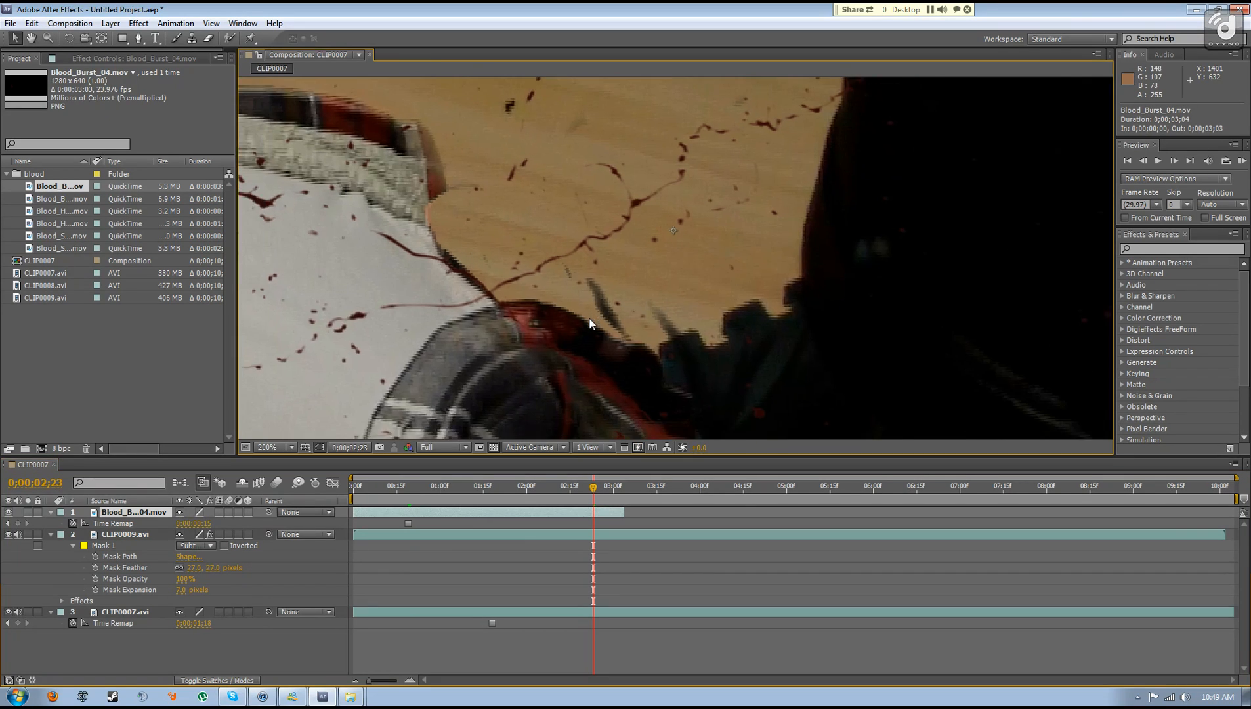
Collapse the layer properties and set Blood_Burst_04's blending mode to Overlay, checking the neck splatter.
{"action": "left_click", "coordinate": [276, 448]}
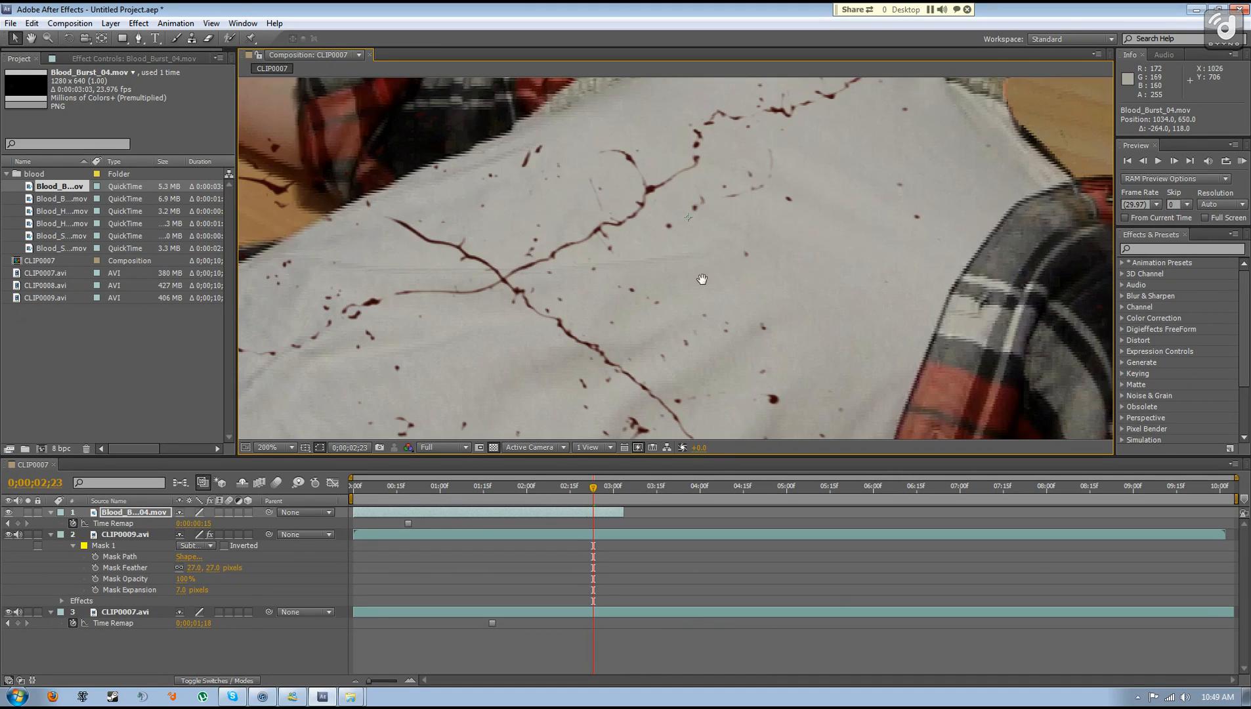
{"action": "left_click", "coordinate": [269, 447]}
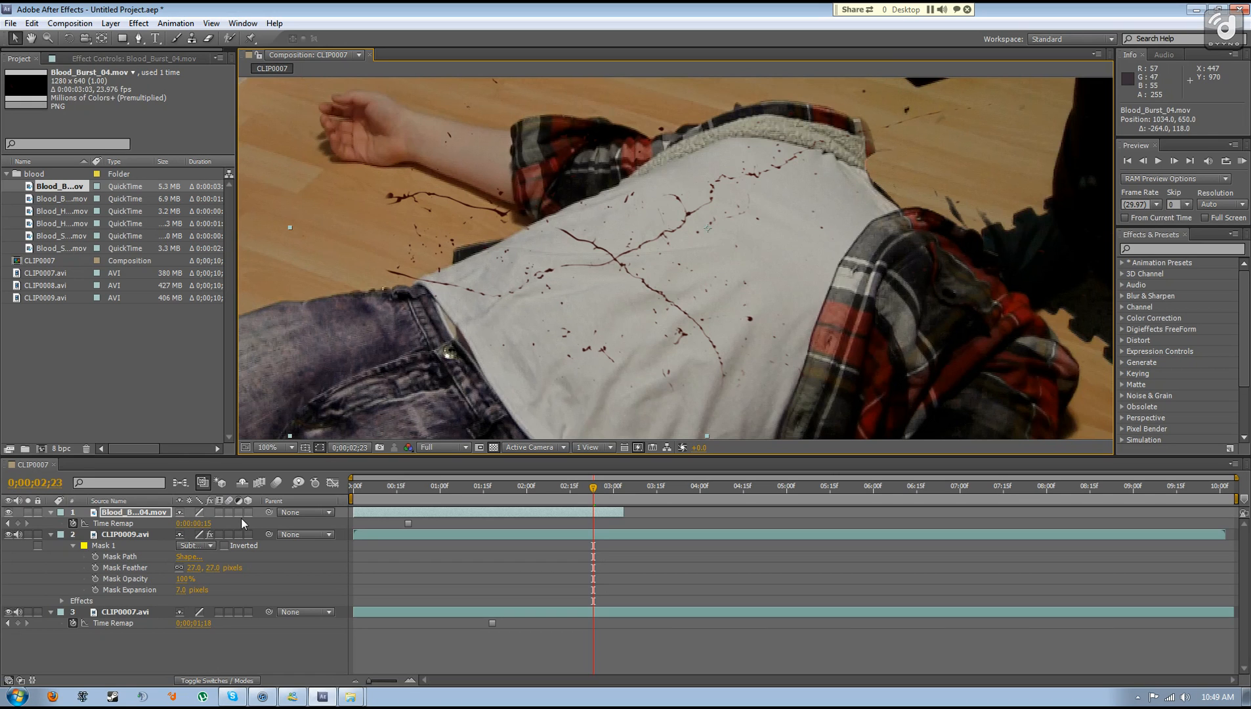
{"action": "mouse_move", "coordinate": [188, 658]}
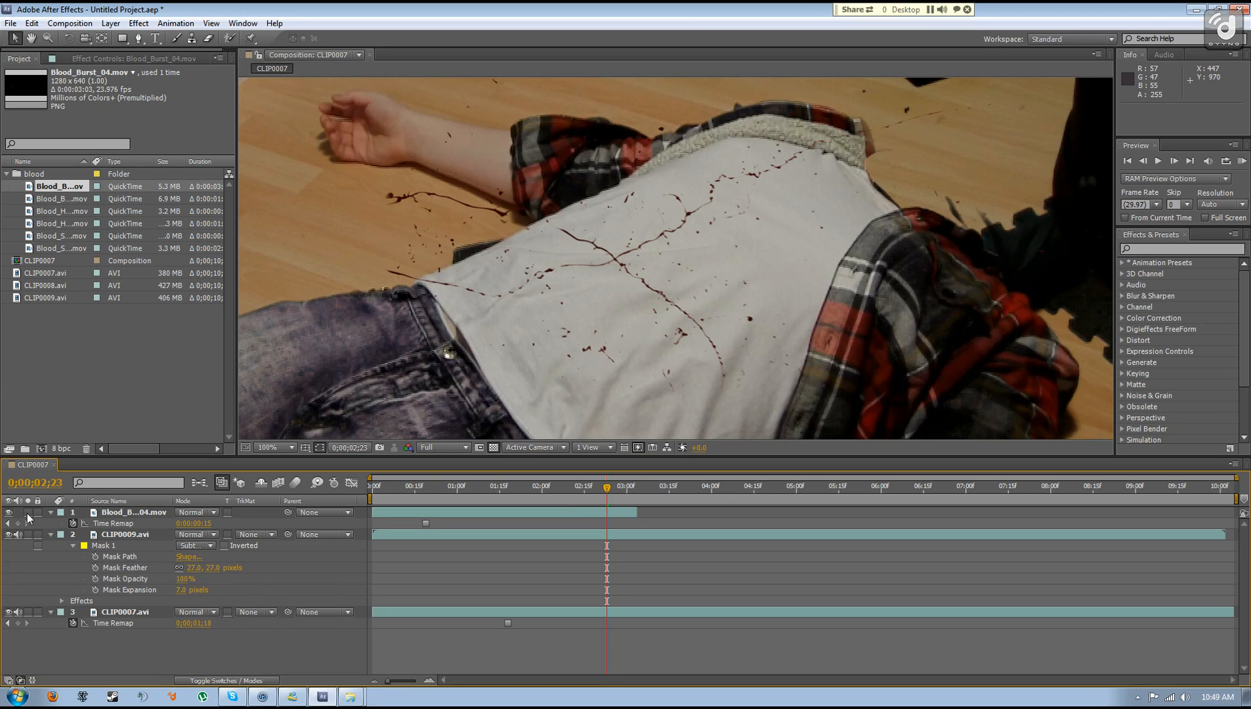
{"action": "left_click", "coordinate": [50, 512]}
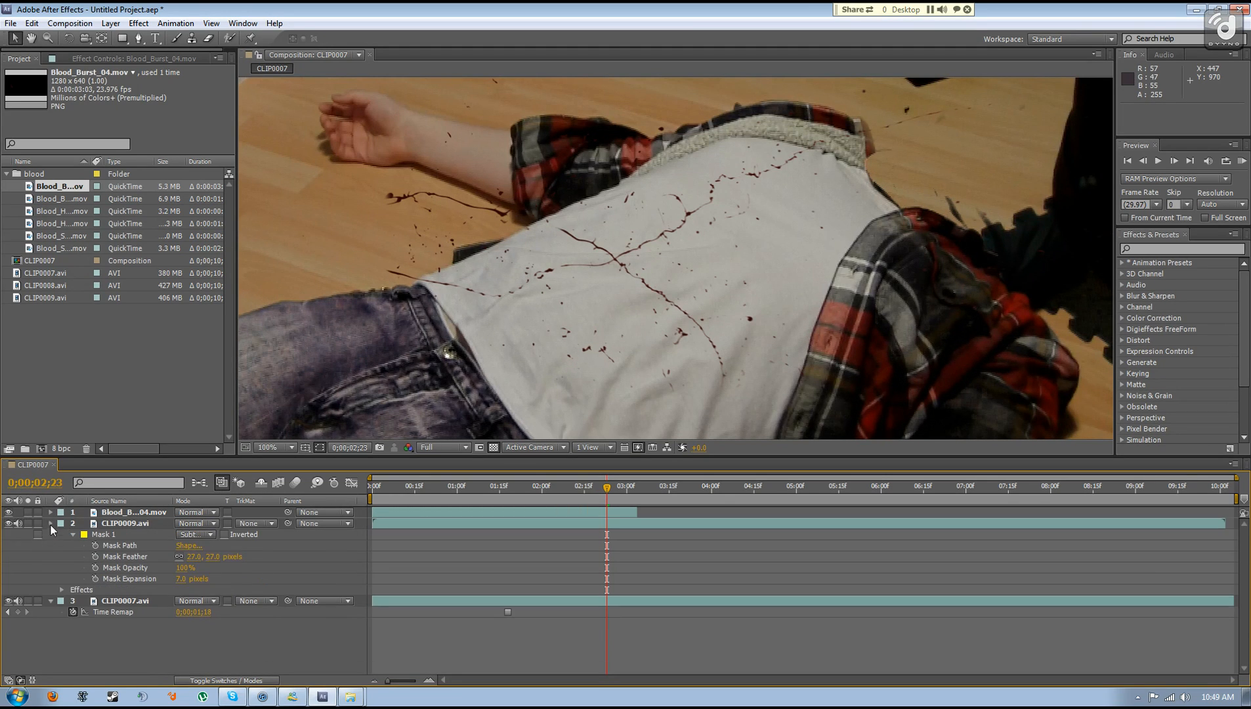
{"action": "left_click", "coordinate": [50, 534]}
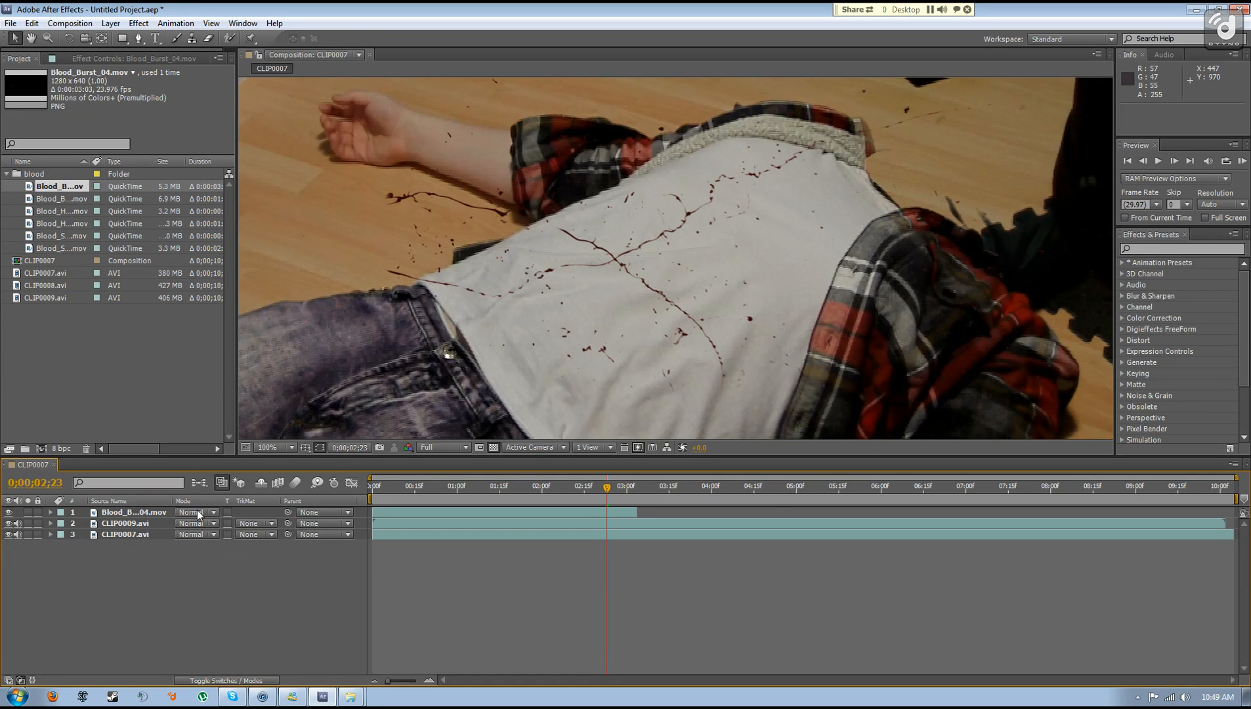
{"action": "left_click", "coordinate": [195, 512]}
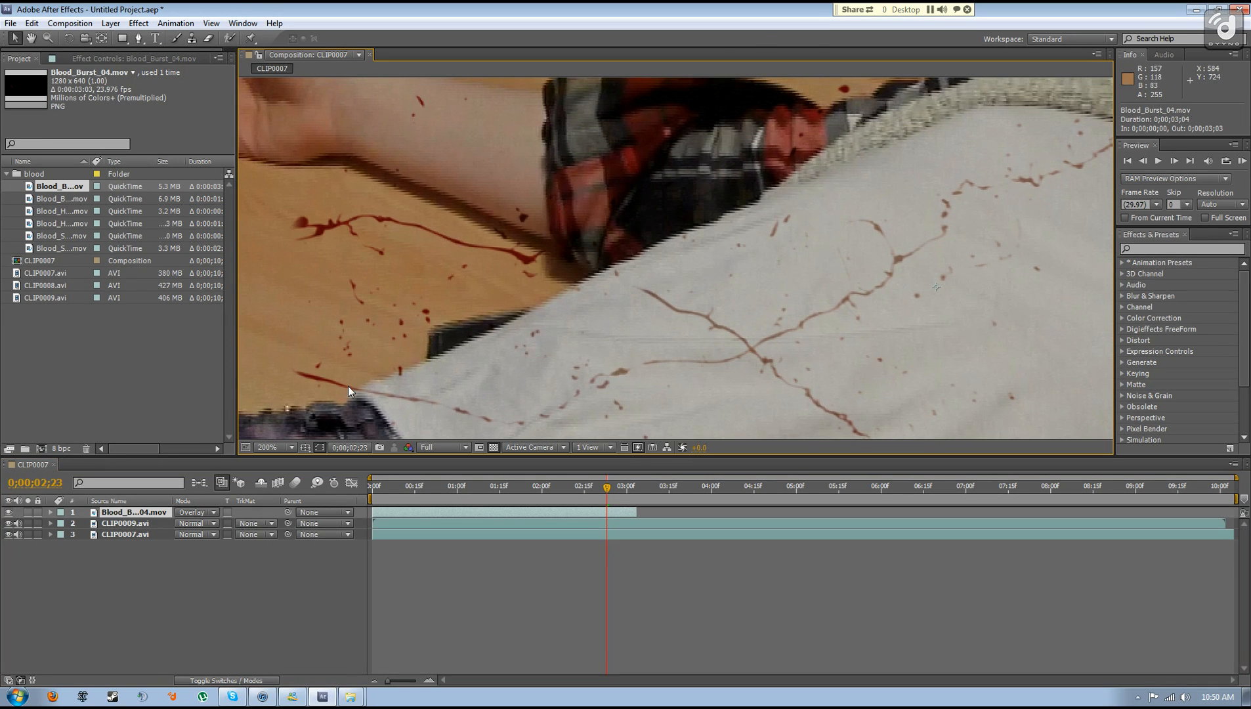
{"action": "left_click", "coordinate": [273, 448]}
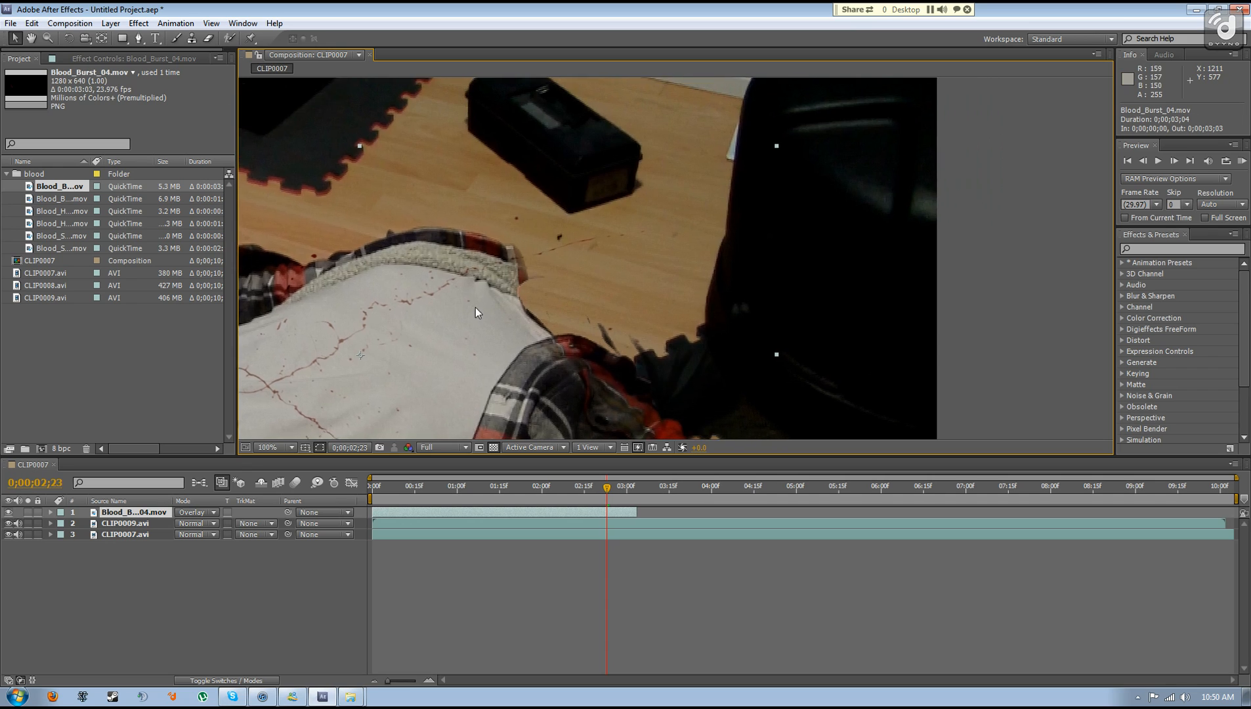
{"action": "left_click", "coordinate": [264, 448]}
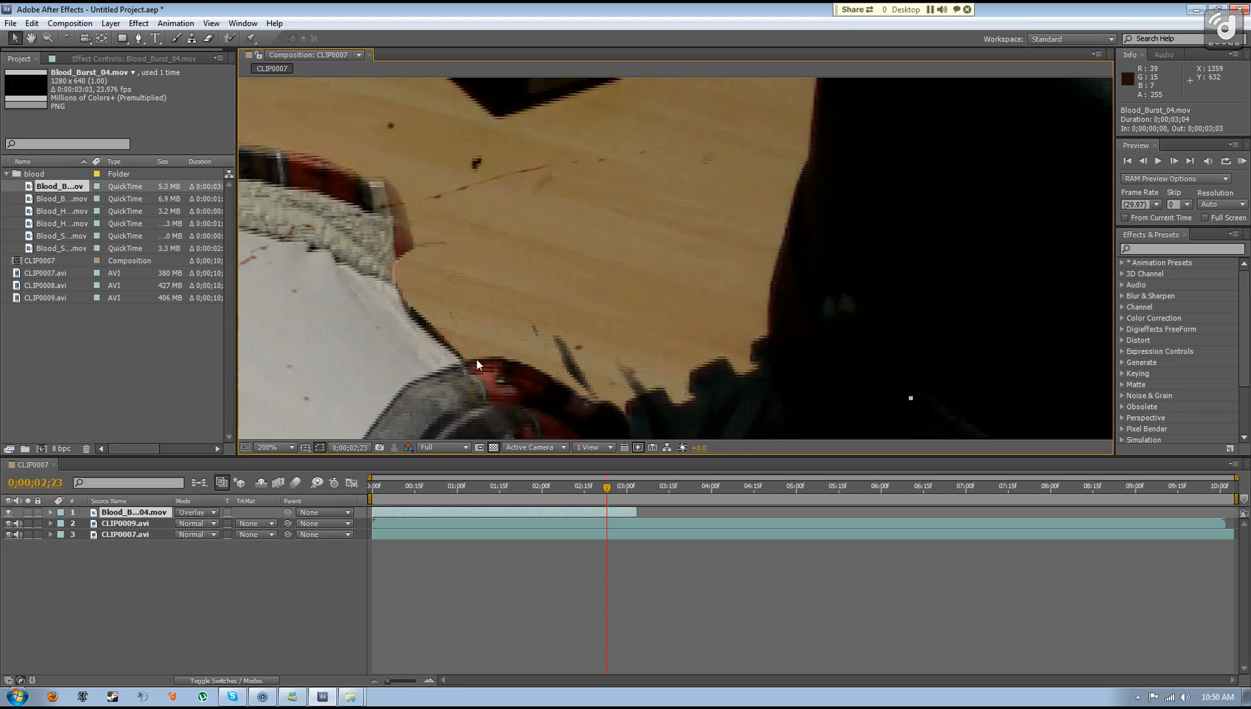
{"action": "mouse_move", "coordinate": [264, 382]}
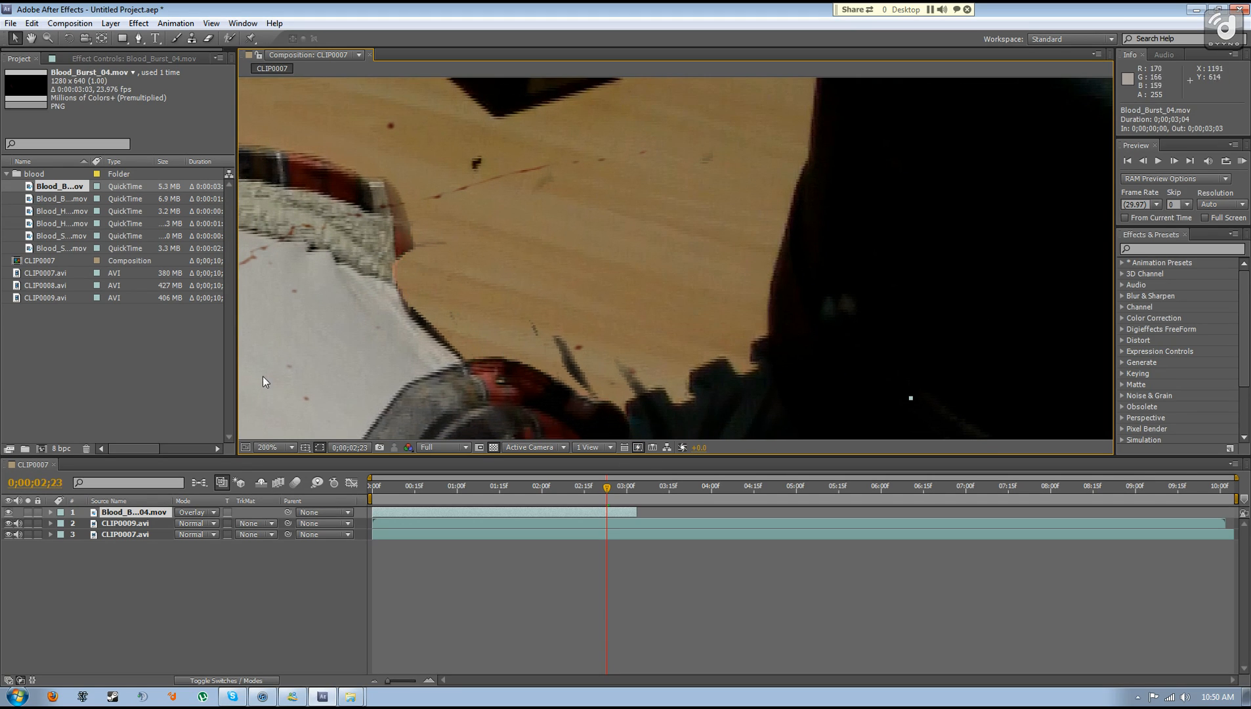
Add a black solid layer, Black Solid 1, above the footage and ready the Ellipse tool.
{"action": "left_click", "coordinate": [70, 23]}
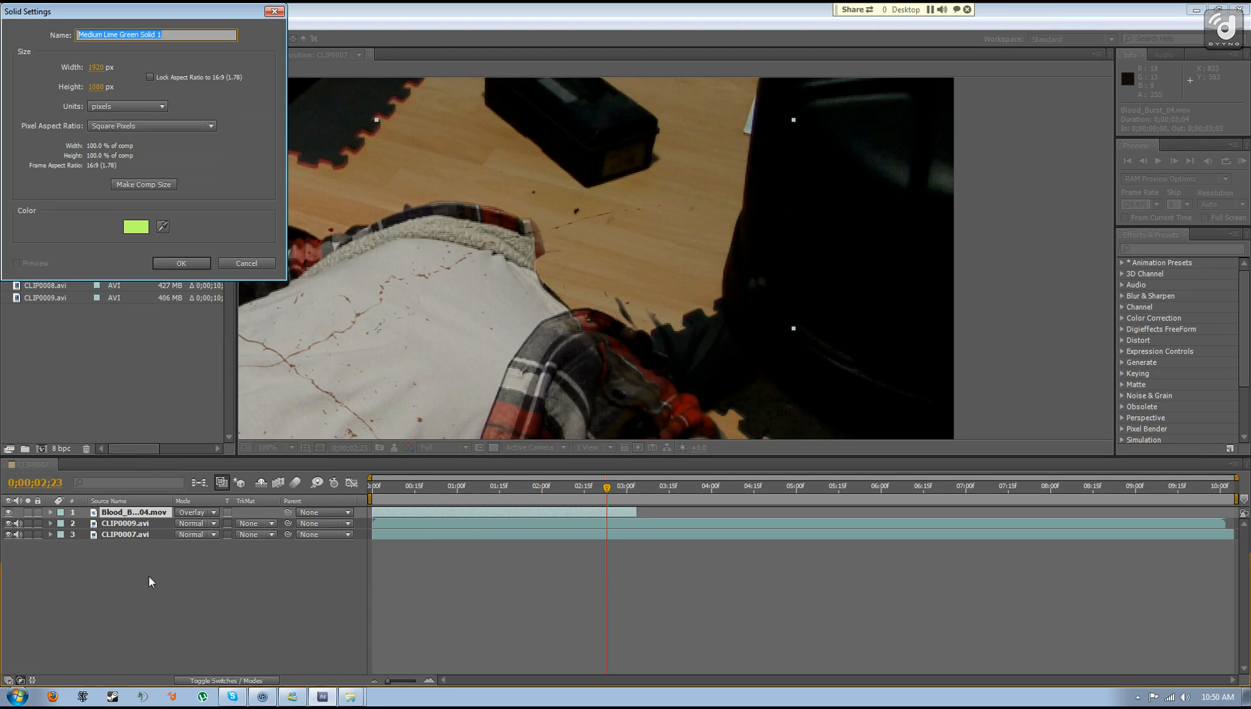
{"action": "left_click", "coordinate": [135, 227]}
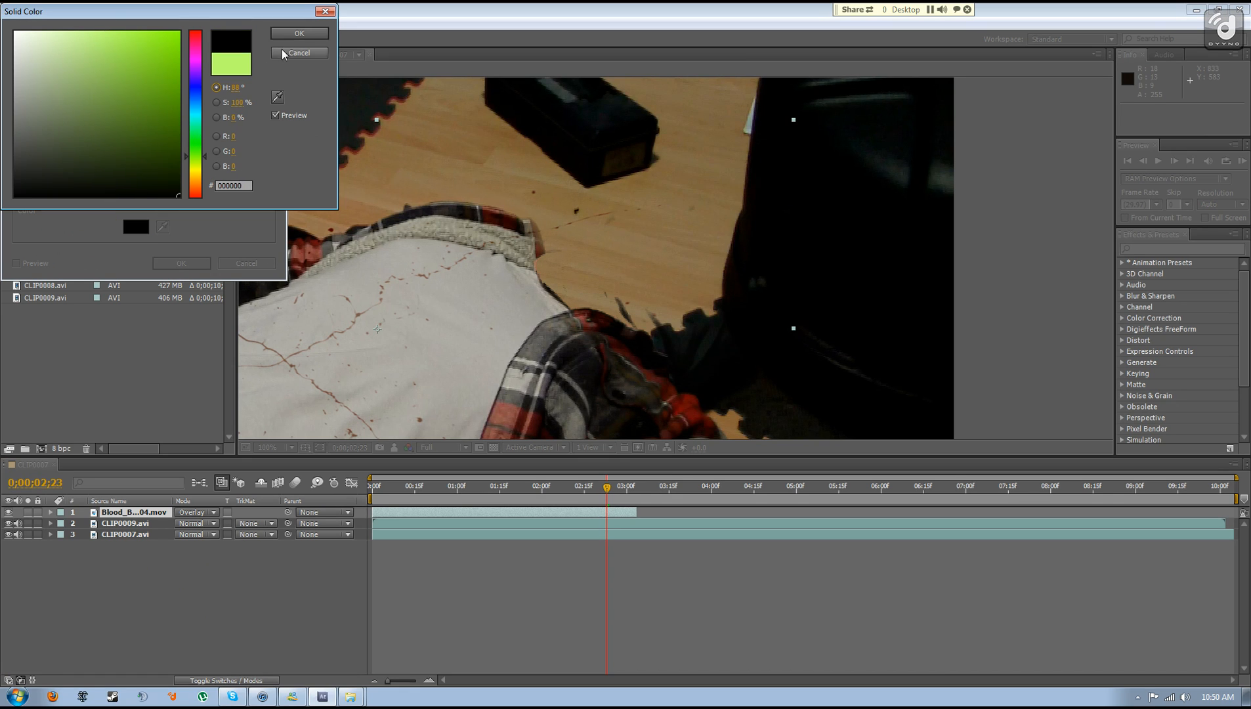
{"action": "left_click", "coordinate": [300, 33]}
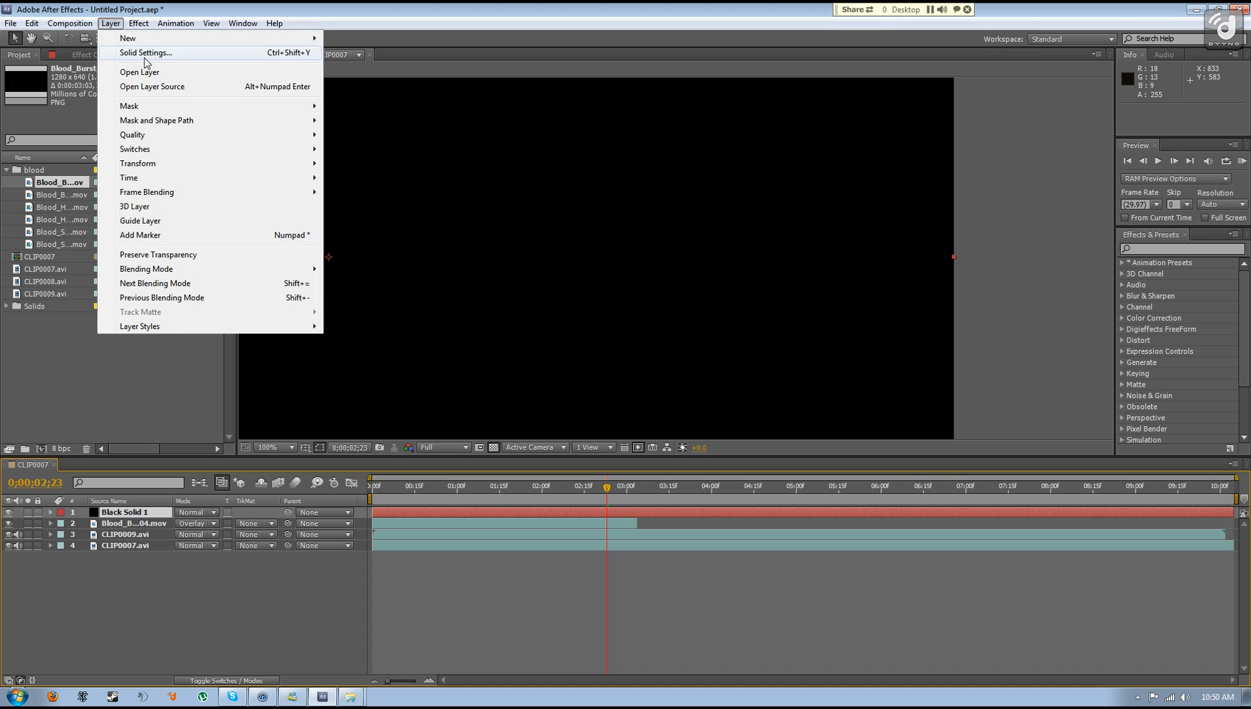
{"action": "left_click", "coordinate": [127, 38]}
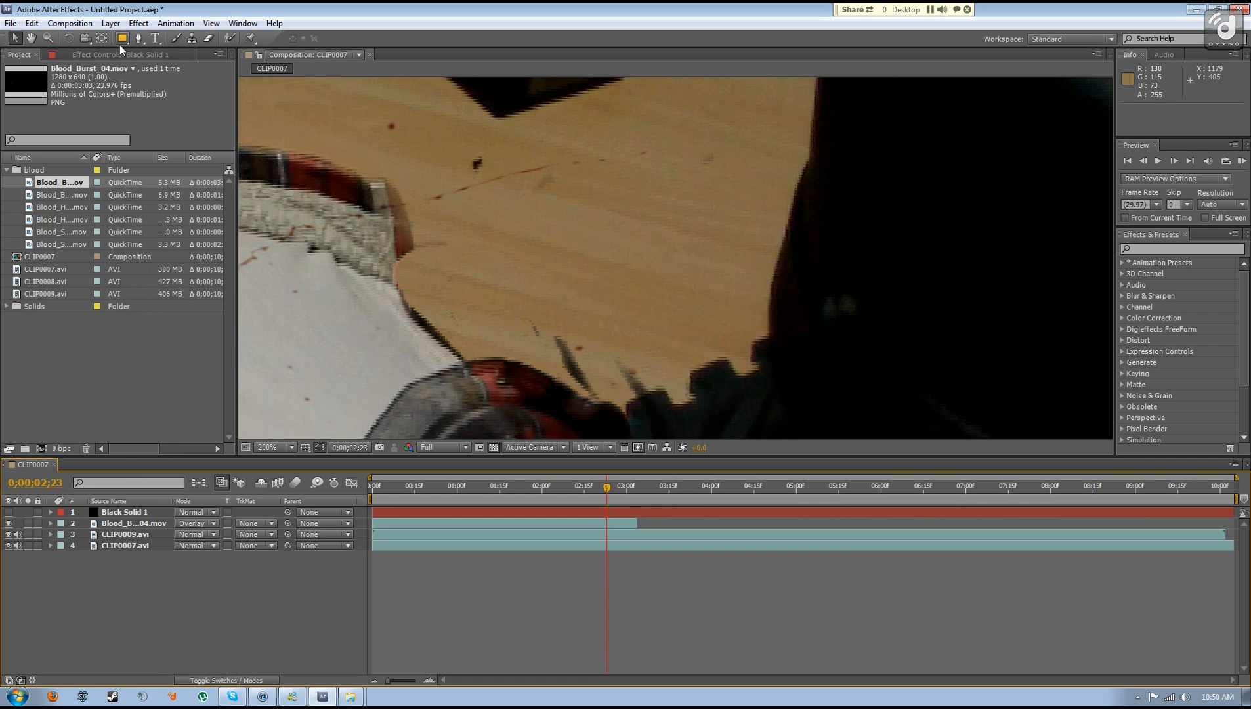
{"action": "left_click", "coordinate": [121, 38]}
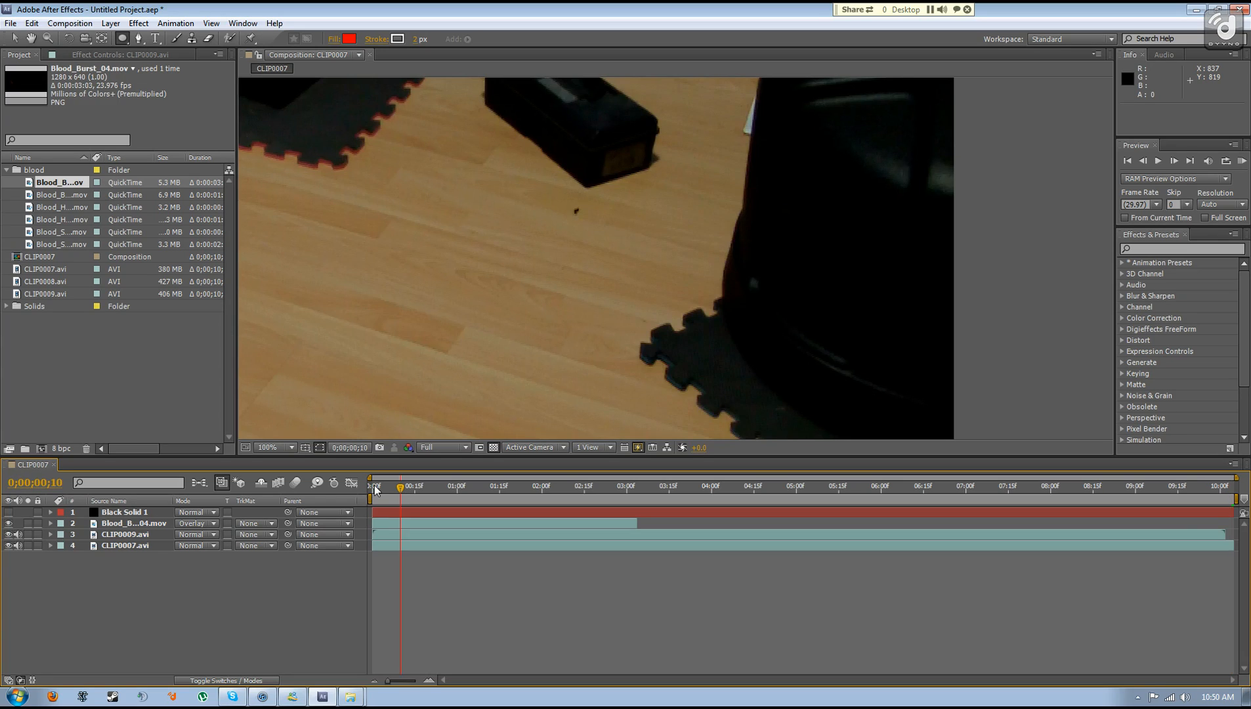
Scrub the shot to check the splatter and select Black Solid 1 for mask editing.
{"action": "left_click", "coordinate": [374, 486]}
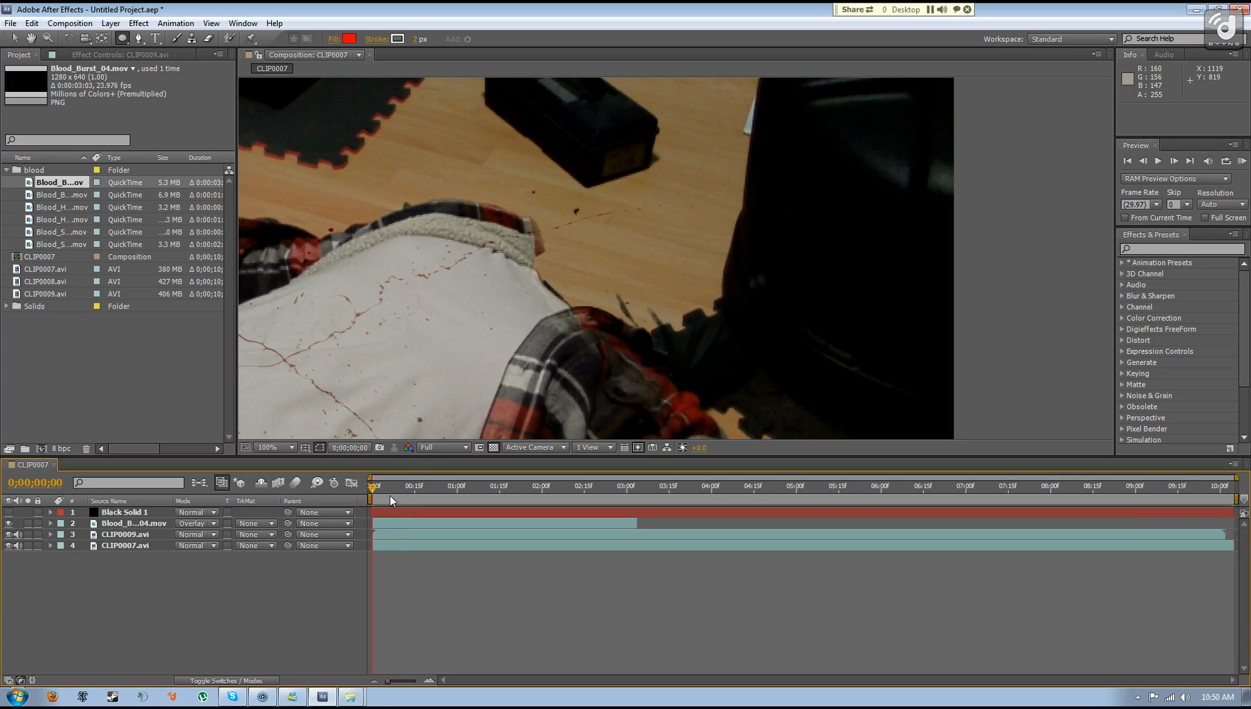
{"action": "left_click", "coordinate": [519, 485]}
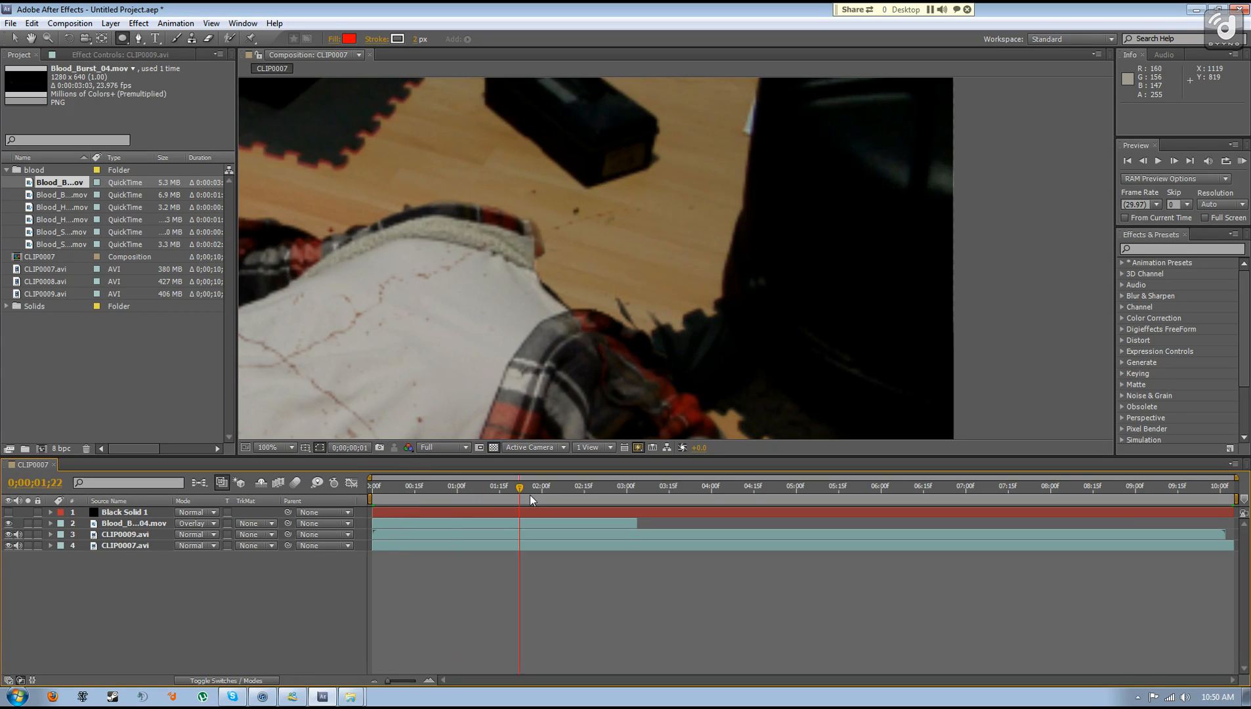
{"action": "left_click", "coordinate": [373, 484]}
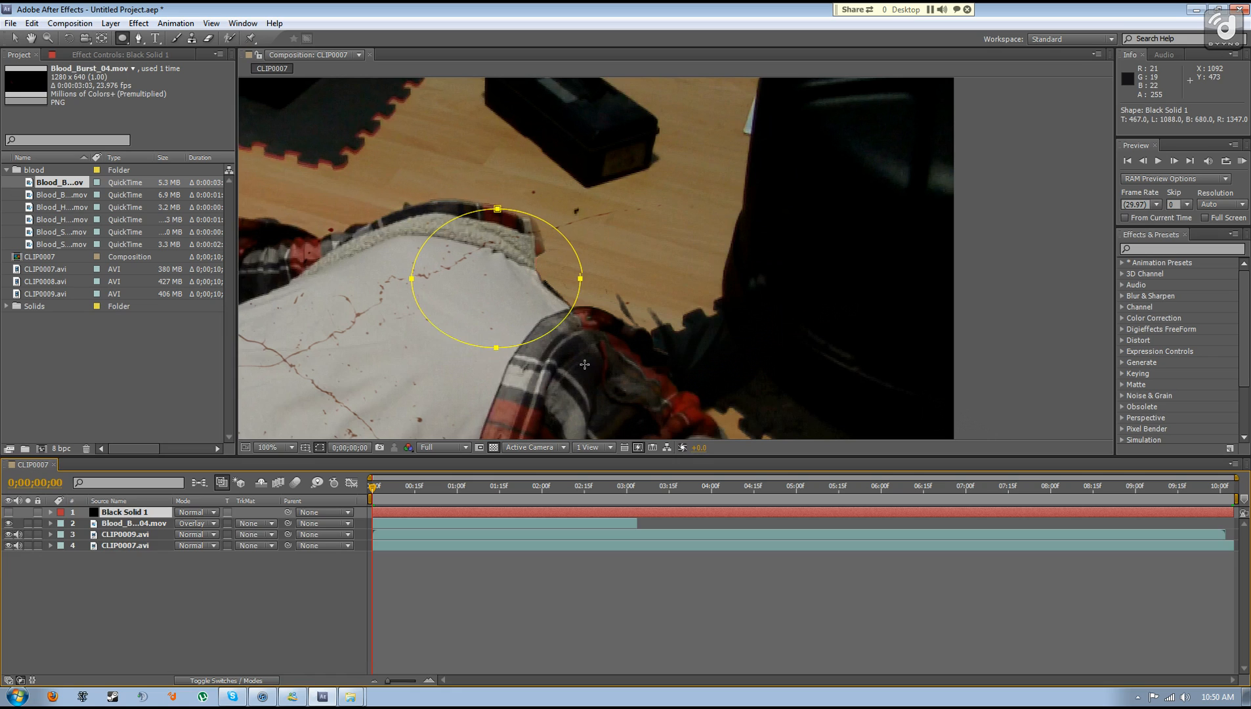
{"action": "left_click", "coordinate": [50, 512]}
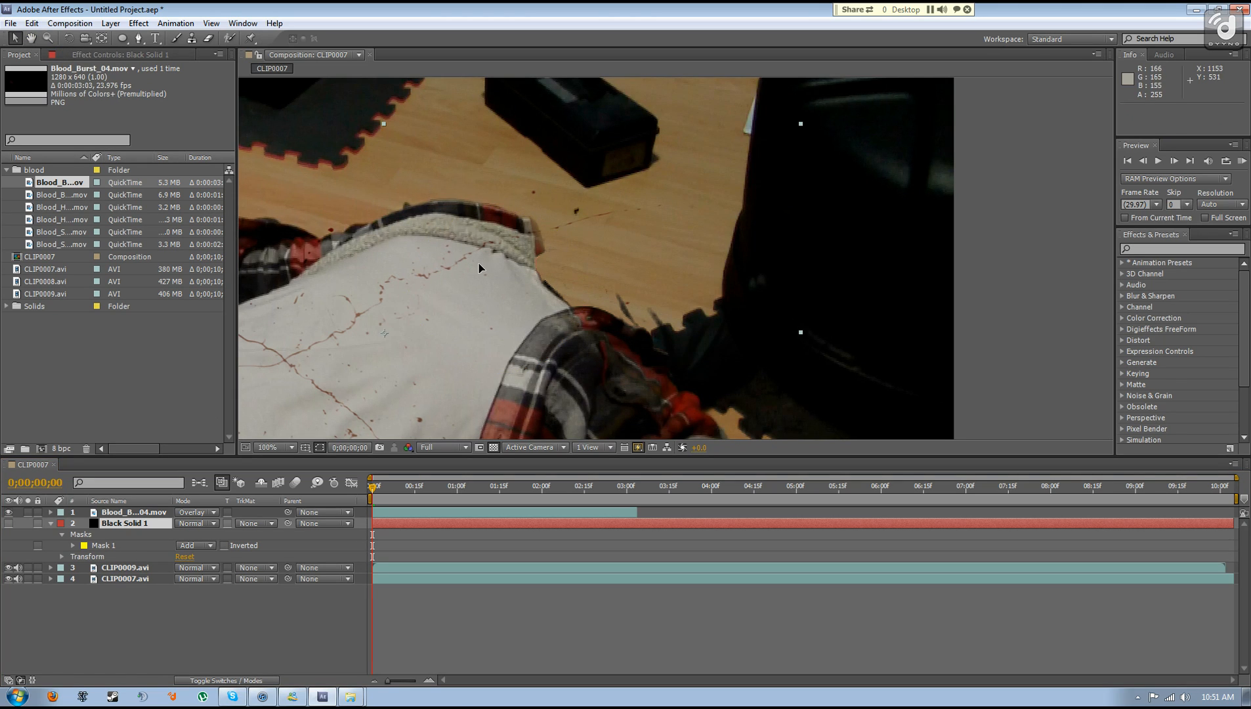
{"action": "left_click", "coordinate": [132, 512]}
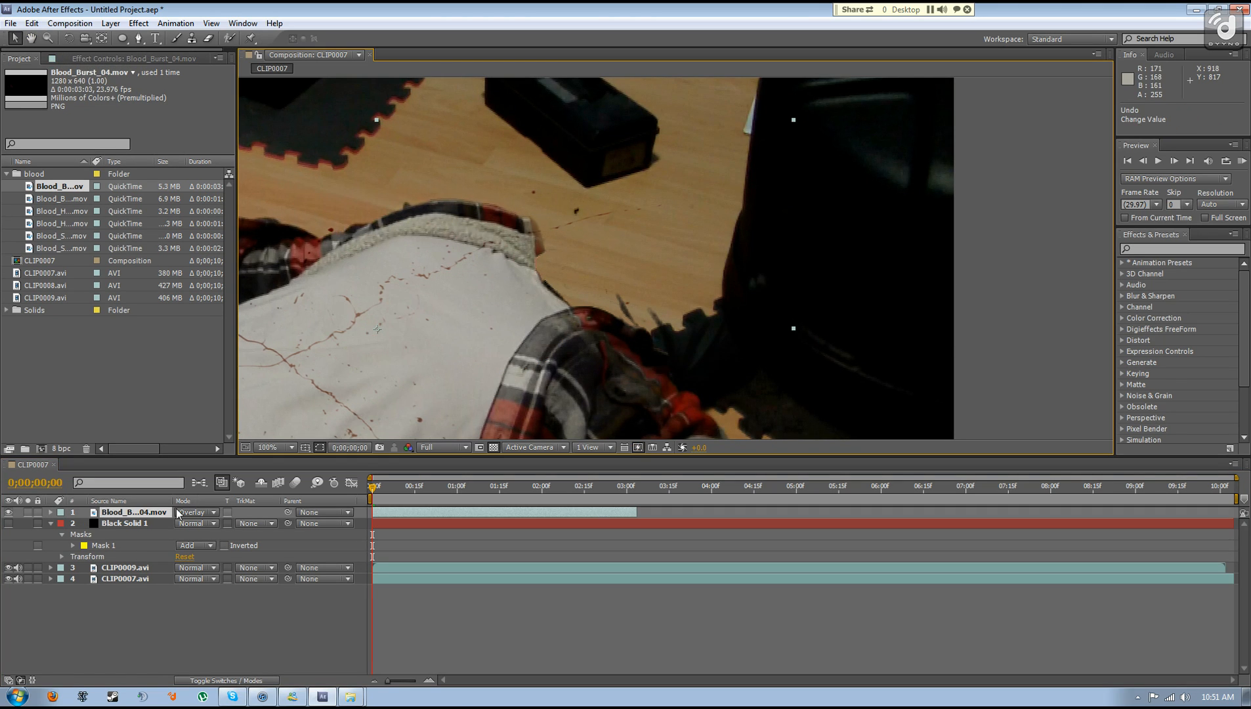
{"action": "left_click", "coordinate": [125, 522]}
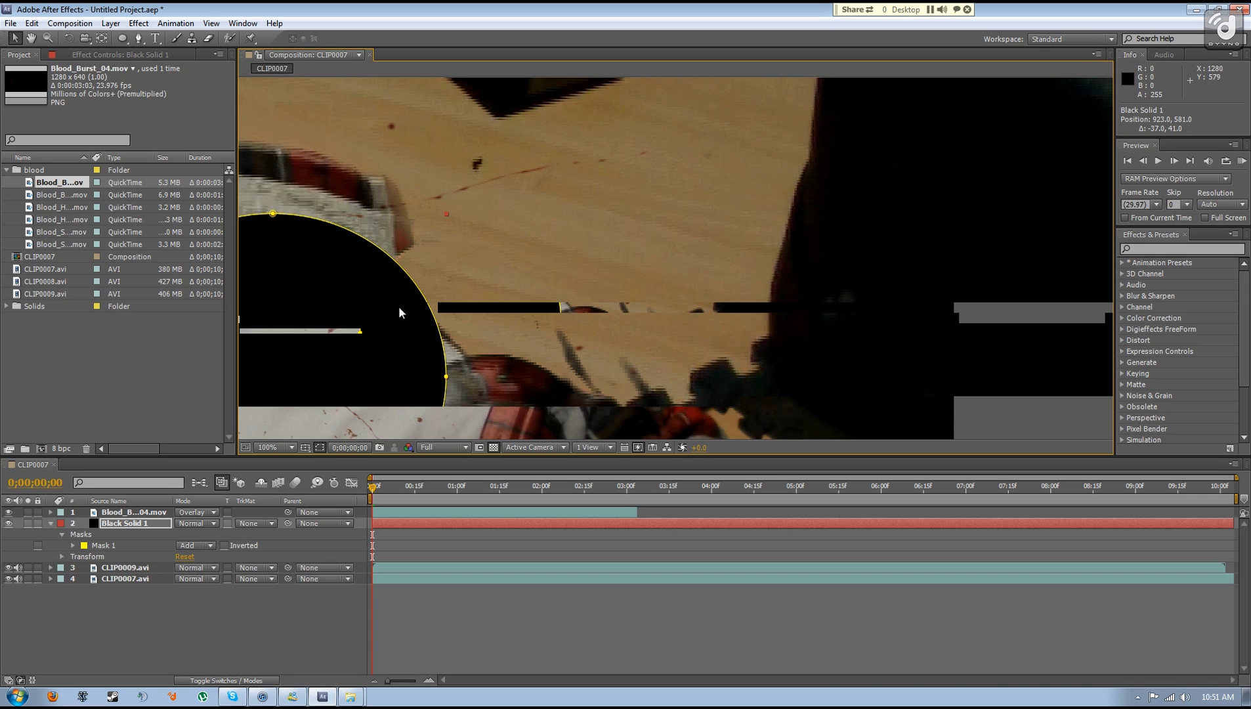
Bend Mask 1's edge along the shirt collar and place the solid beneath CLIP0009.avi.
{"action": "left_click", "coordinate": [272, 448]}
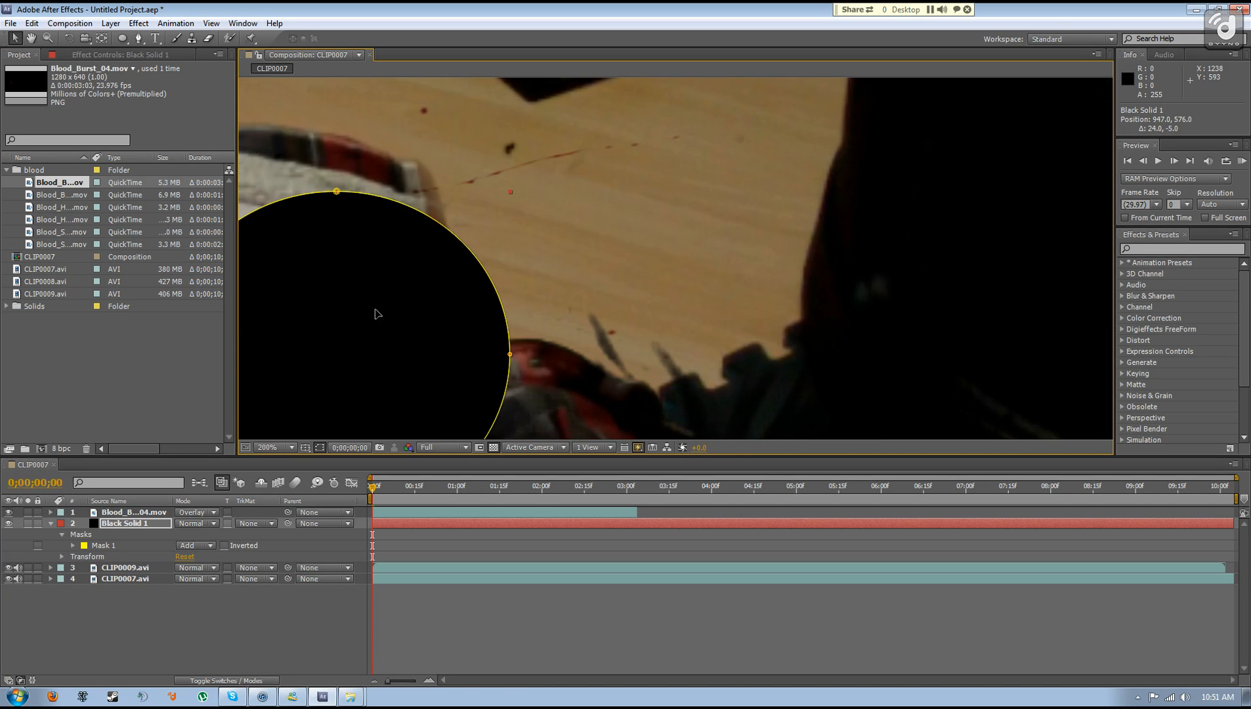
{"action": "left_click", "coordinate": [126, 523]}
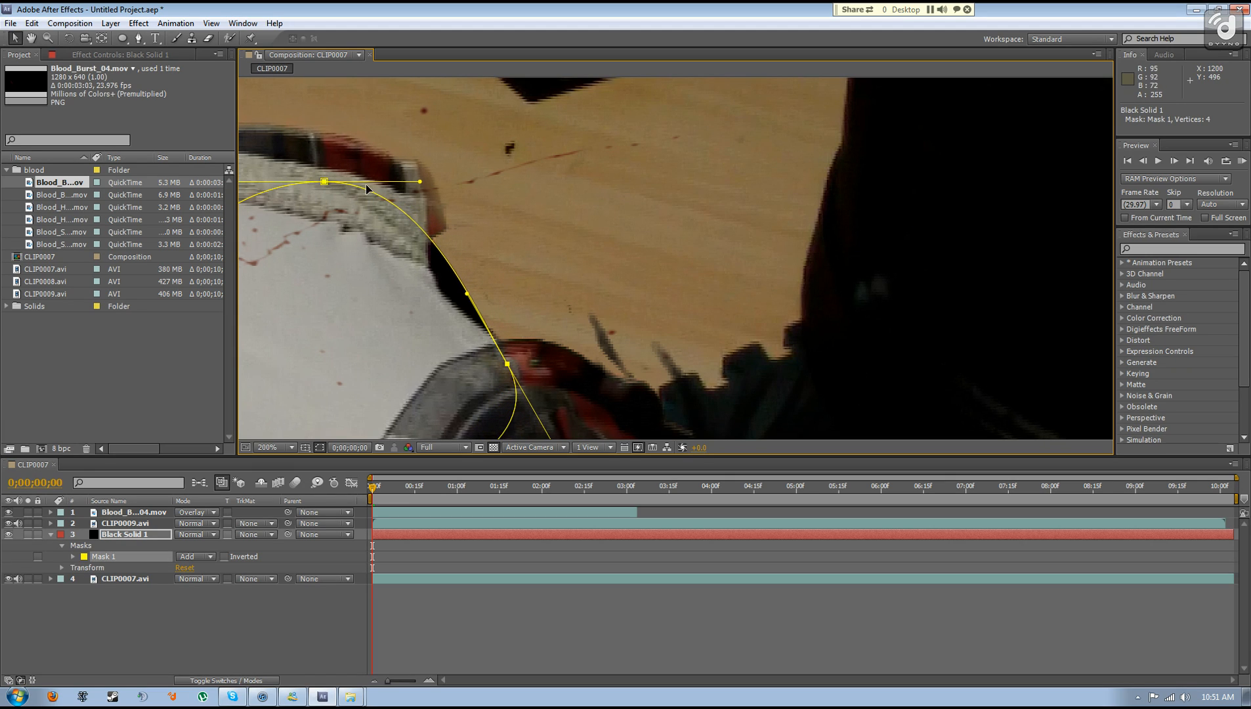
{"action": "left_click_drag", "start_coordinate": [418, 184], "coordinate": [467, 191]}
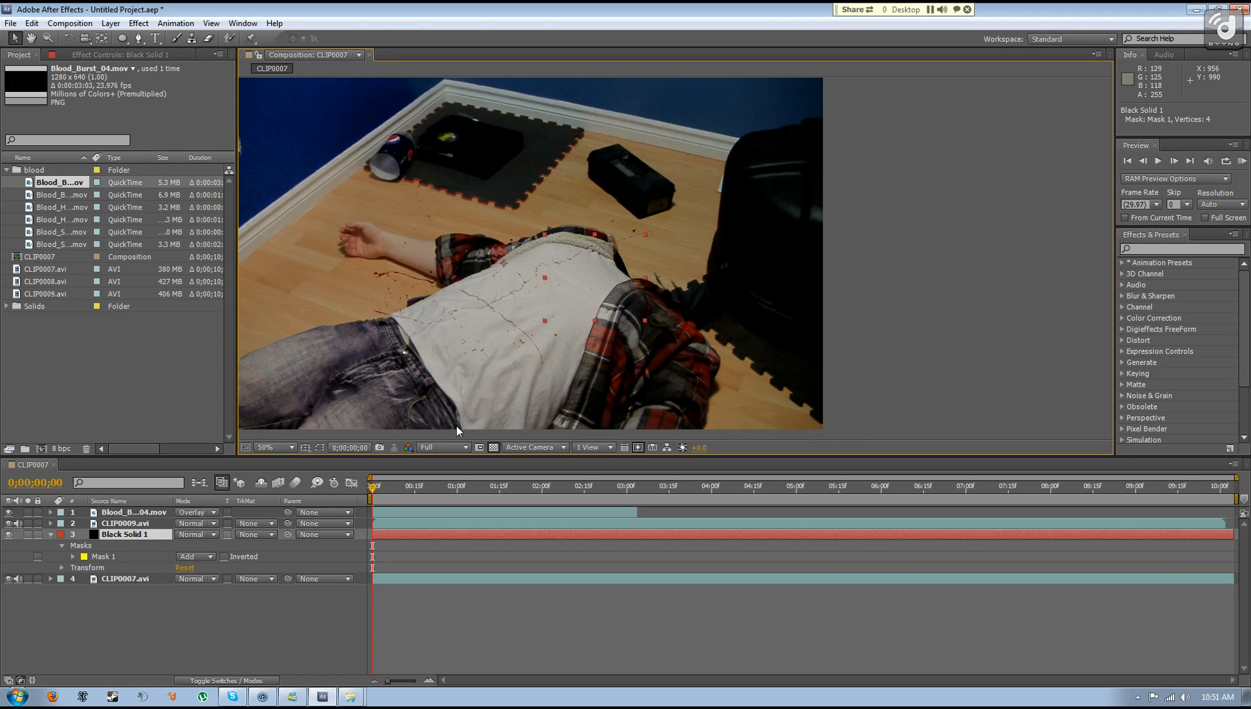
{"action": "left_click", "coordinate": [8, 535]}
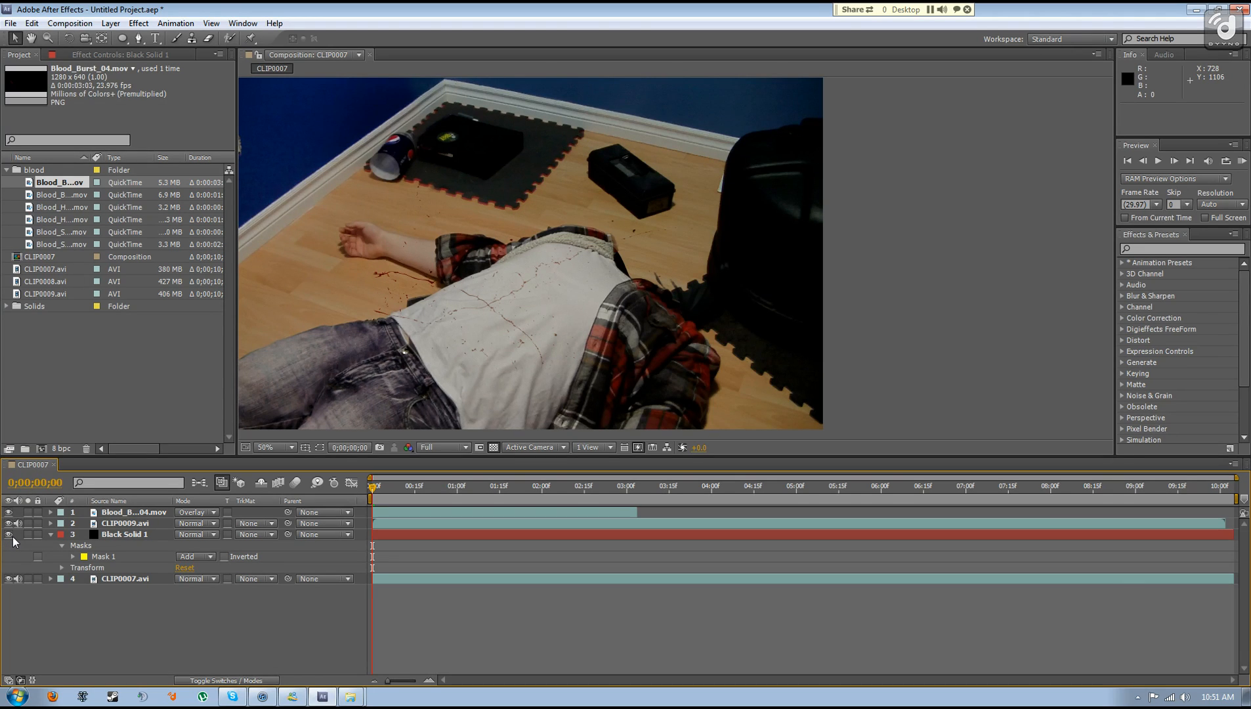
{"action": "mouse_move", "coordinate": [147, 629]}
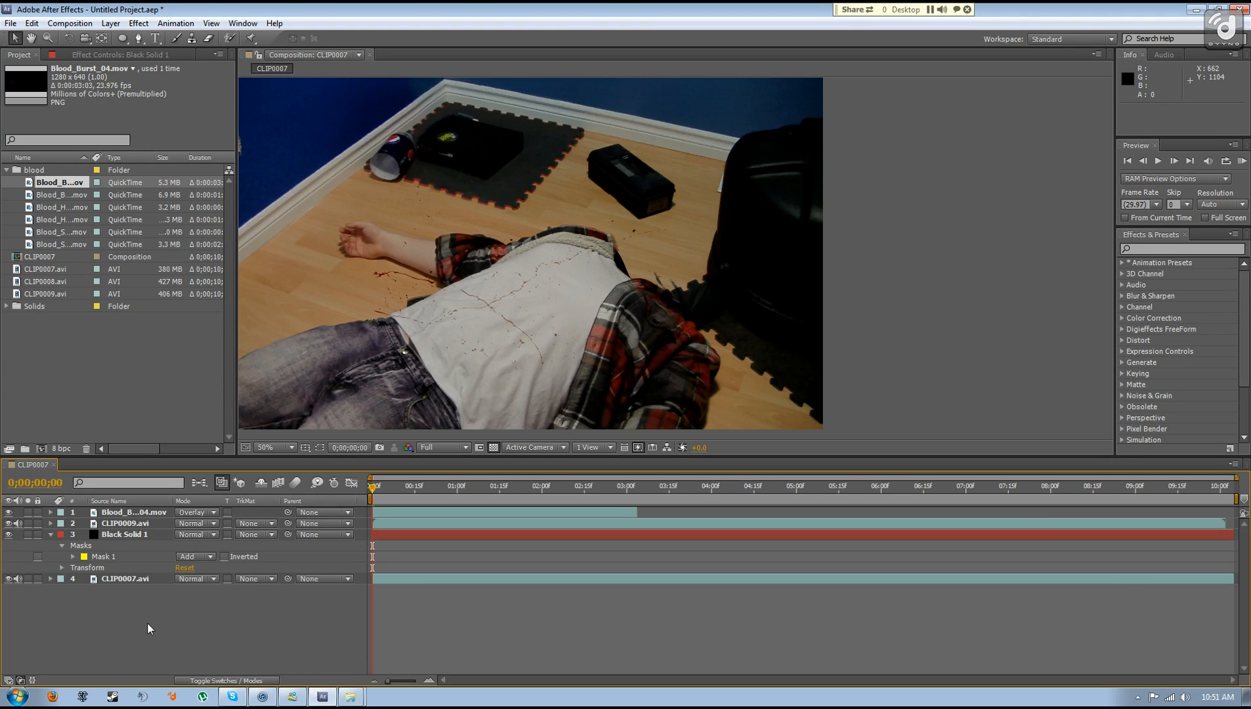
{"action": "left_click", "coordinate": [269, 448]}
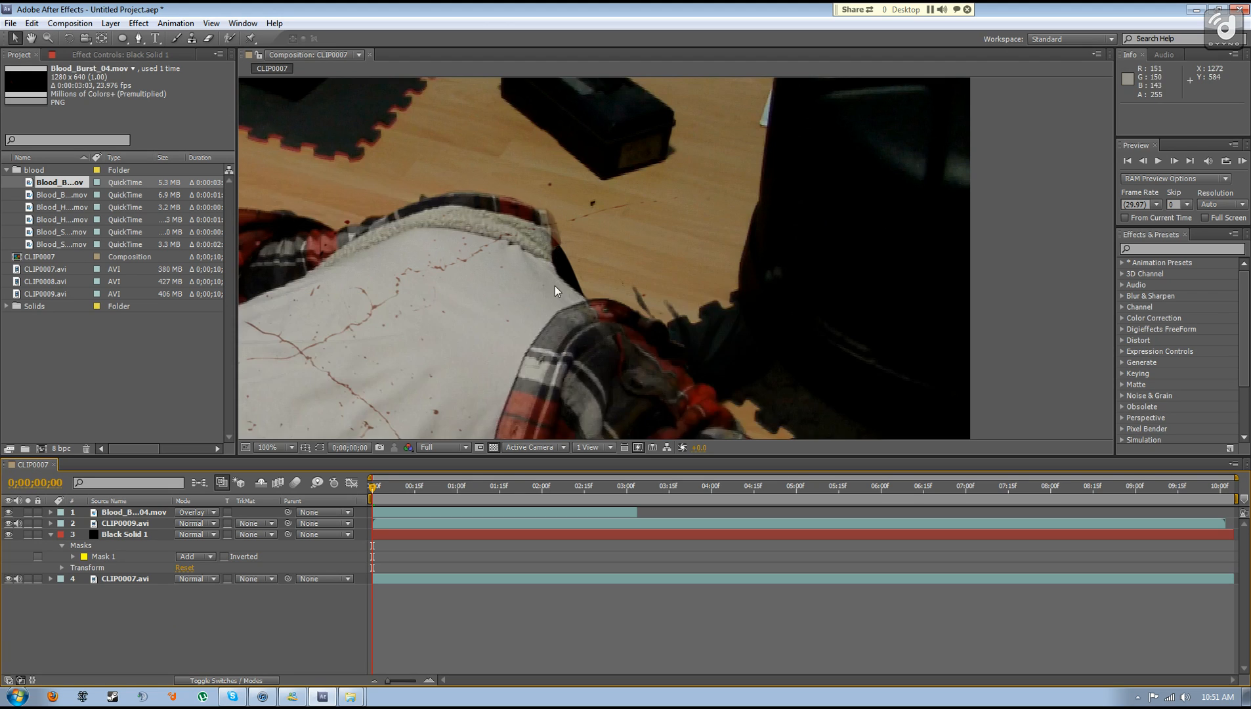
{"action": "left_click", "coordinate": [268, 448]}
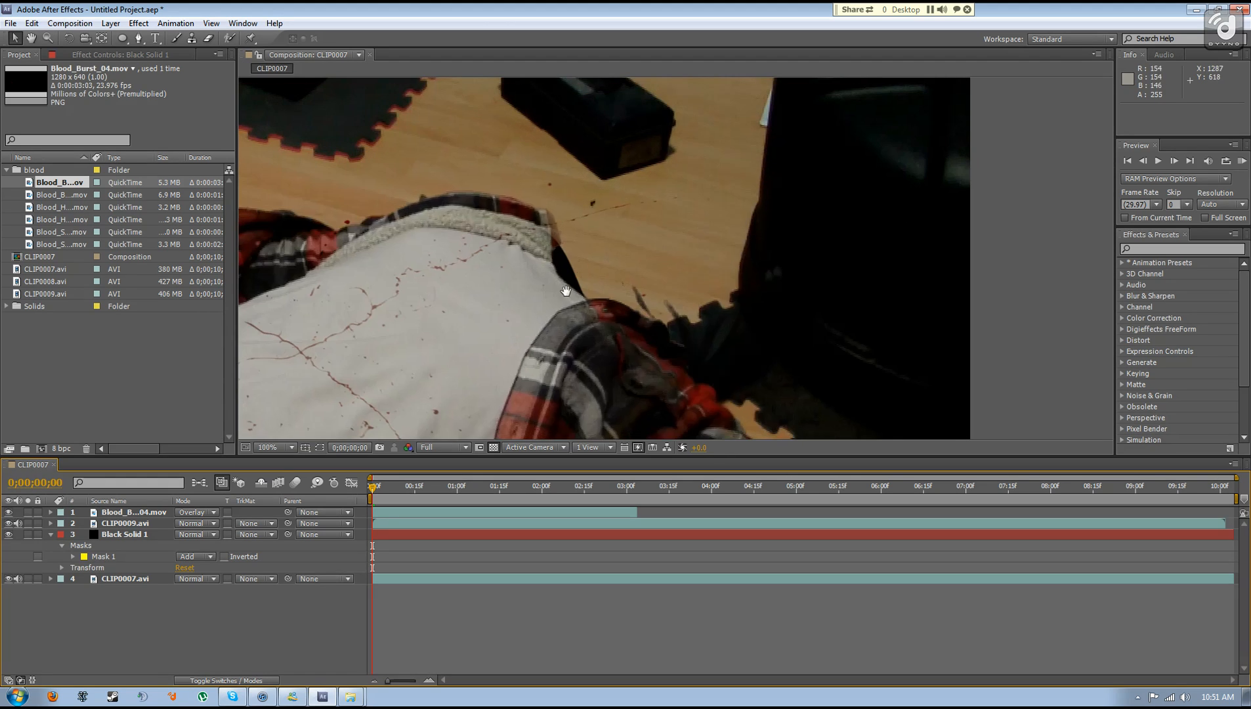
{"action": "left_click", "coordinate": [269, 448]}
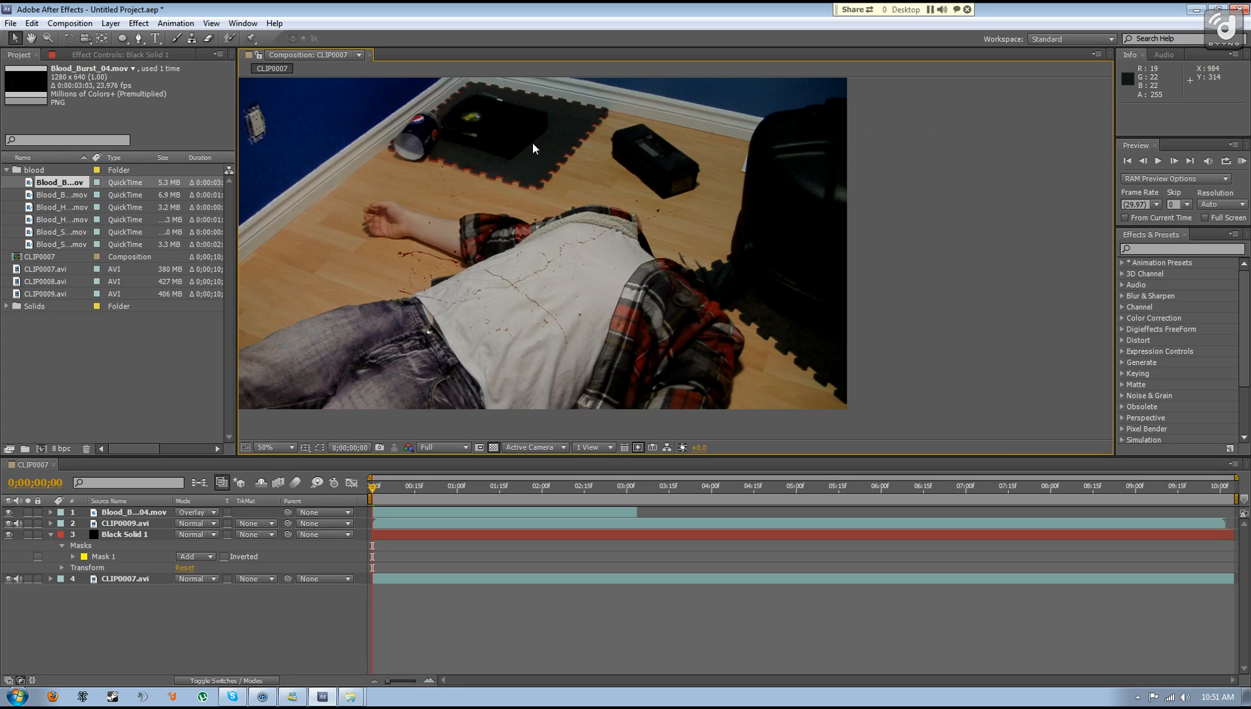
{"action": "mouse_move", "coordinate": [54, 545]}
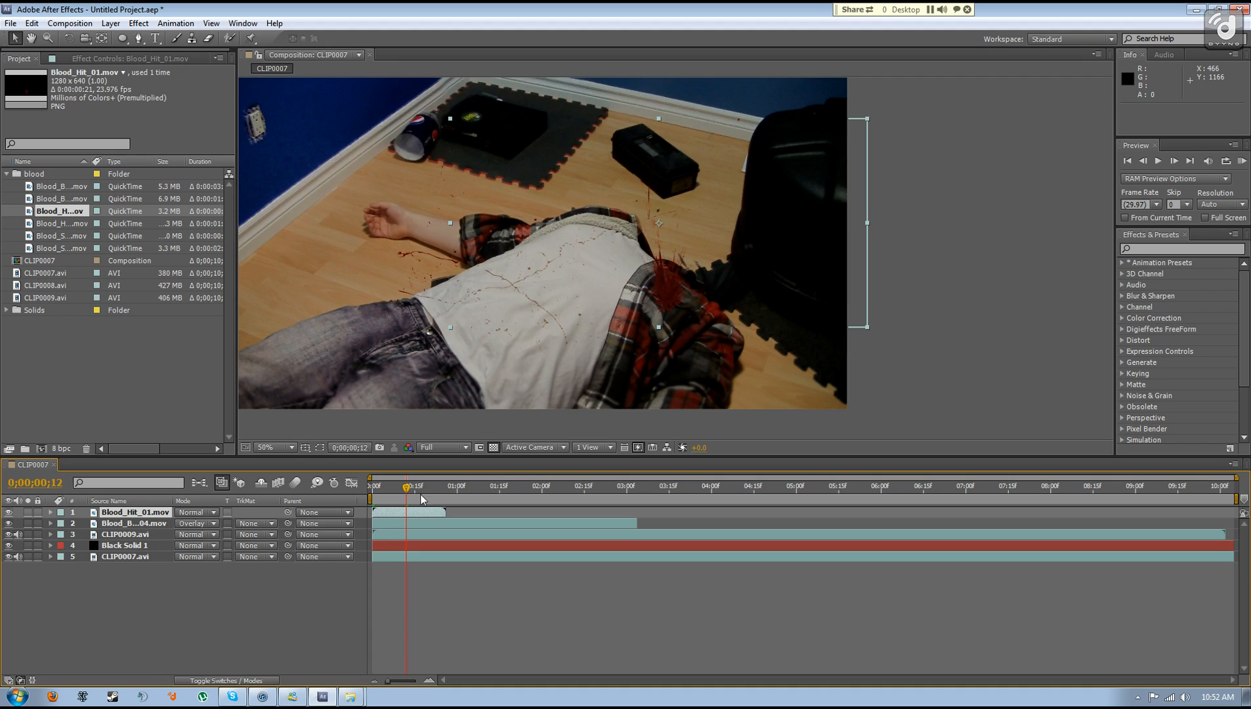
Freeze Blood_Hit_01 with Time Remap at the neck and set its blending mode to Overlay.
{"action": "right_click", "coordinate": [415, 512]}
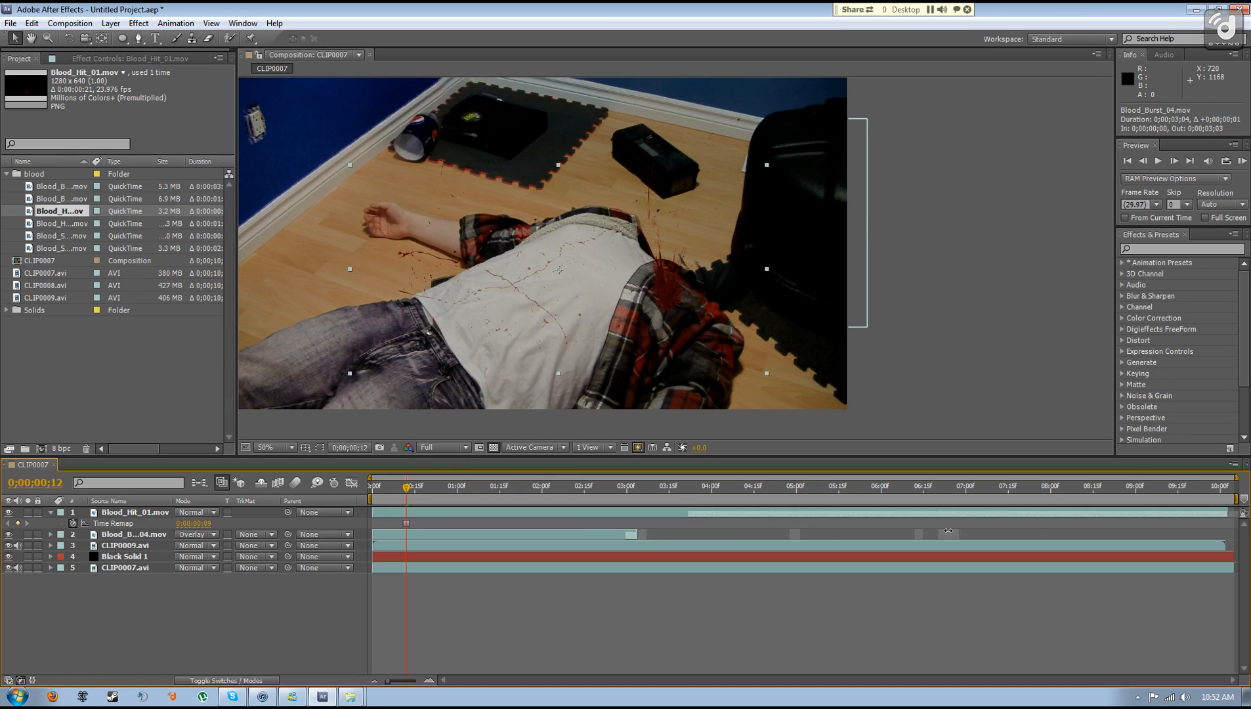
{"action": "left_click", "coordinate": [136, 534]}
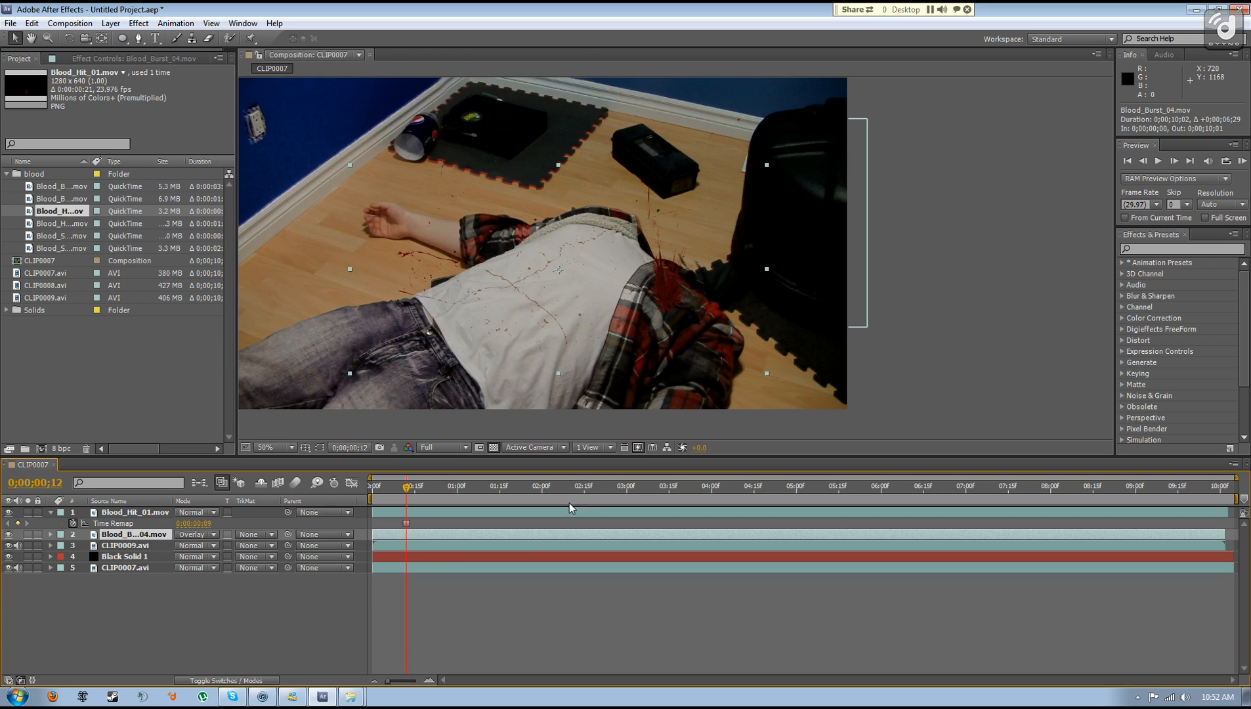
{"action": "left_click", "coordinate": [580, 485]}
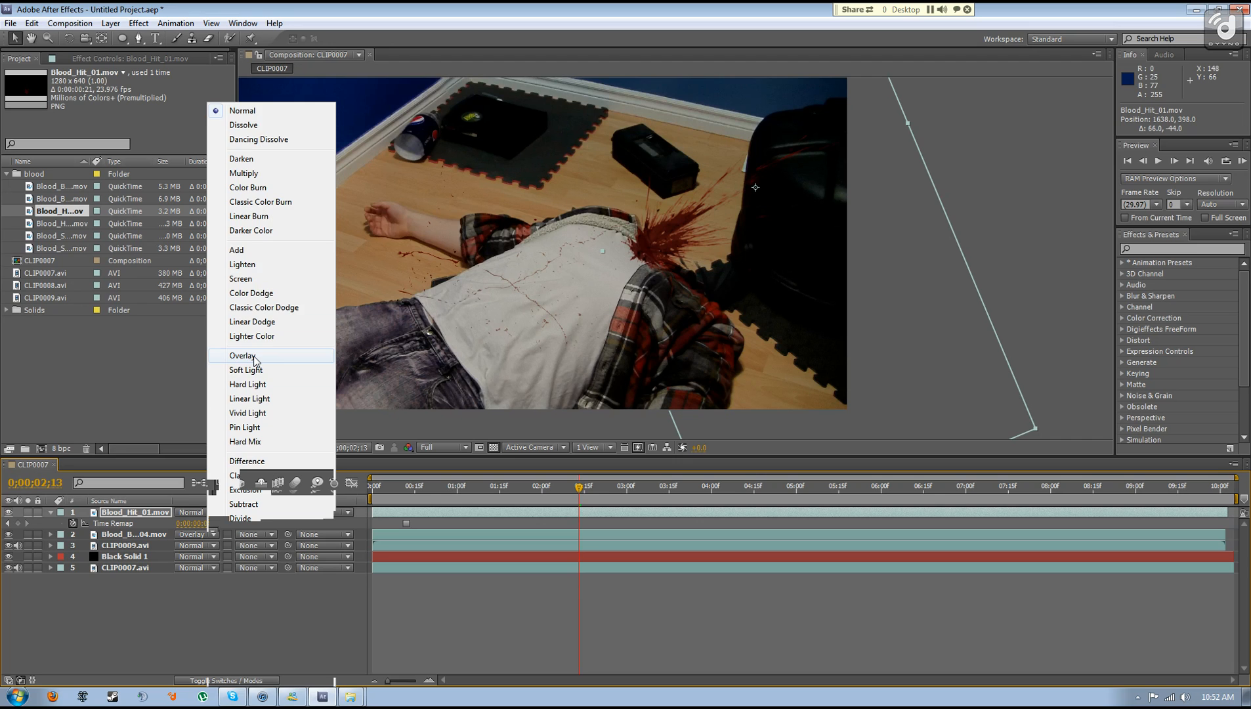
{"action": "left_click", "coordinate": [243, 356]}
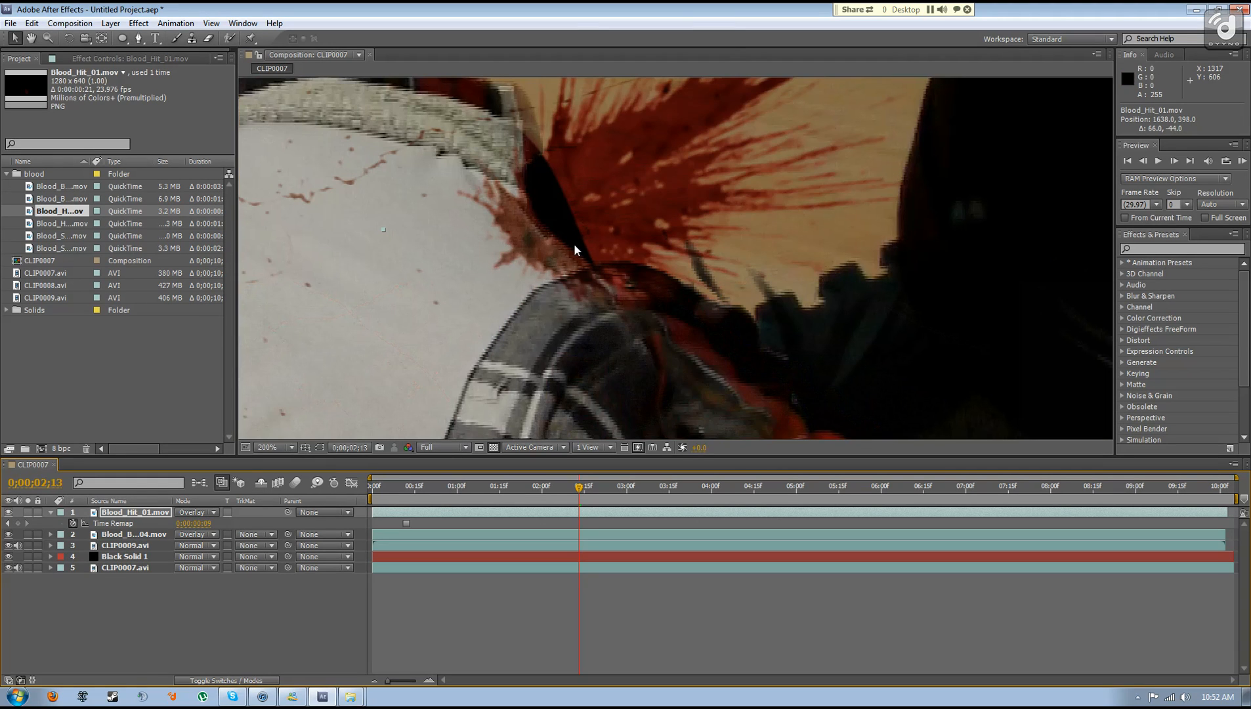
{"action": "mouse_move", "coordinate": [661, 205]}
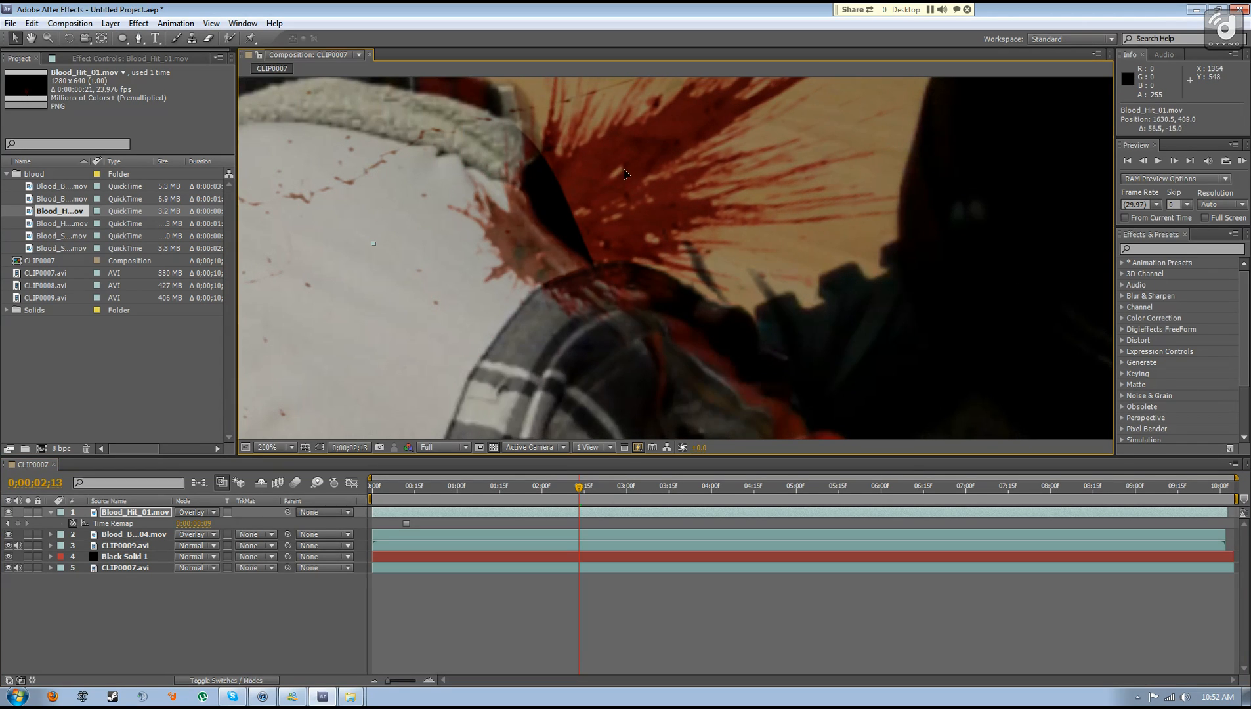
{"action": "left_click", "coordinate": [273, 448]}
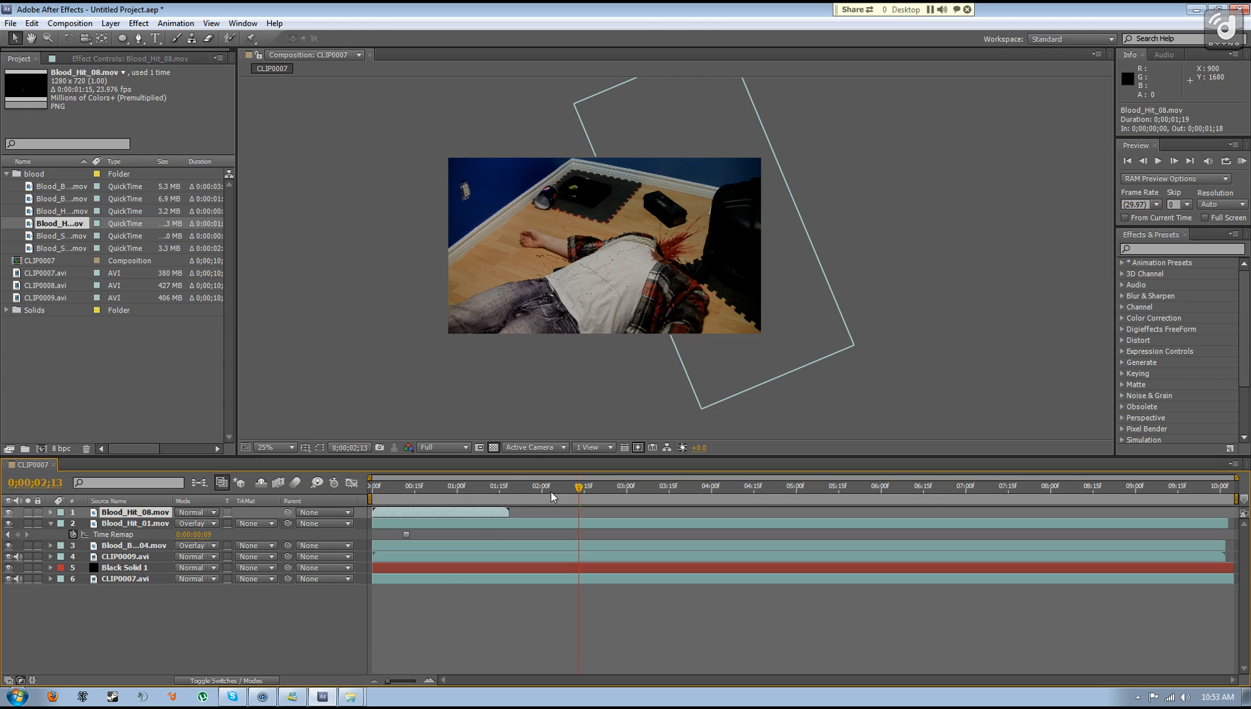
Freeze Blood_Hit_08 on a spread frame, move it onto the neck and set it to Overlay.
{"action": "left_click", "coordinate": [498, 486]}
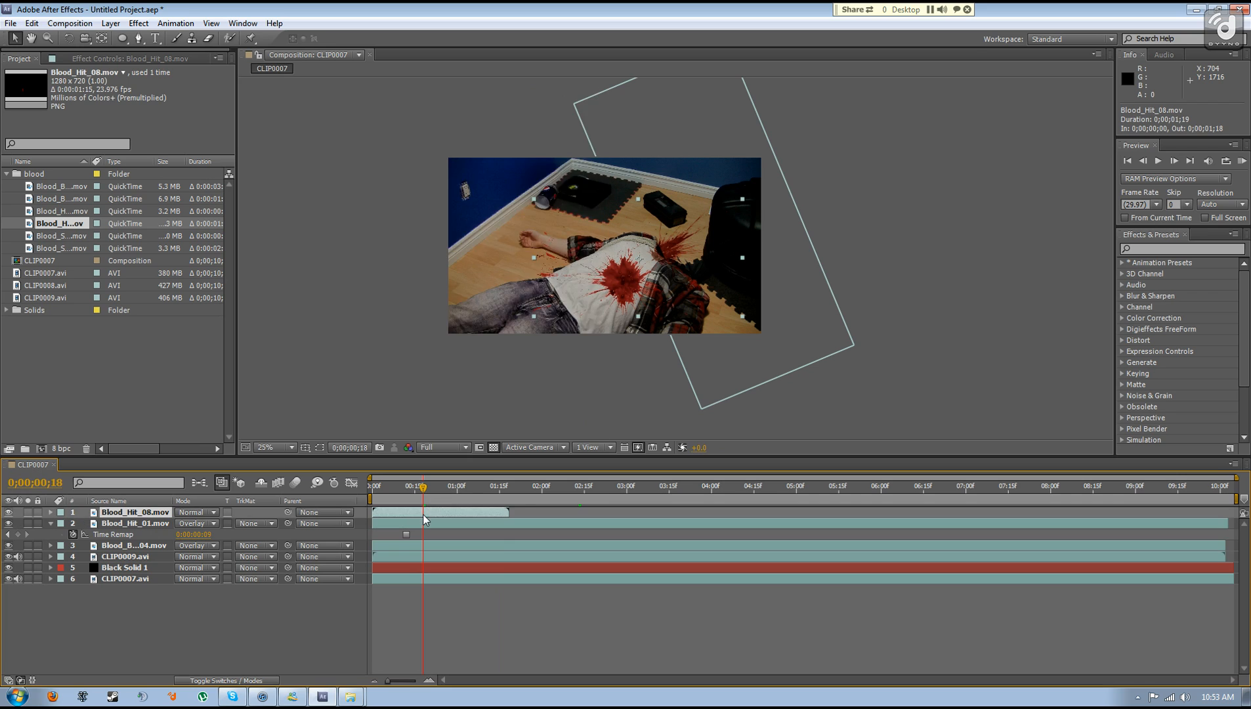
{"action": "right_click", "coordinate": [425, 519]}
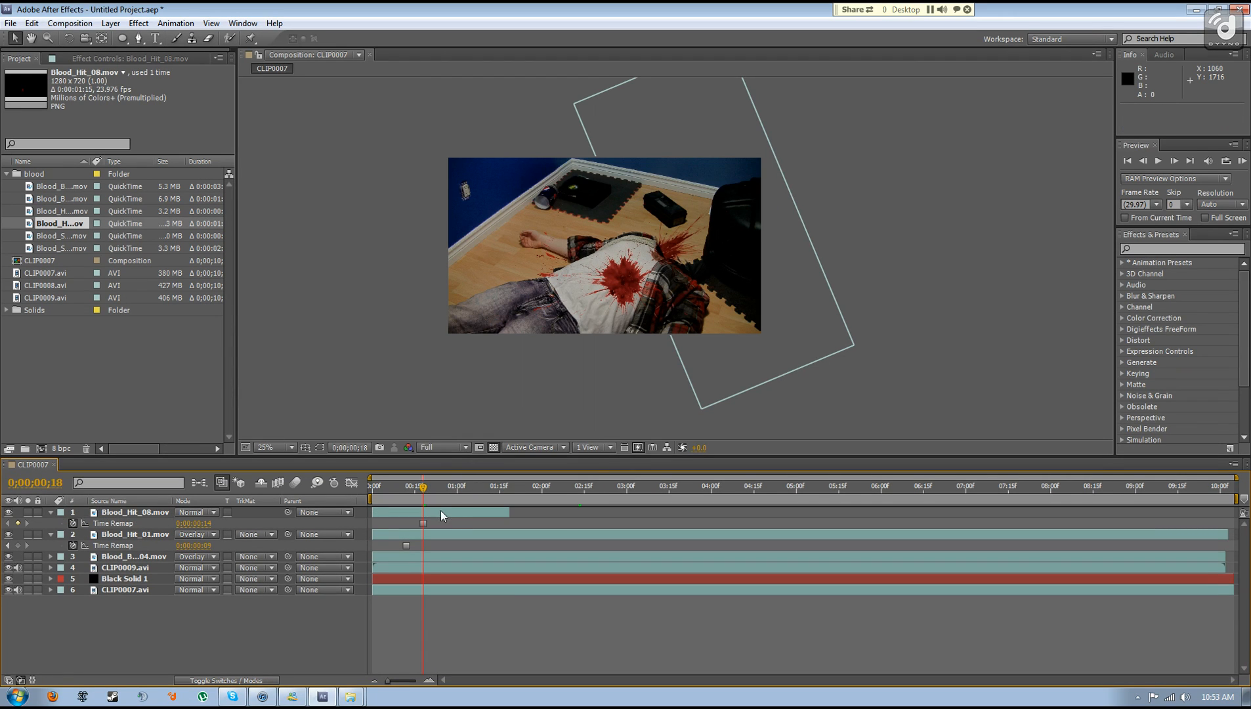
{"action": "left_click", "coordinate": [134, 512]}
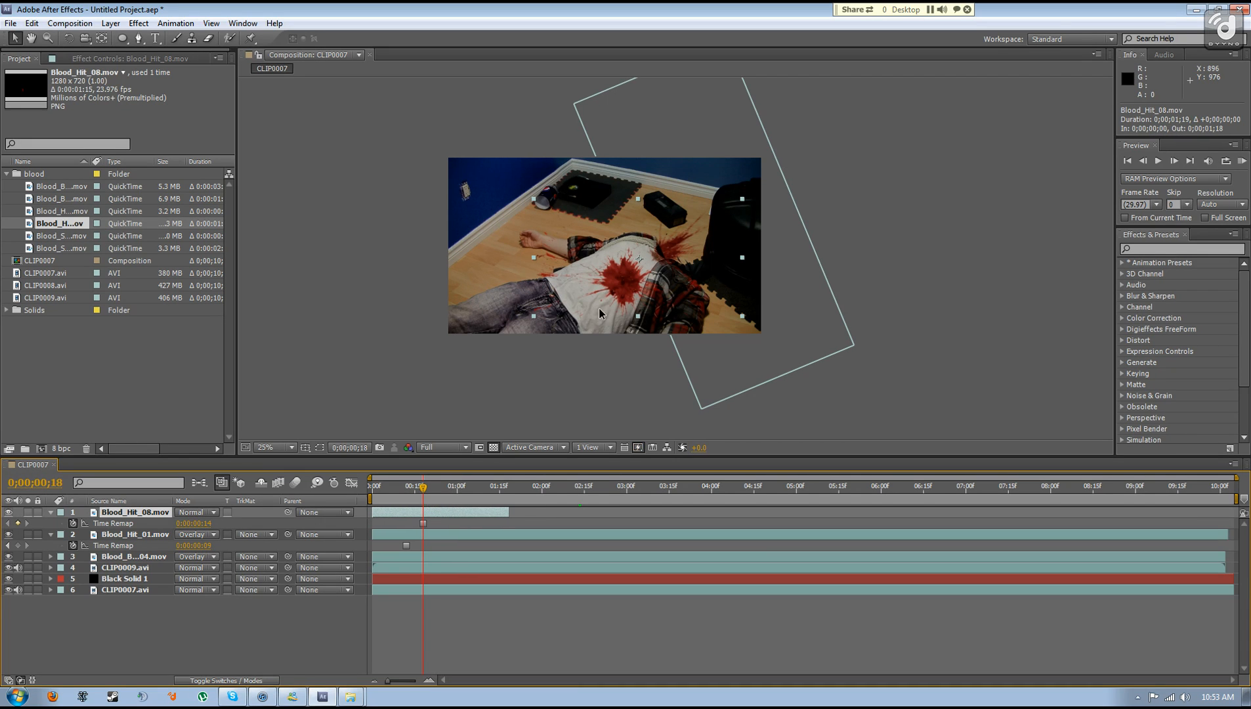
{"action": "left_click", "coordinate": [268, 447]}
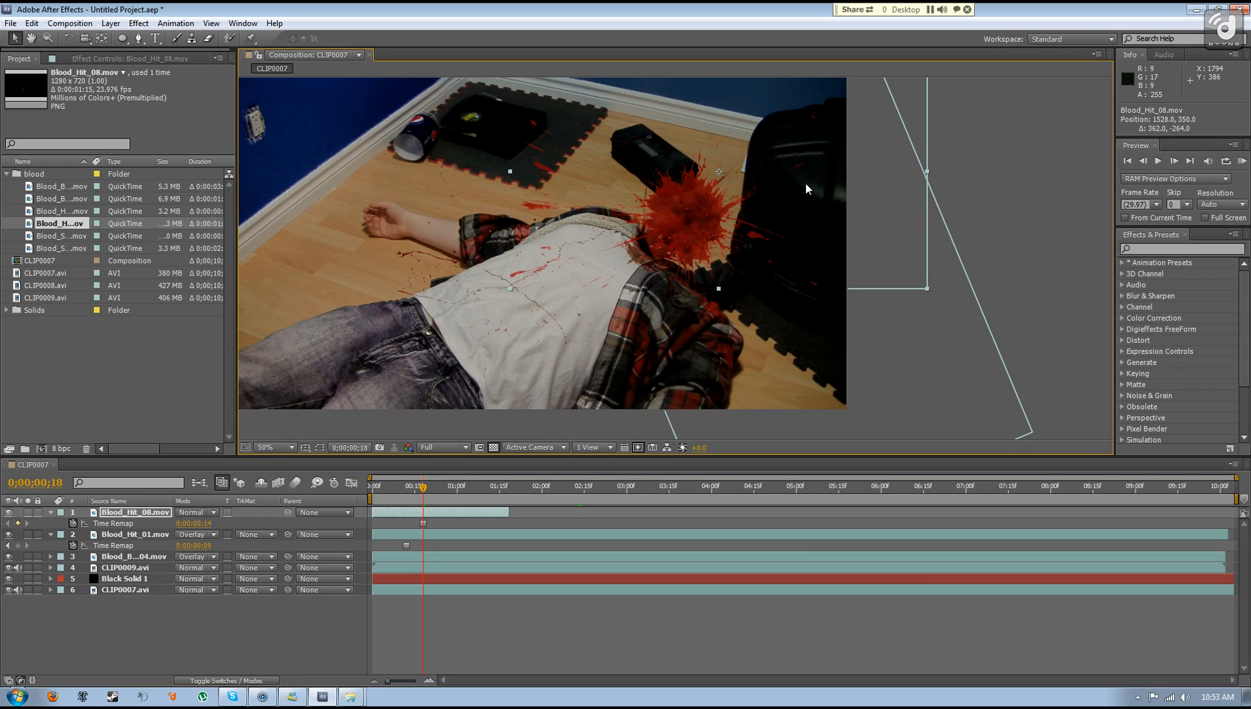
{"action": "mouse_move", "coordinate": [579, 158]}
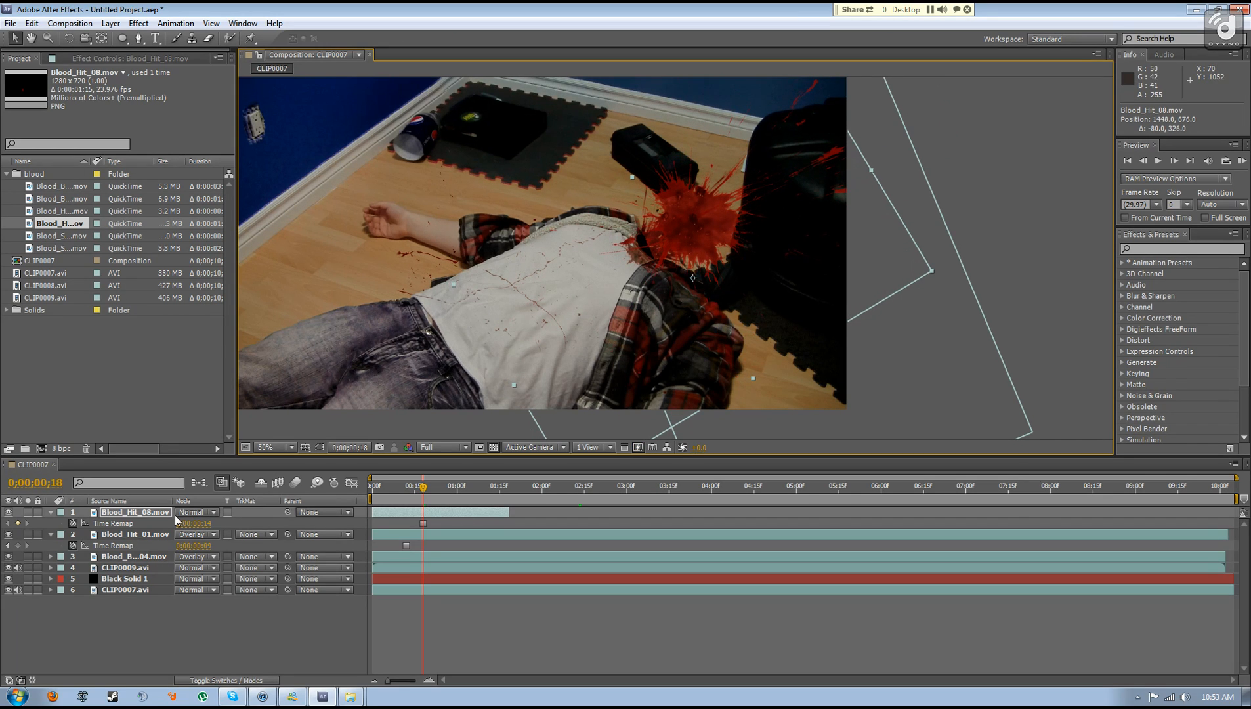
{"action": "left_click", "coordinate": [196, 512]}
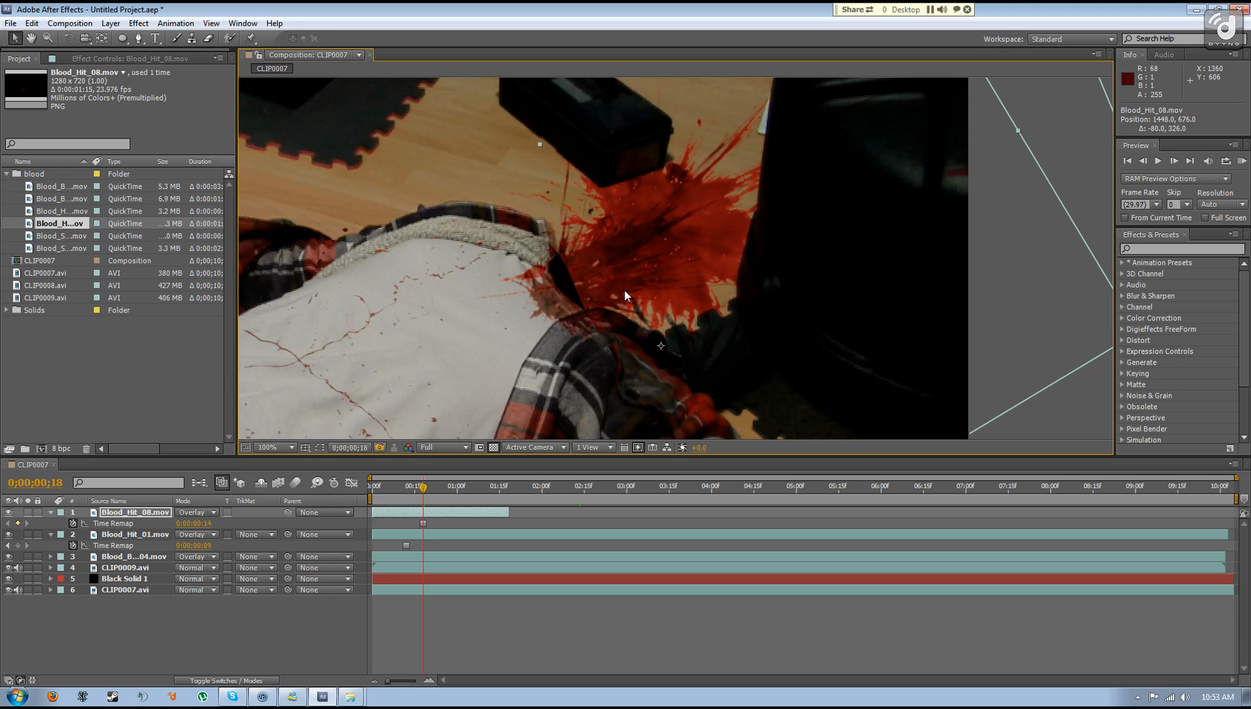
{"action": "left_click", "coordinate": [272, 447]}
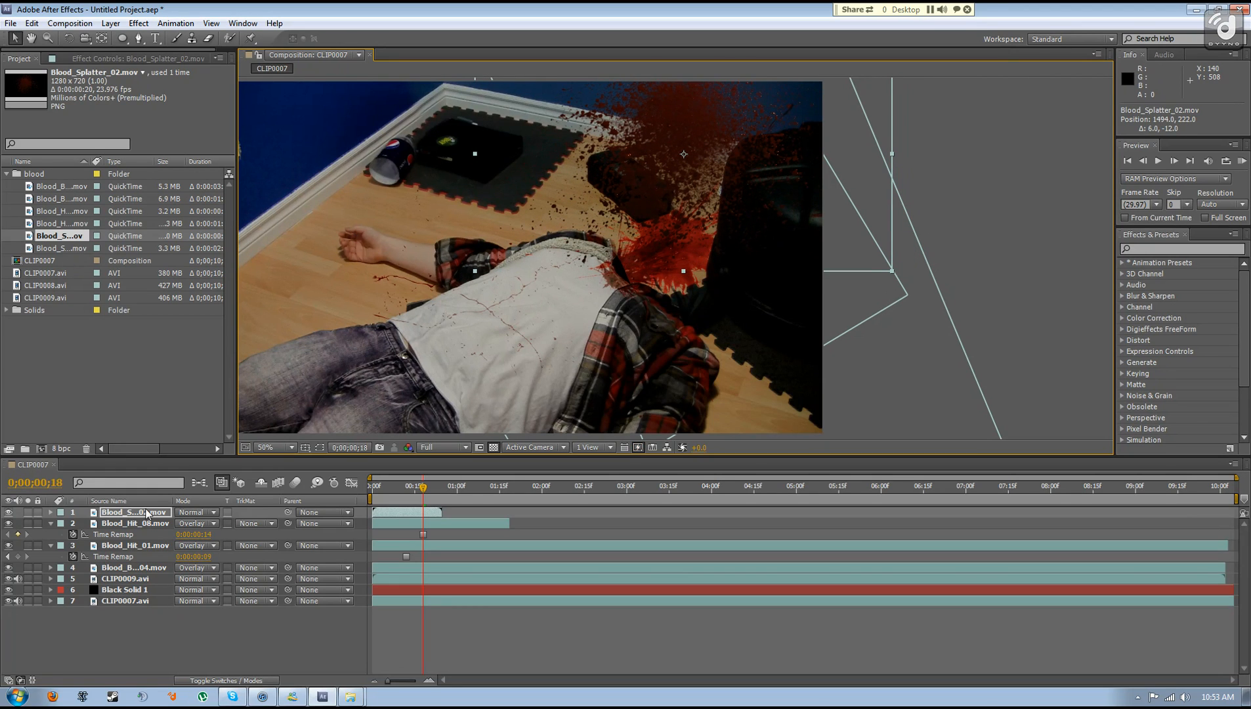
Set Blood_Splatter_02 to Overlay and drag it down toward the neck and shoulder.
{"action": "left_click", "coordinate": [196, 512]}
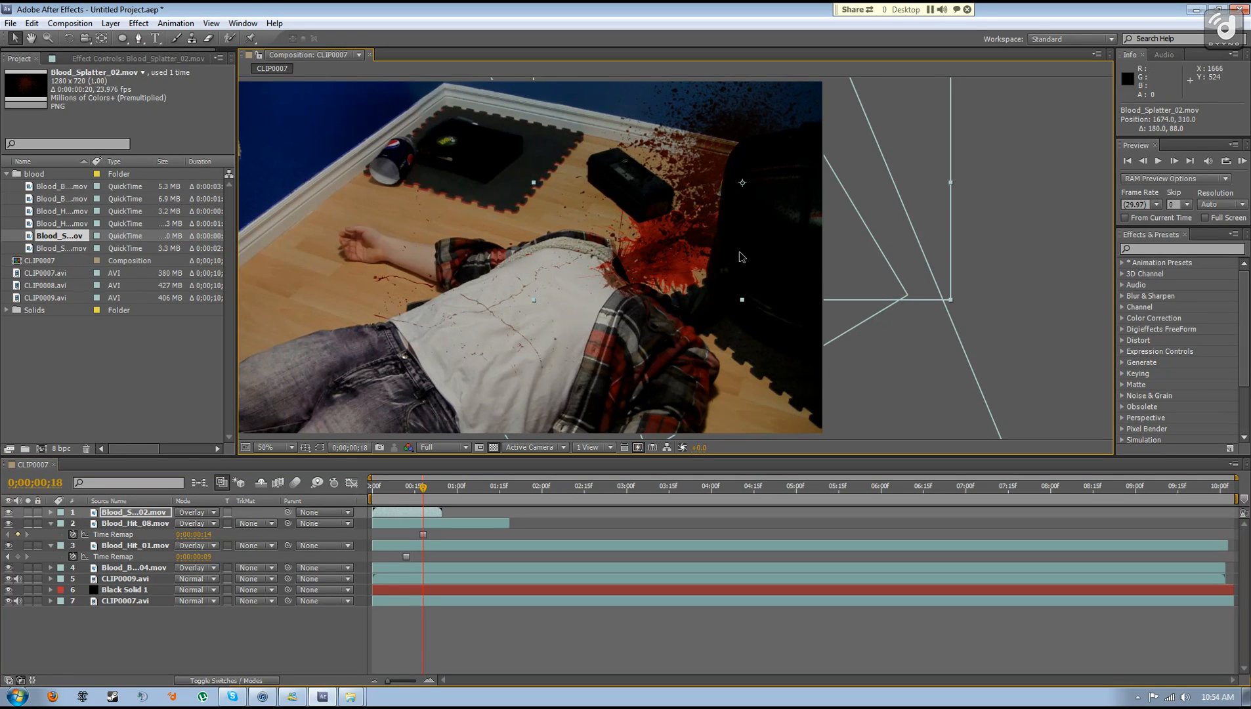
{"action": "left_click", "coordinate": [265, 447]}
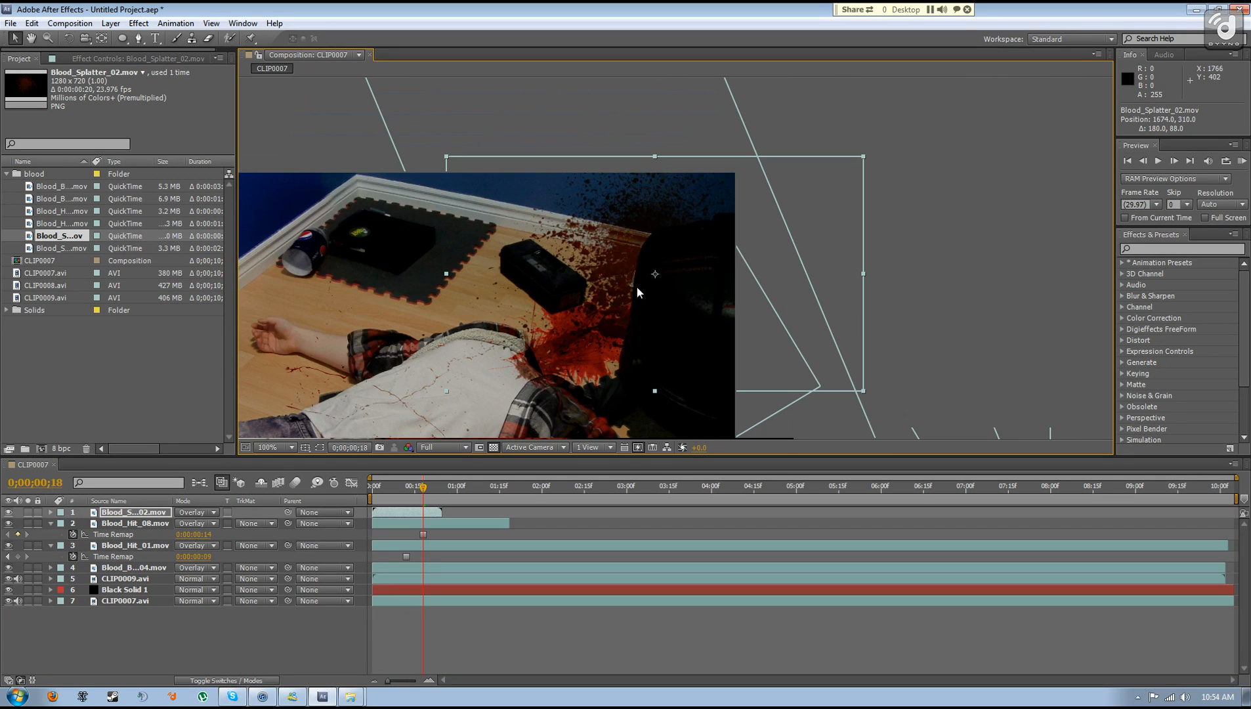
{"action": "mouse_move", "coordinate": [616, 277]}
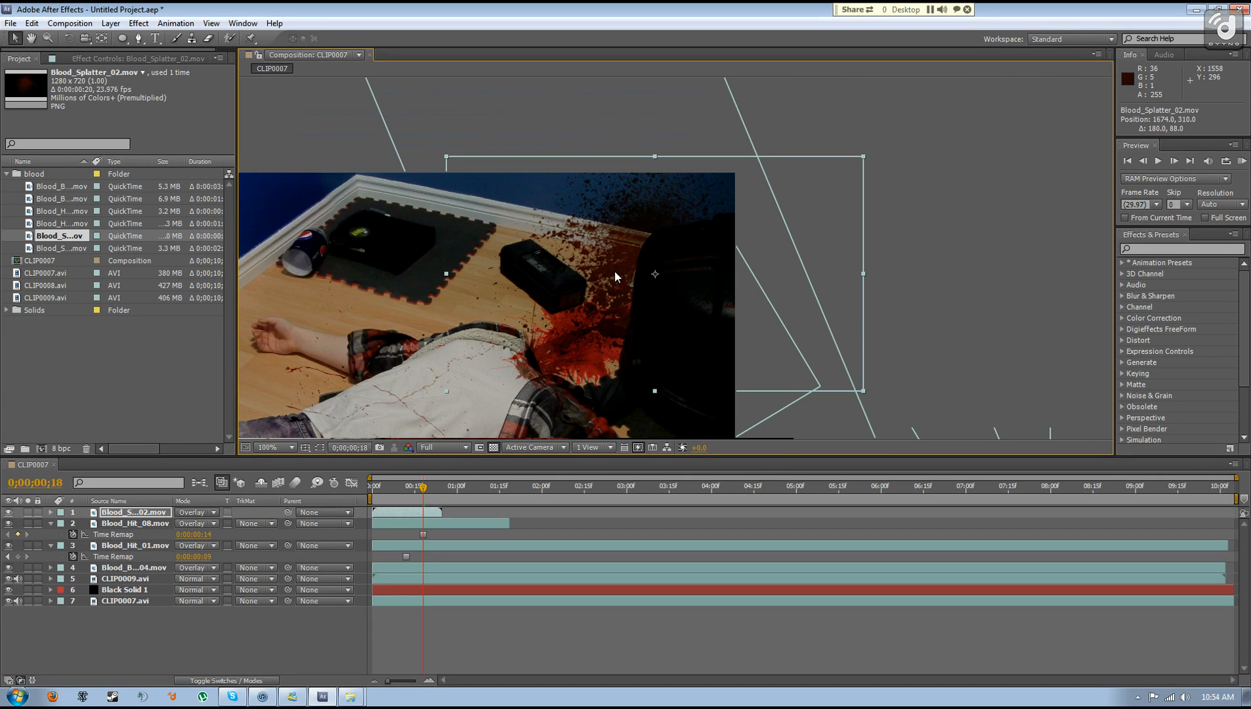
{"action": "left_click", "coordinate": [264, 448]}
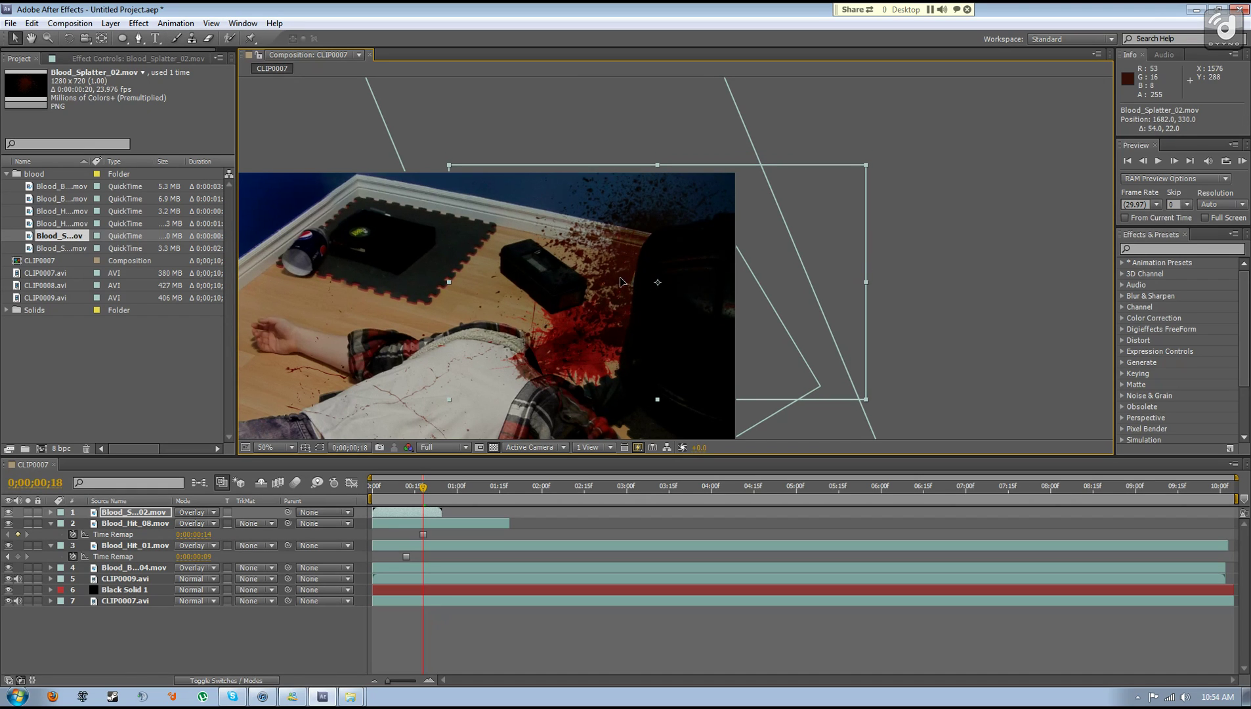
{"action": "left_click_drag", "start_coordinate": [622, 282], "coordinate": [476, 241]}
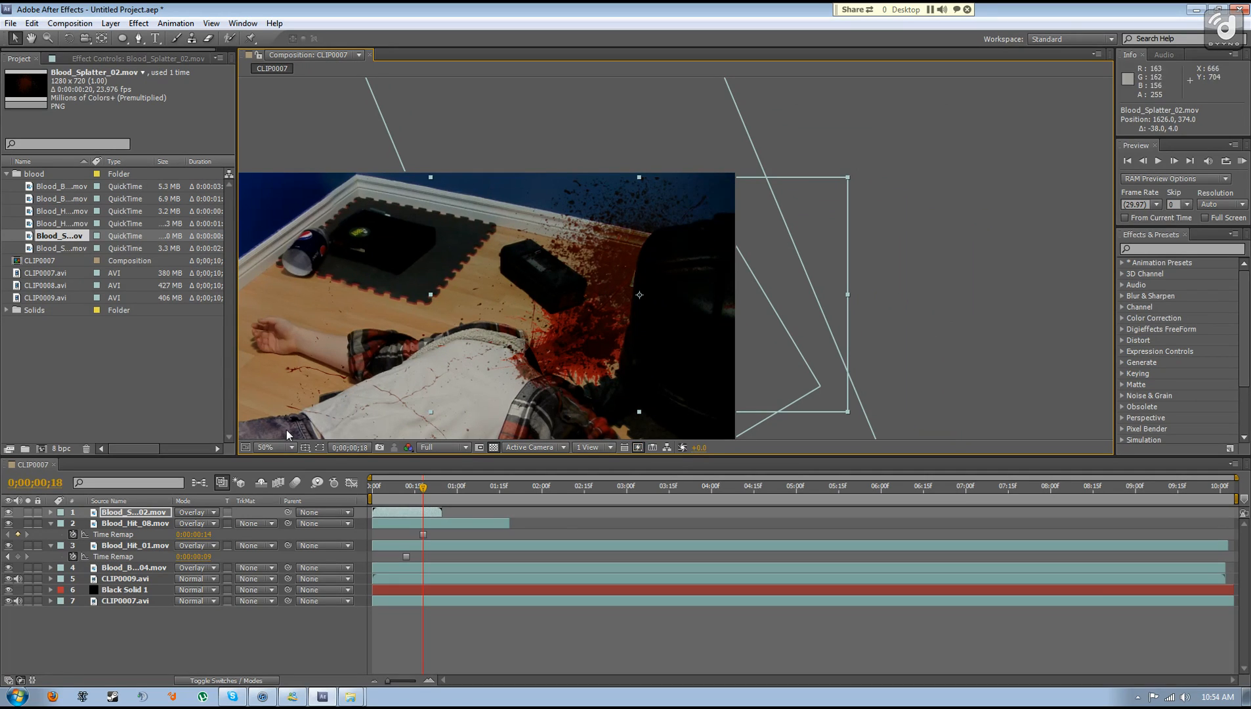
{"action": "mouse_move", "coordinate": [390, 425]}
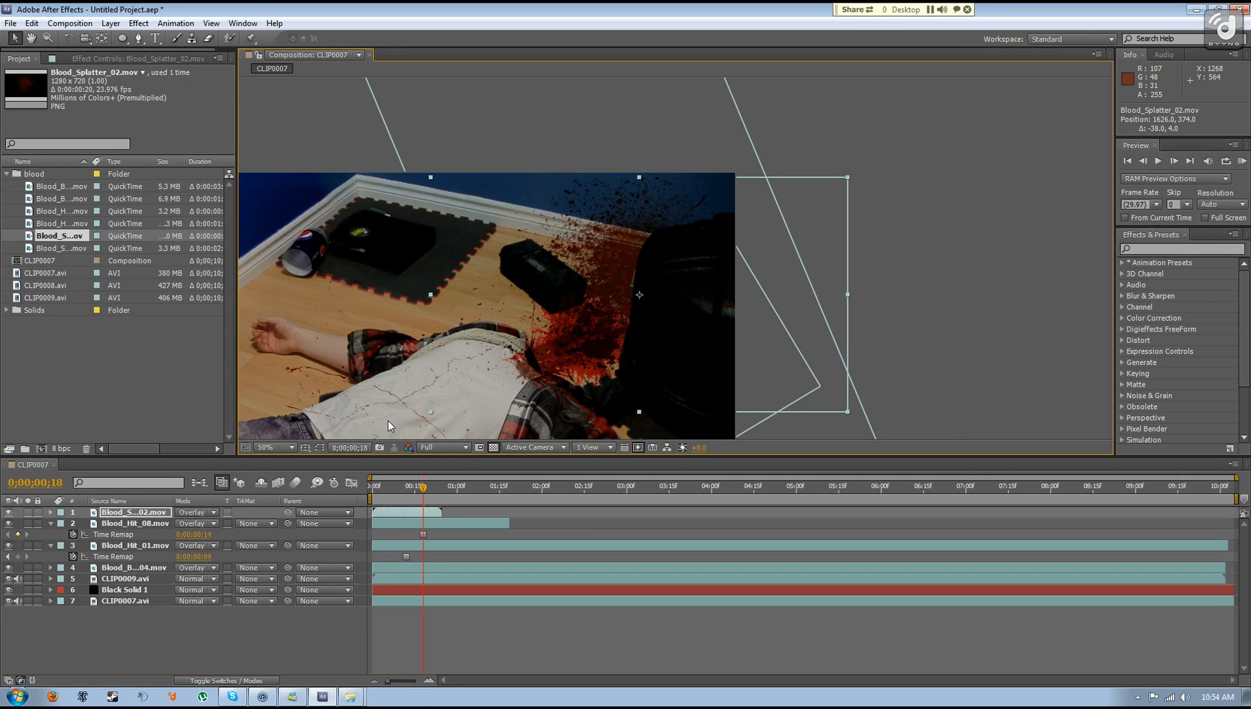
{"action": "left_click", "coordinate": [60, 248]}
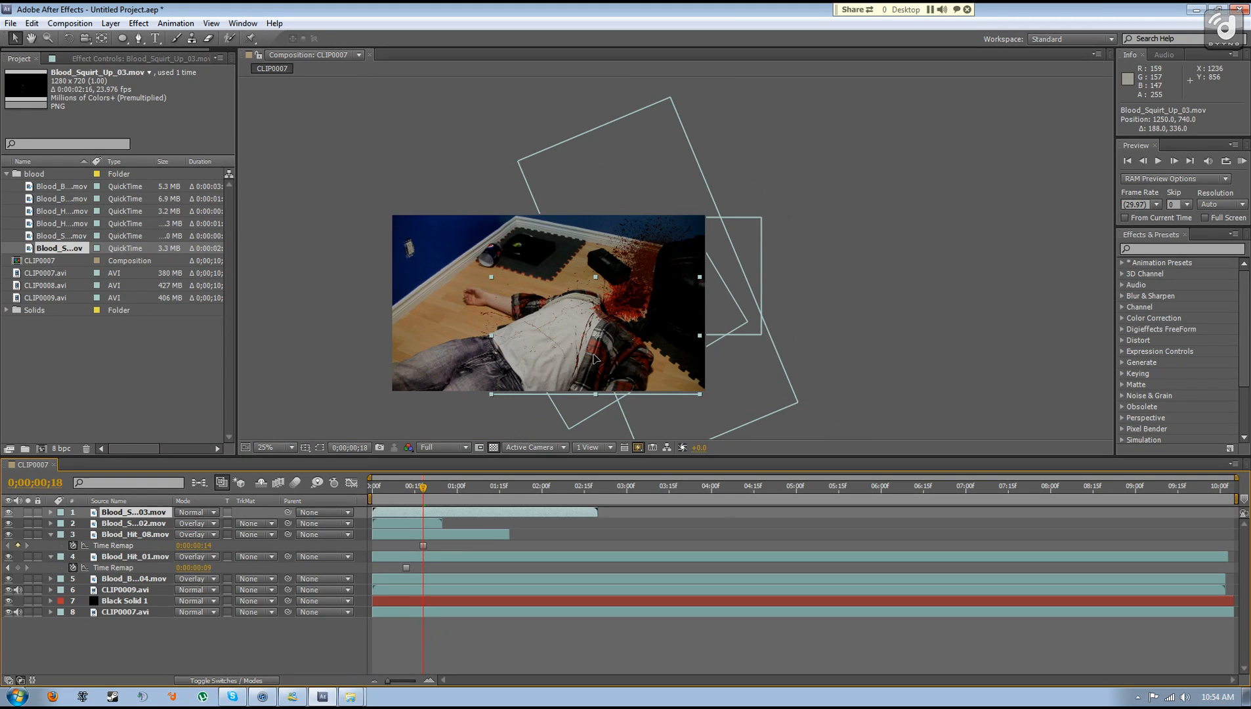
Enable Time Remapping on Blood_Squirt_Up_03, hold one frame and blend it in Overlay over the shirt.
{"action": "right_click", "coordinate": [594, 360]}
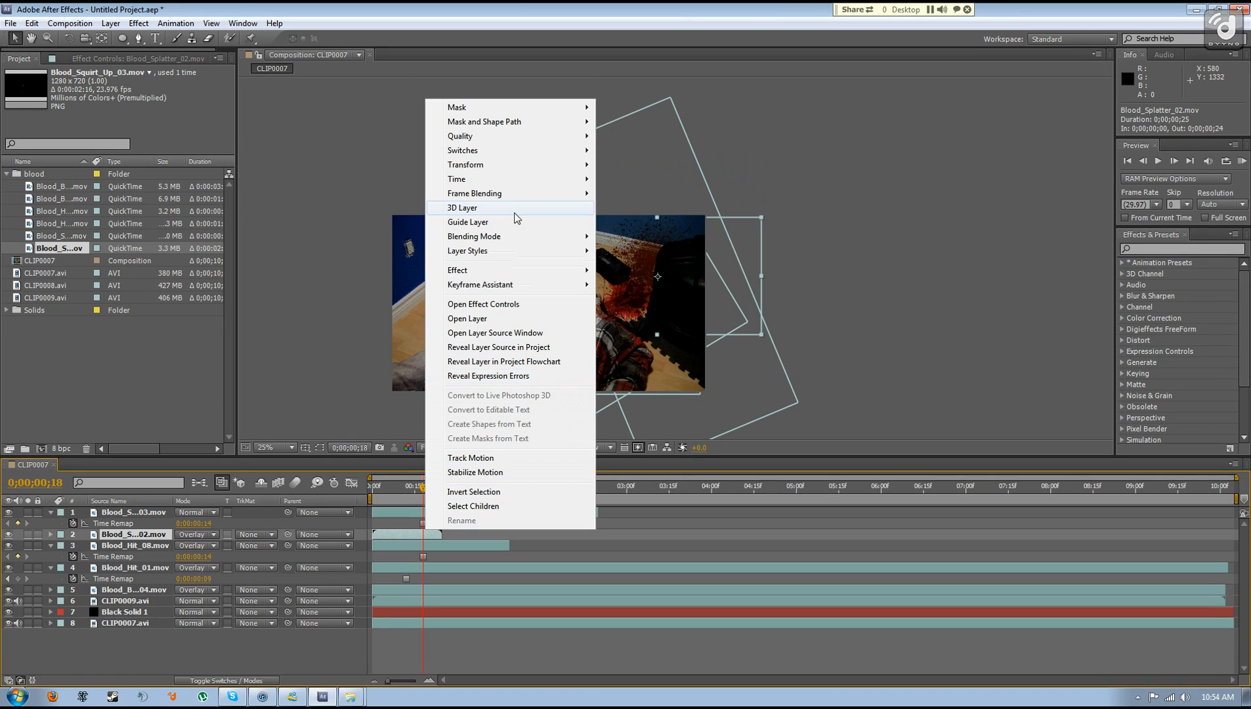
{"action": "mouse_move", "coordinate": [457, 179]}
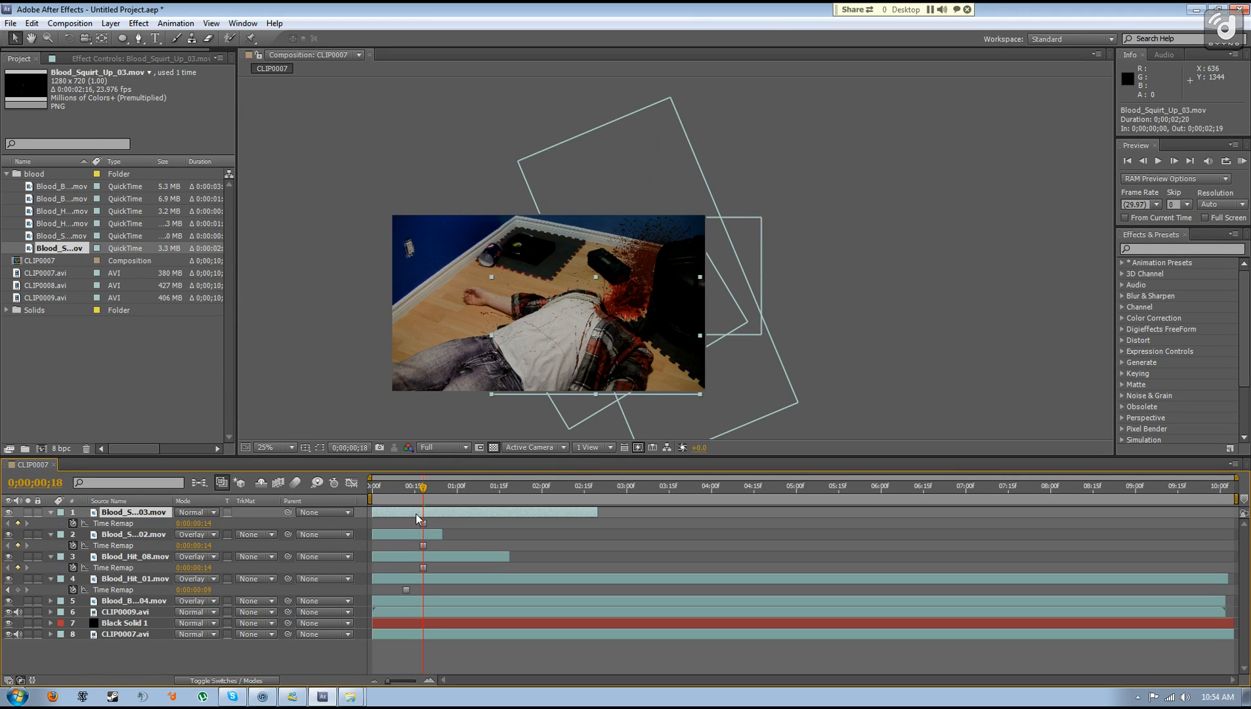
{"action": "left_click", "coordinate": [194, 512]}
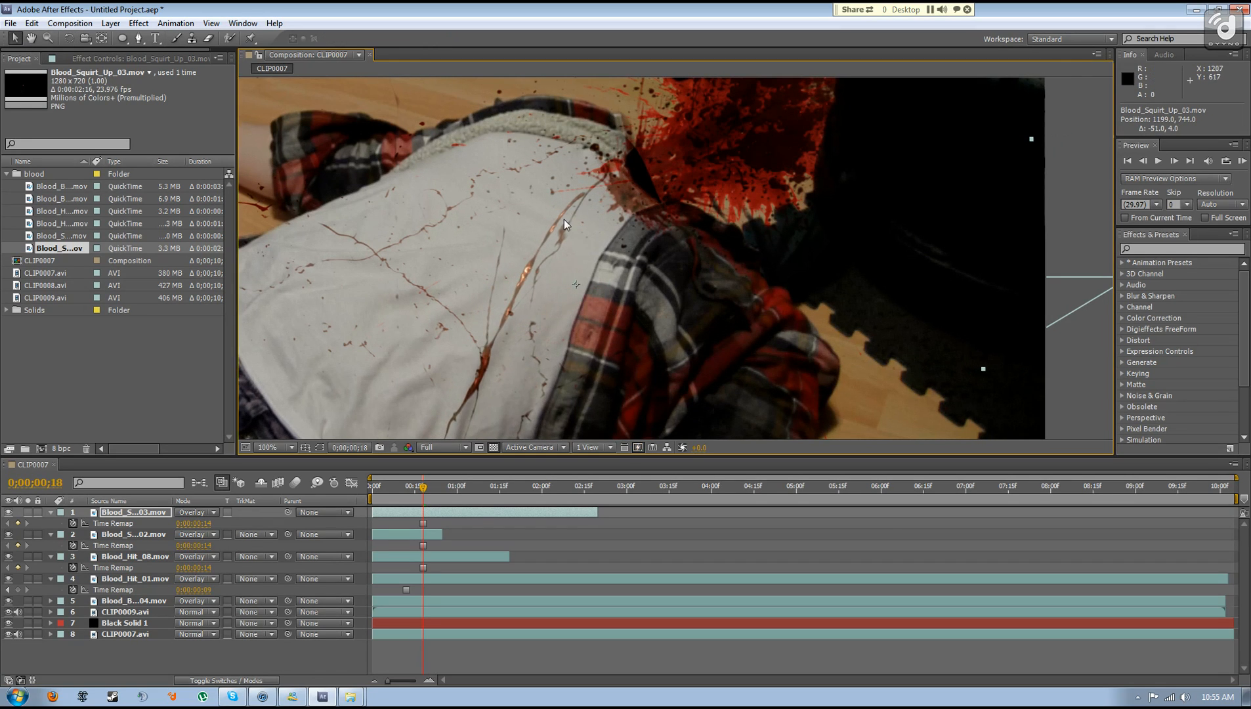
{"action": "left_click", "coordinate": [271, 448]}
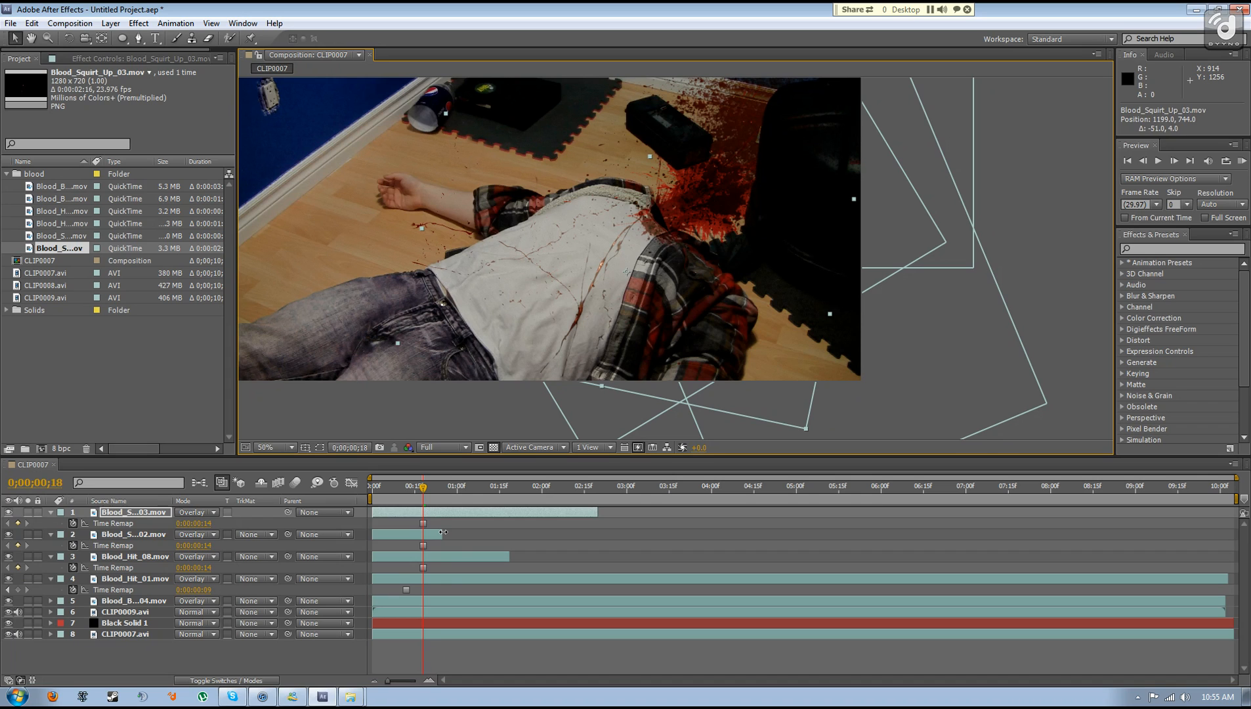
Stretch Blood_Splatter_02, Blood_Hit_08 and Blood_Squirt_Up_03 to the end of the composition.
{"action": "left_click", "coordinate": [133, 535]}
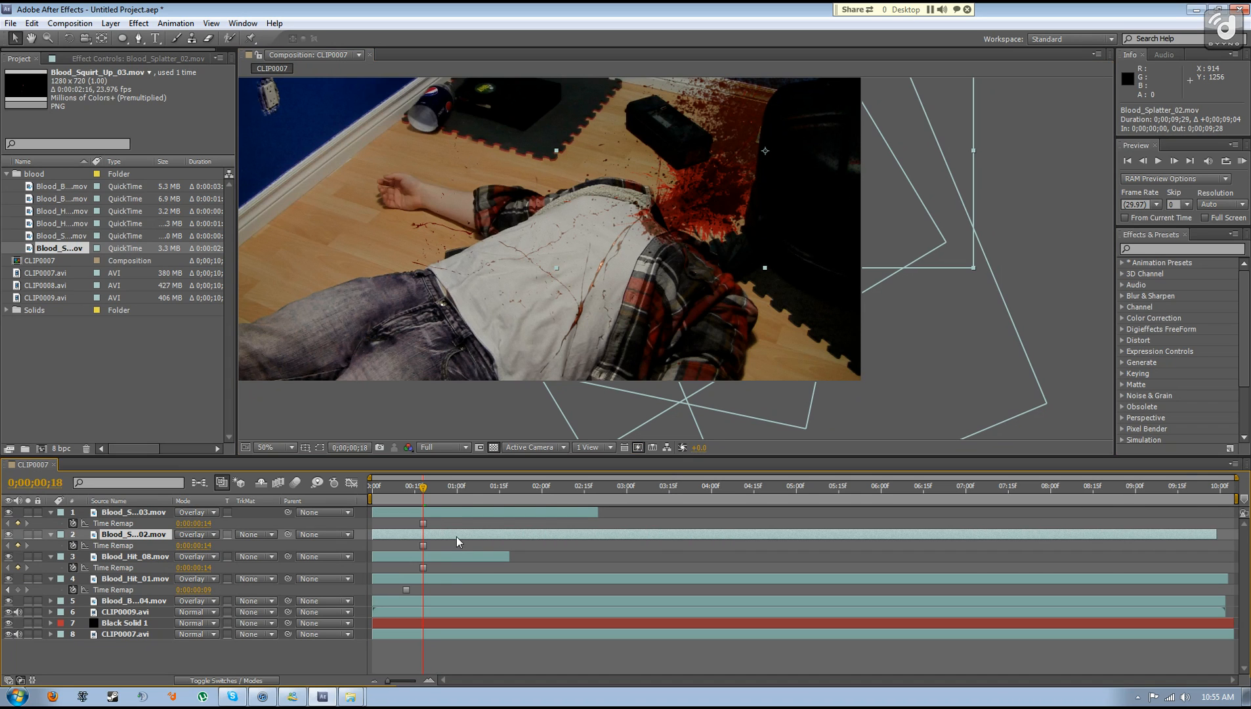
{"action": "left_click", "coordinate": [134, 557]}
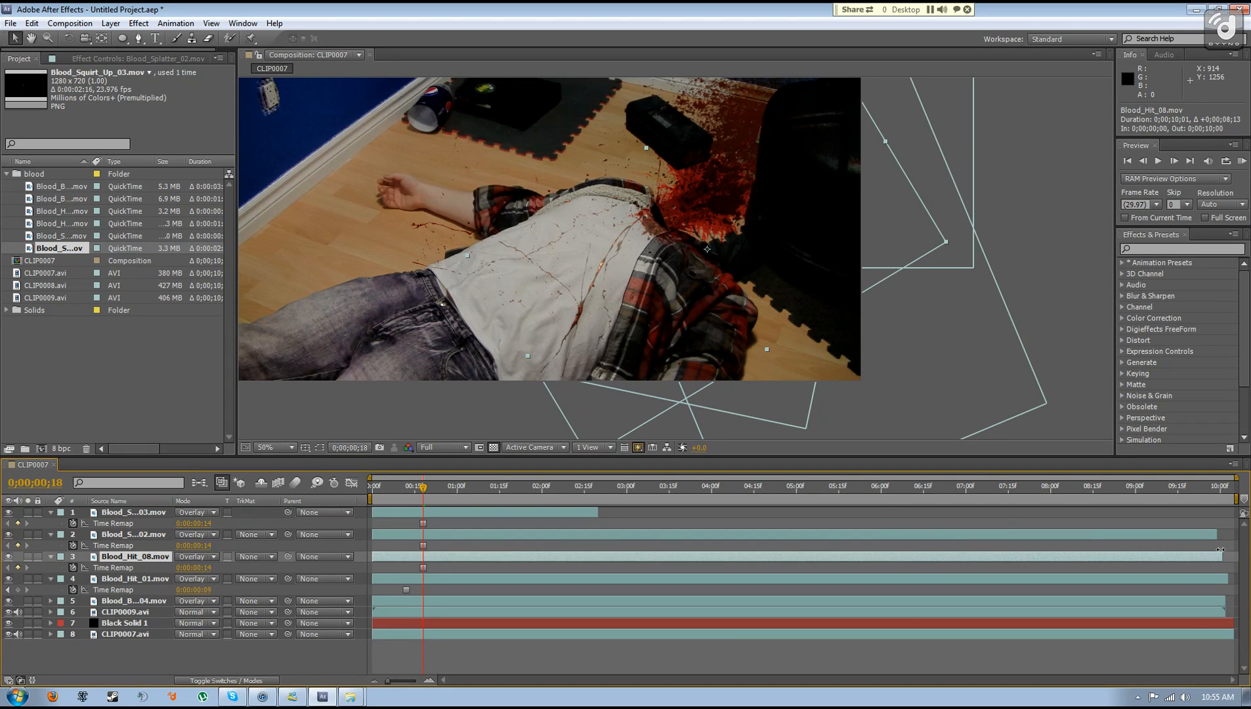
{"action": "left_click", "coordinate": [131, 512]}
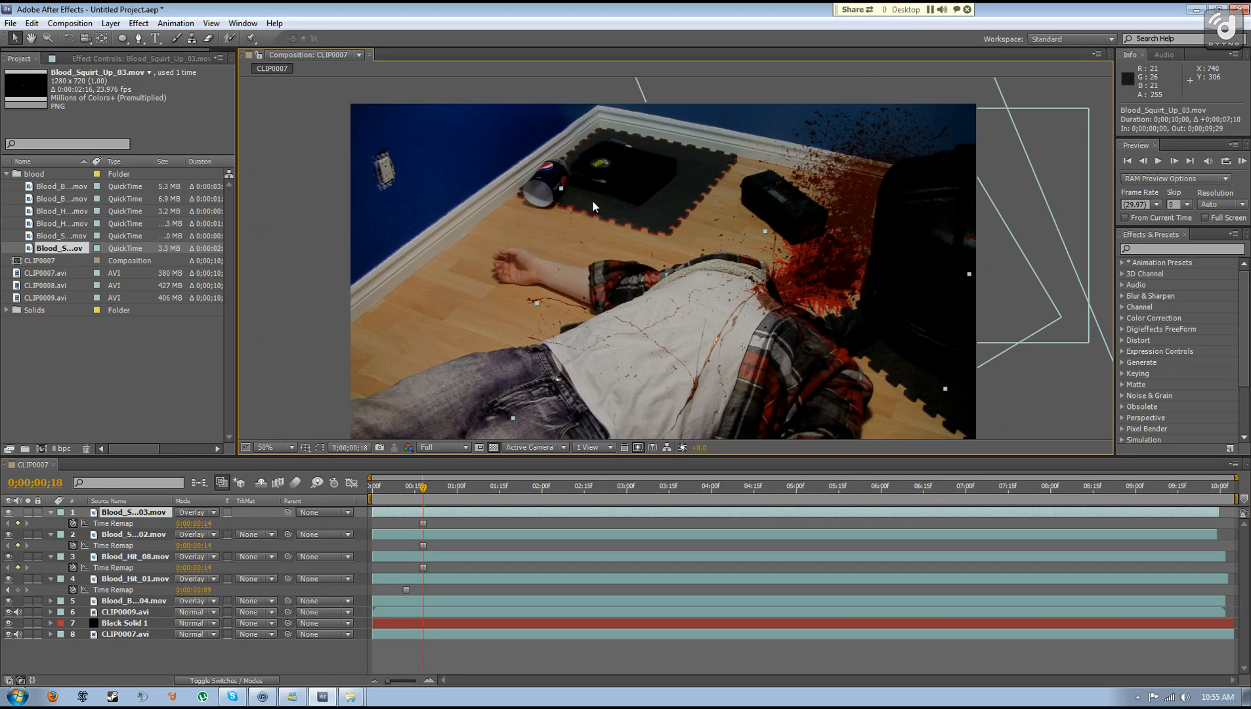
{"action": "left_click", "coordinate": [287, 447]}
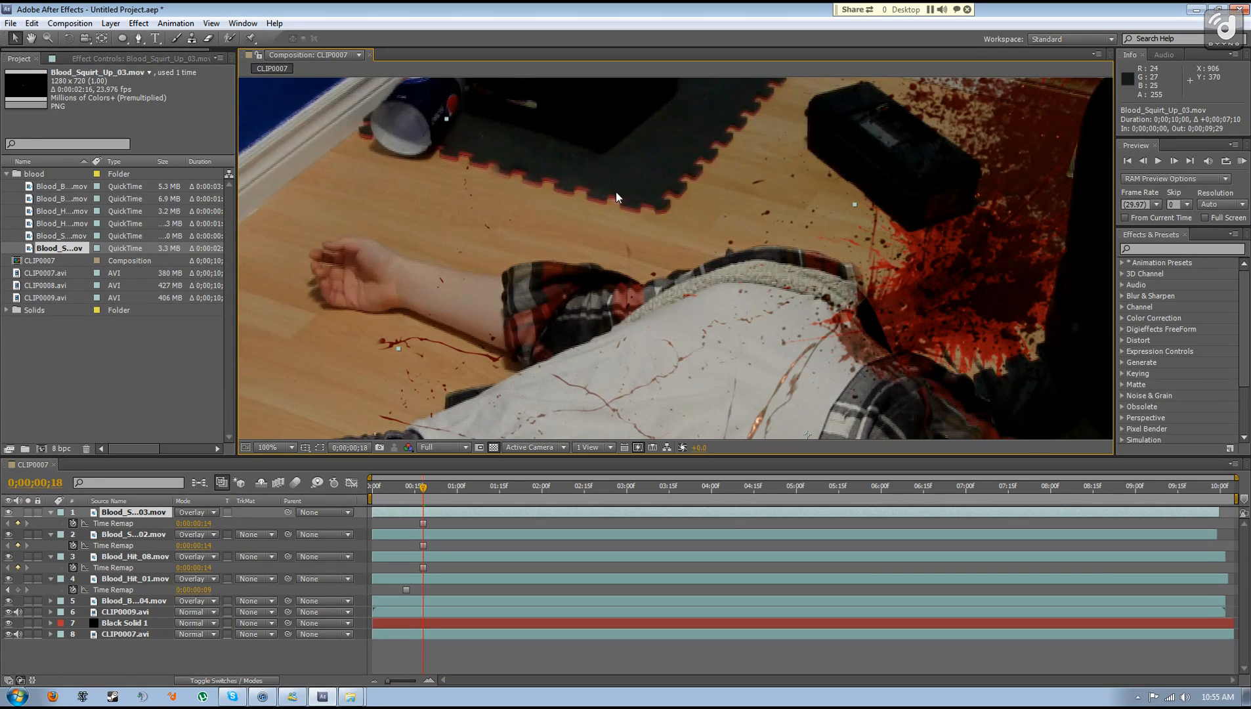
{"action": "mouse_move", "coordinate": [719, 201]}
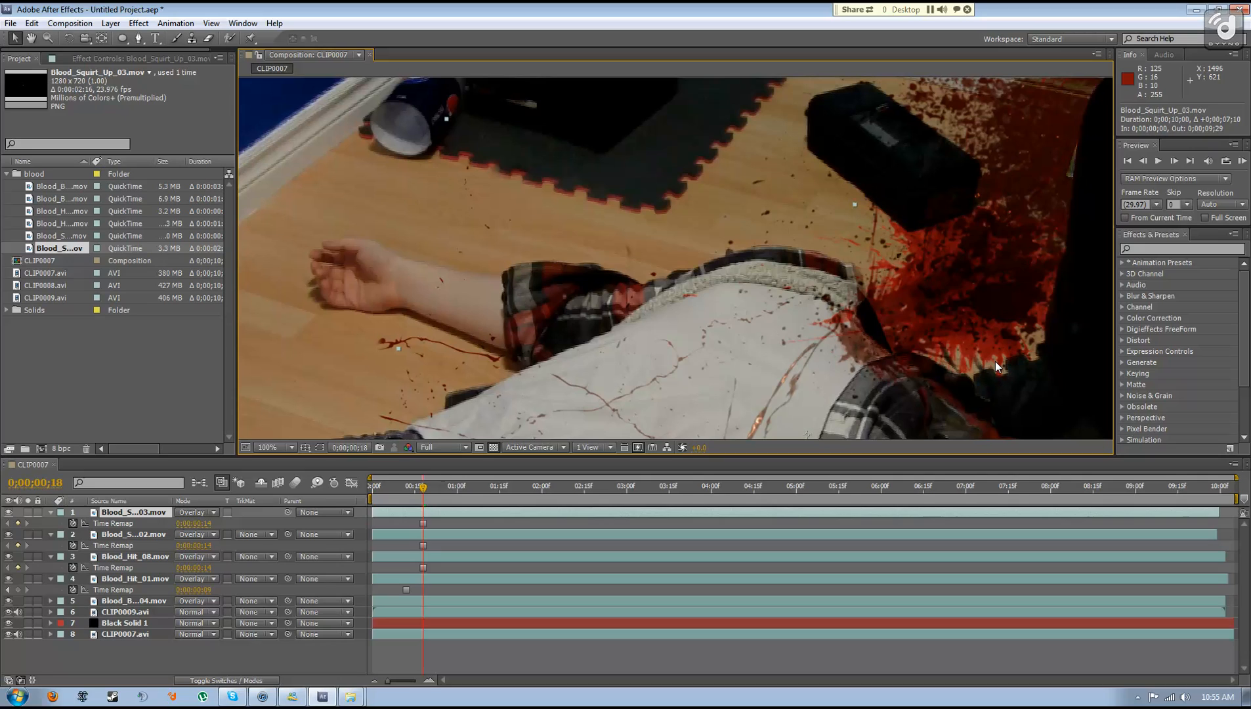
{"action": "mouse_move", "coordinate": [545, 300]}
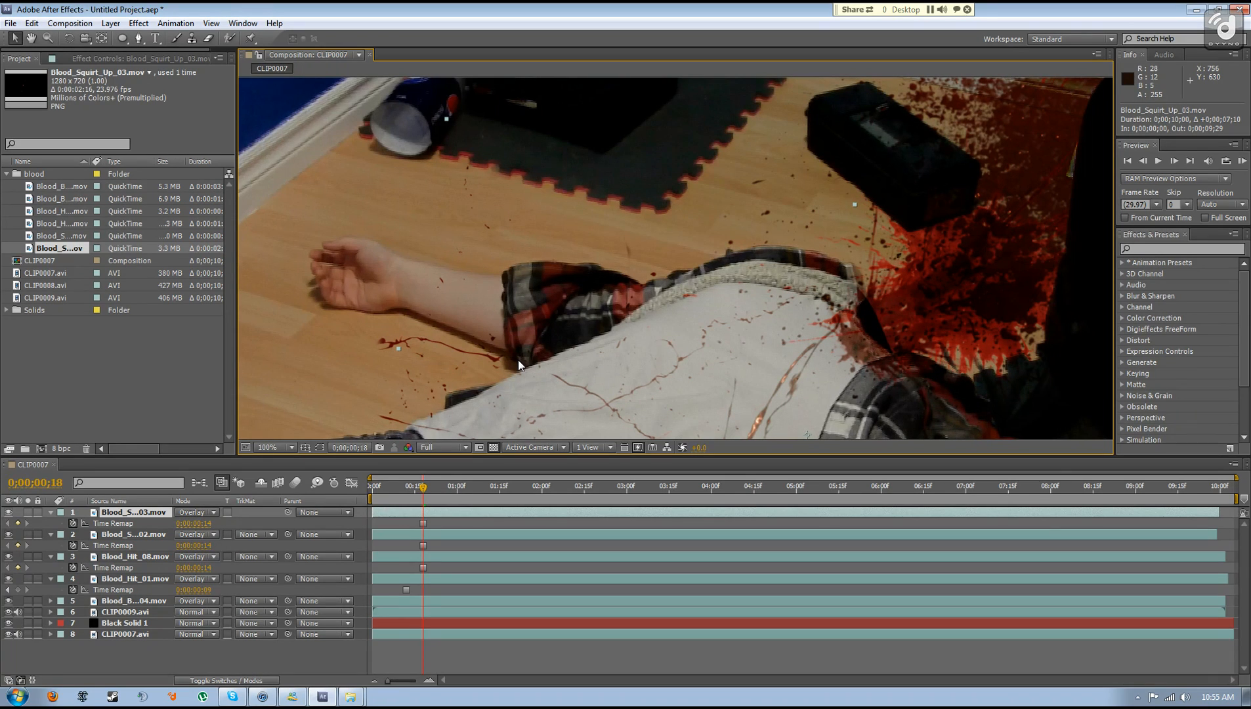
{"action": "left_click", "coordinate": [268, 448]}
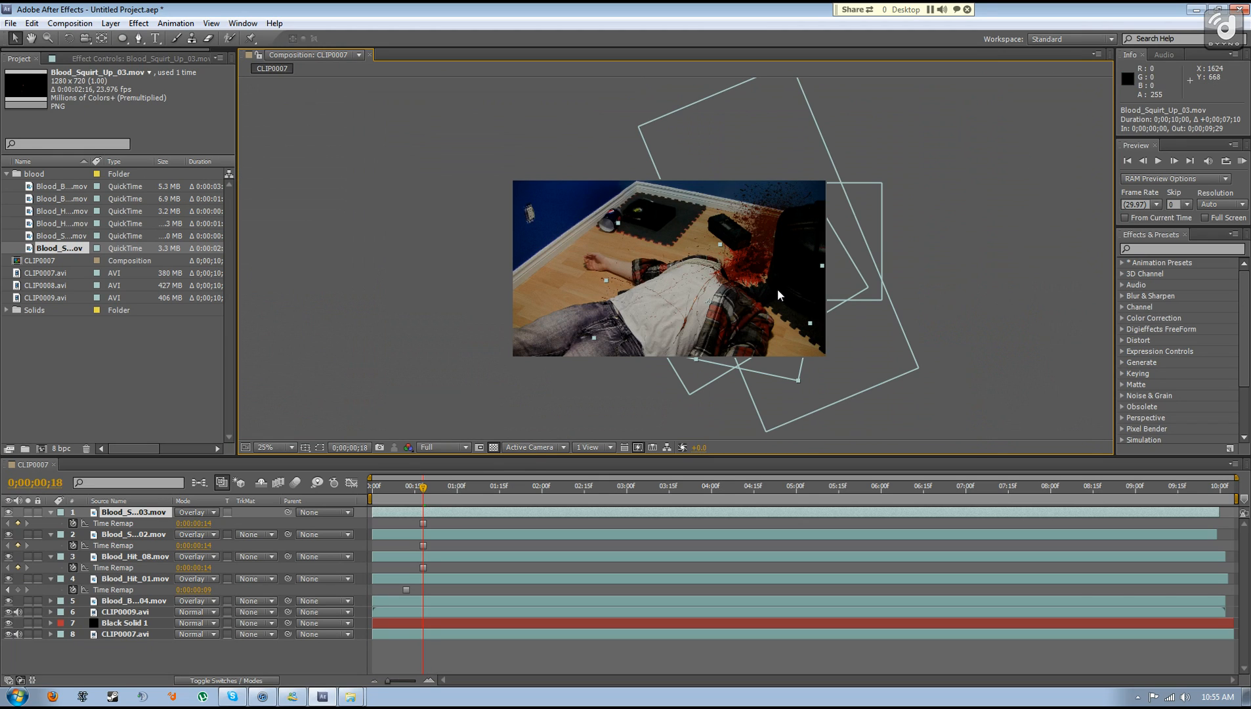
{"action": "mouse_move", "coordinate": [796, 243]}
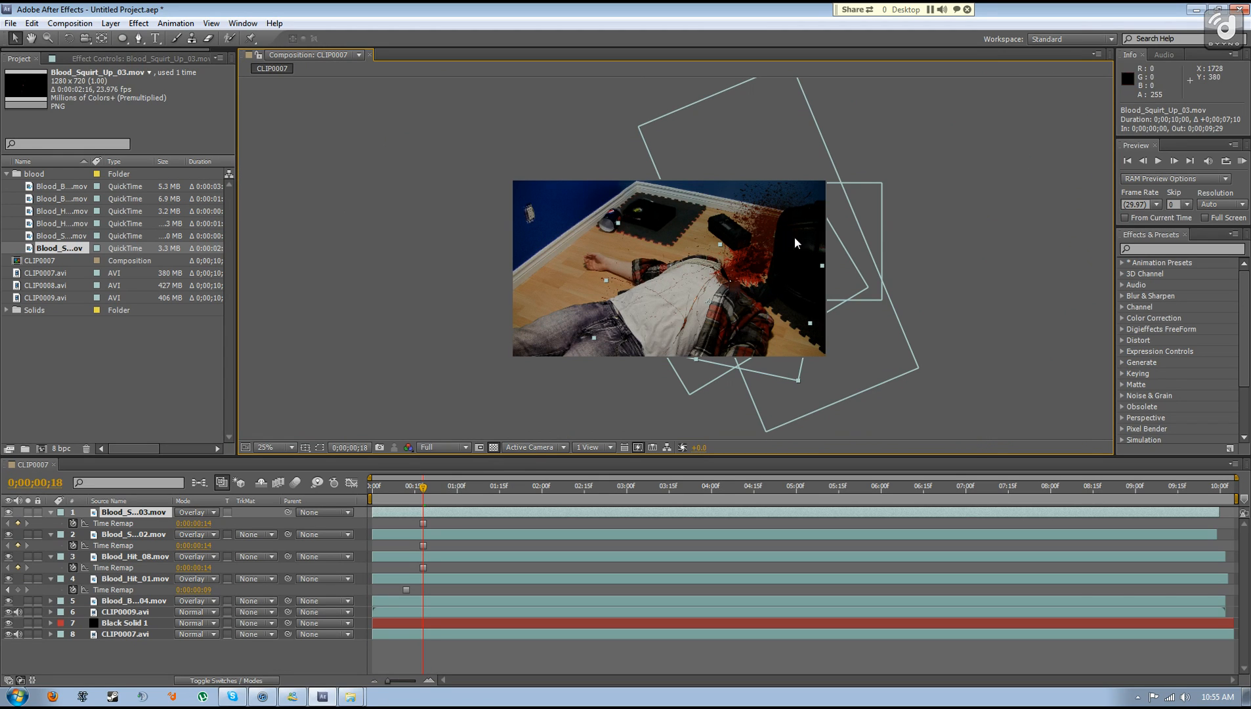
{"action": "mouse_move", "coordinate": [770, 280]}
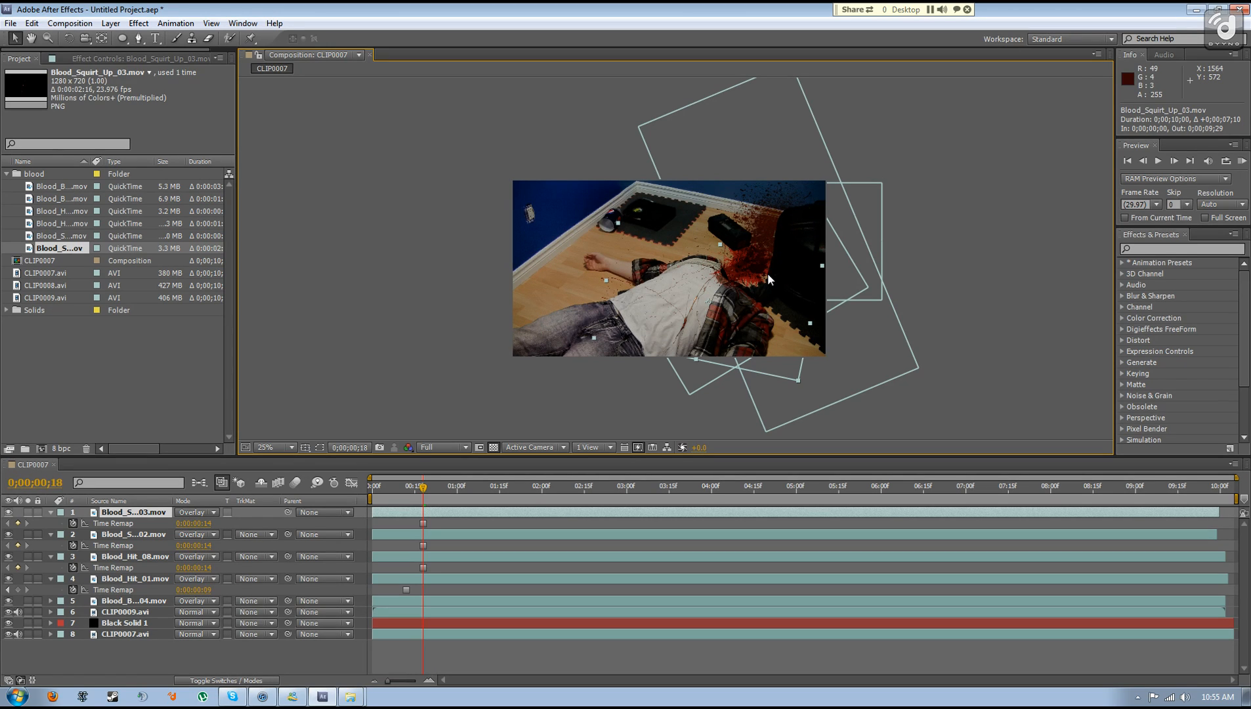
{"action": "mouse_move", "coordinate": [412, 537]}
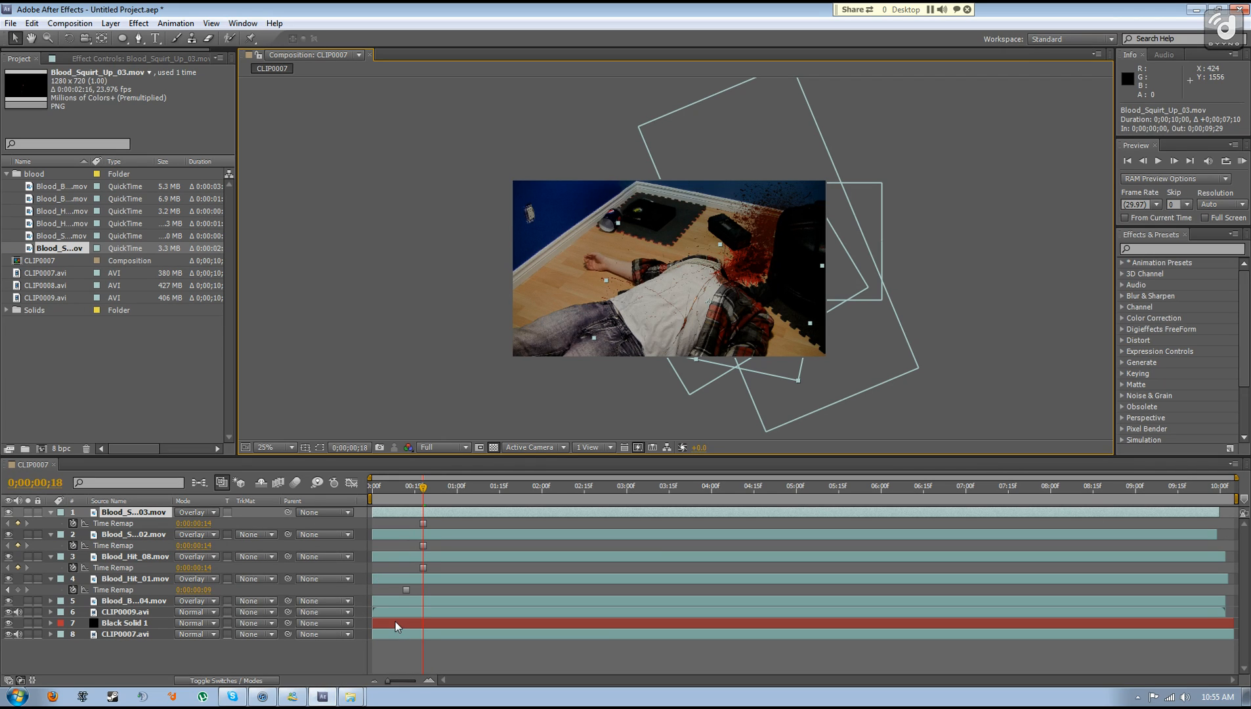
{"action": "left_click", "coordinate": [272, 447]}
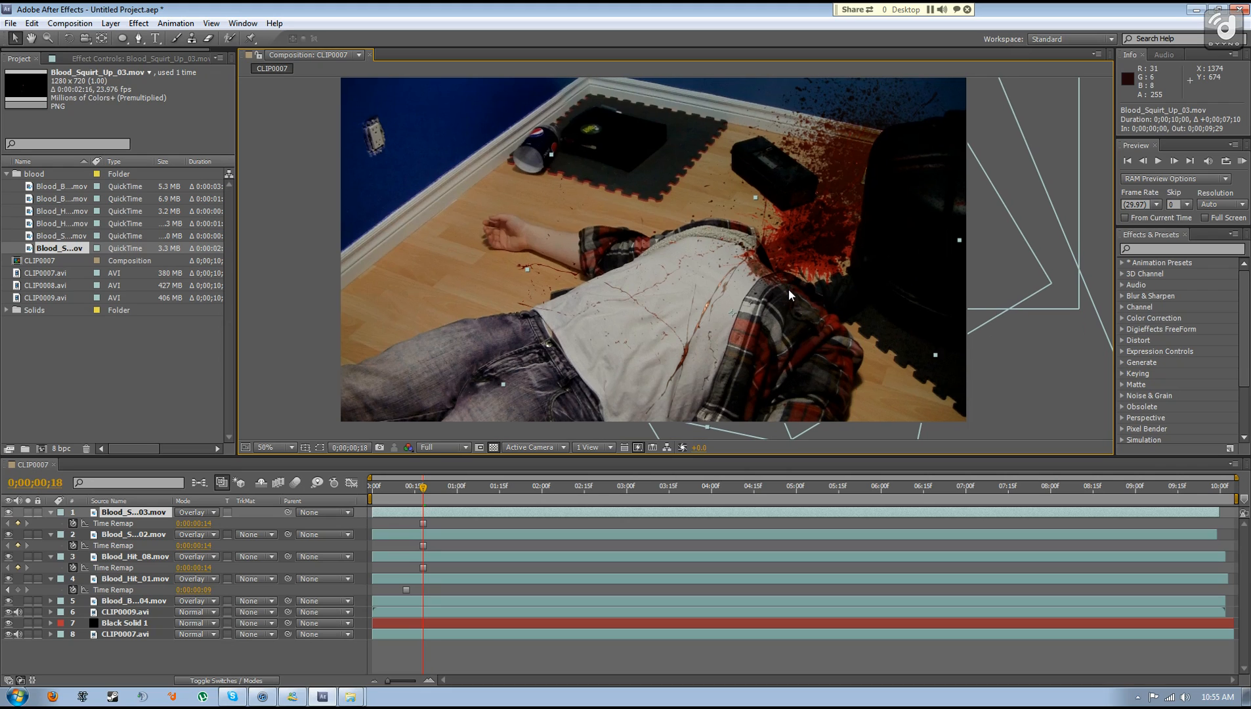
{"action": "mouse_move", "coordinate": [738, 302]}
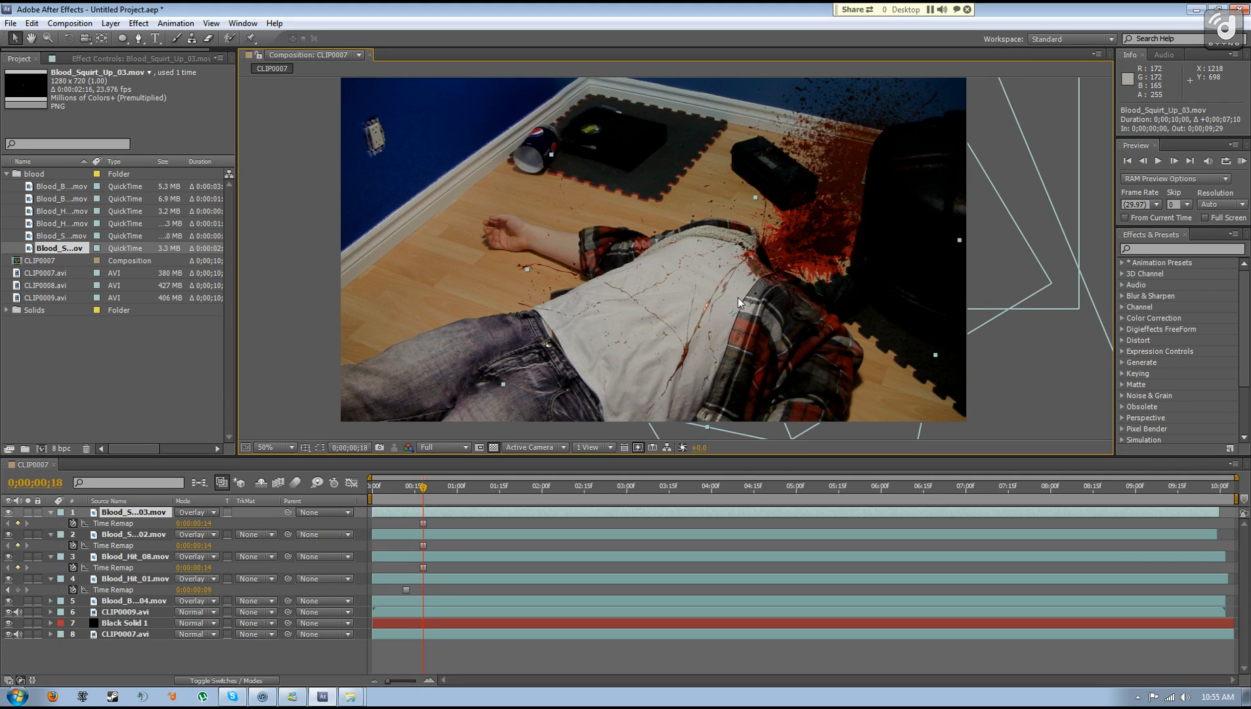
{"action": "mouse_move", "coordinate": [396, 198]}
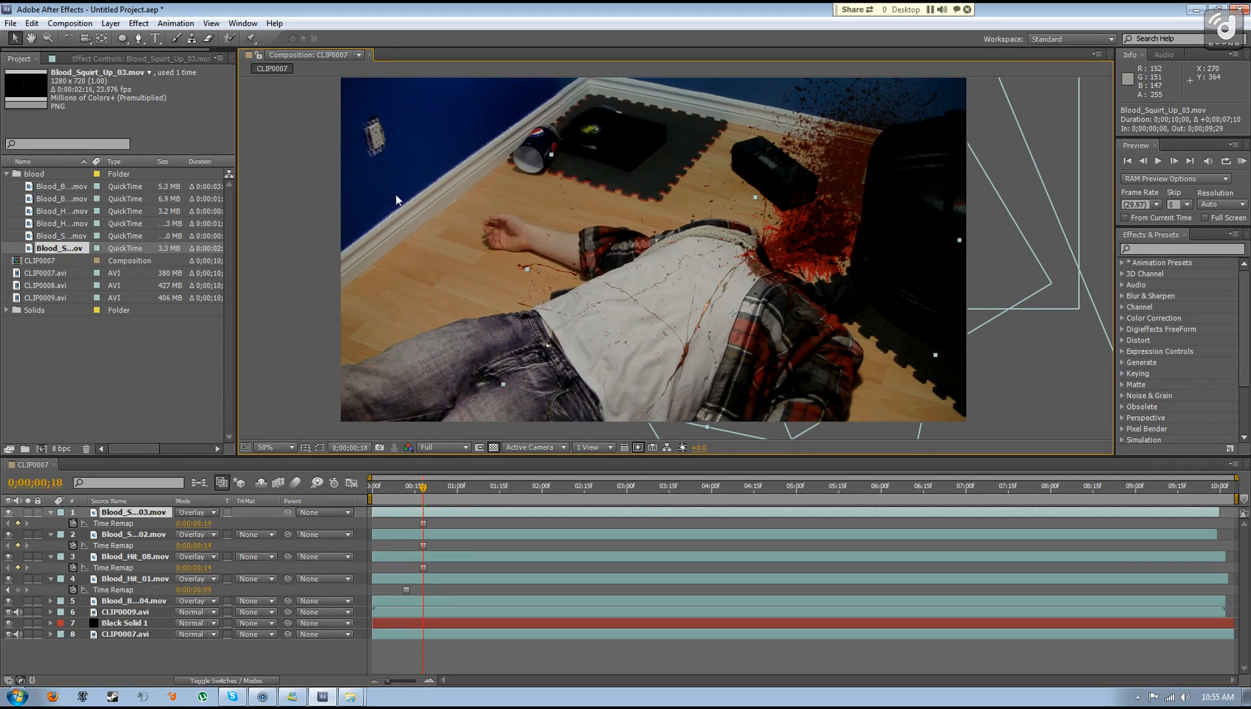
{"action": "mouse_move", "coordinate": [363, 222]}
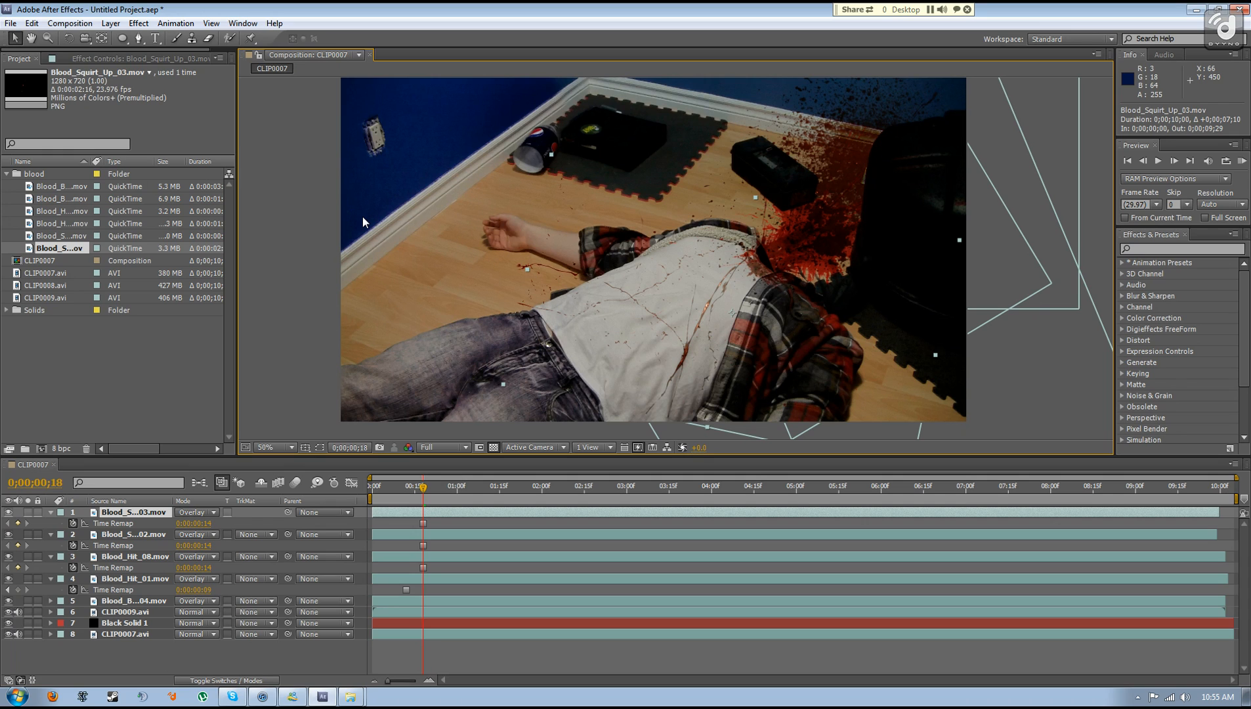
{"action": "mouse_move", "coordinate": [232, 71]}
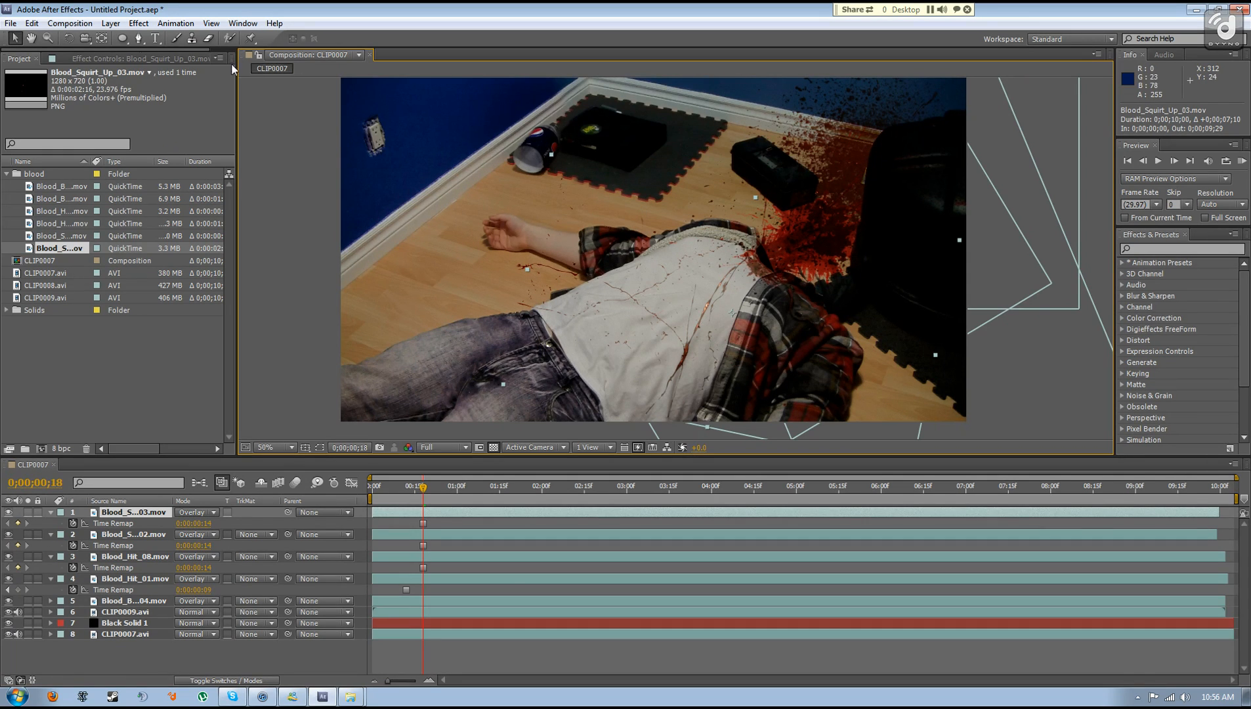
{"action": "mouse_move", "coordinate": [1187, 103]}
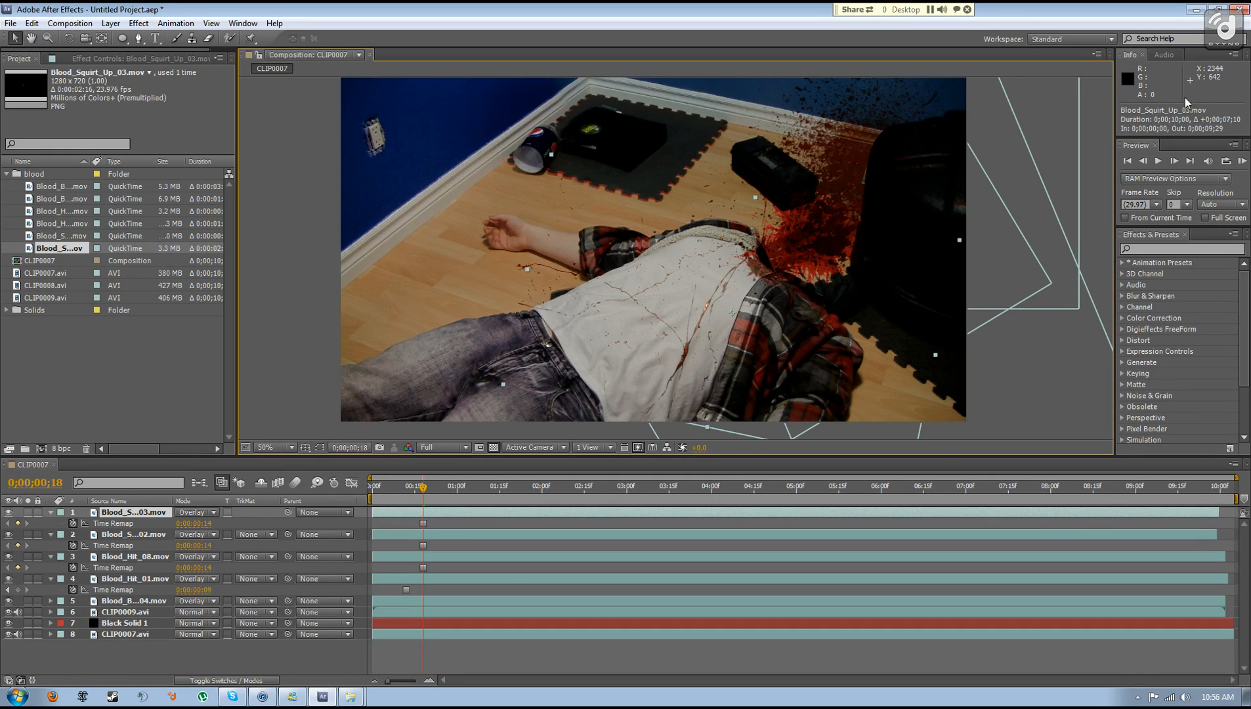